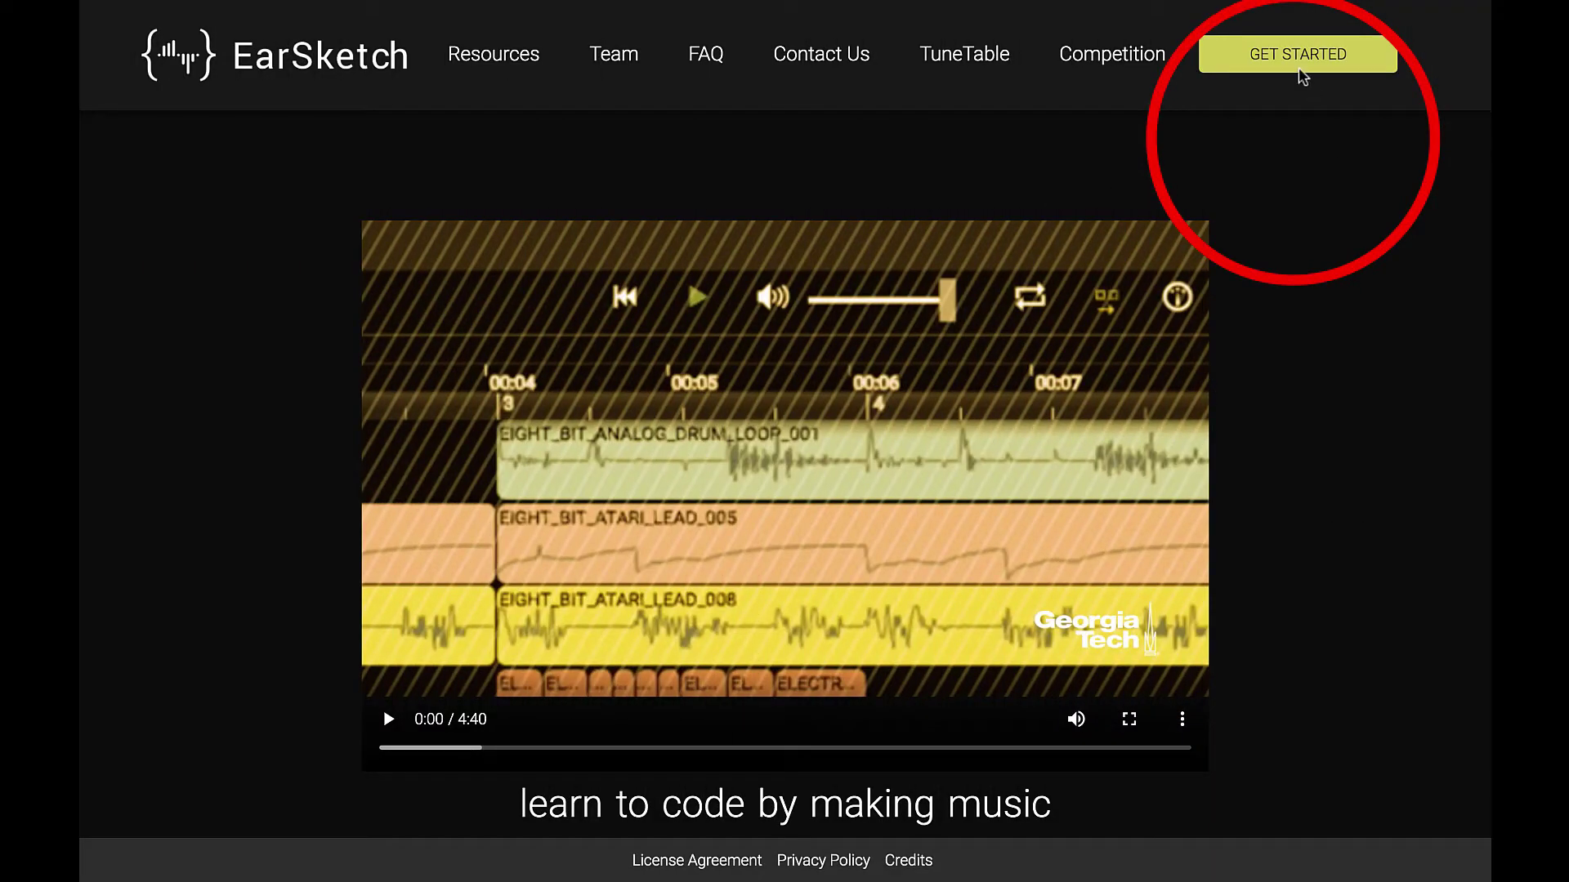
Enter the coding workspace from GET STARTED and collapse the Curriculum panel
left_click(1297, 54)
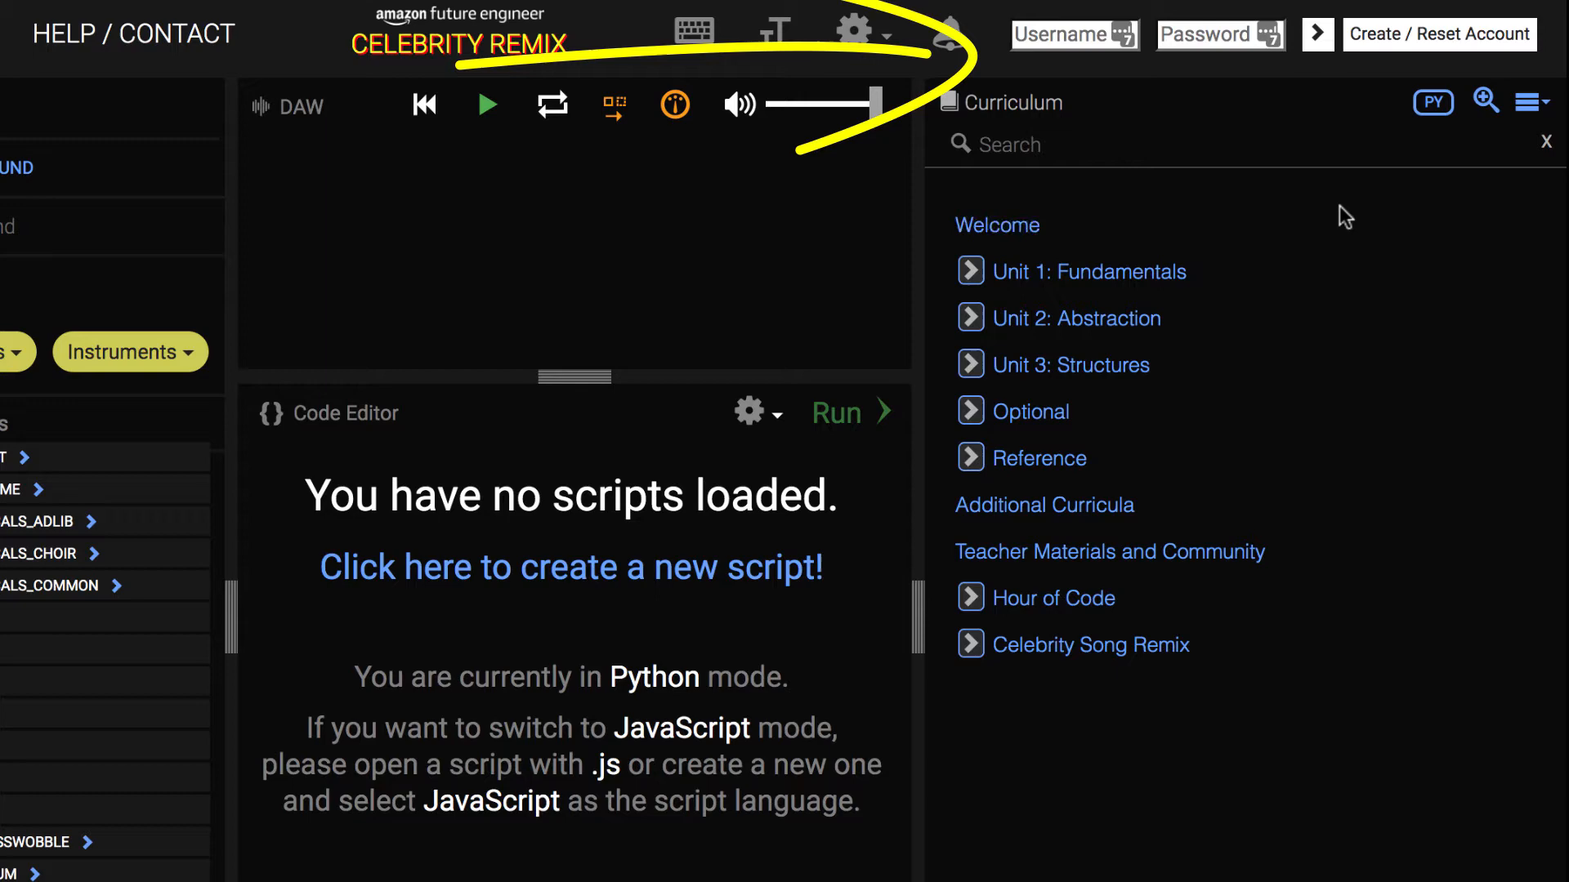
left_click(1438, 34)
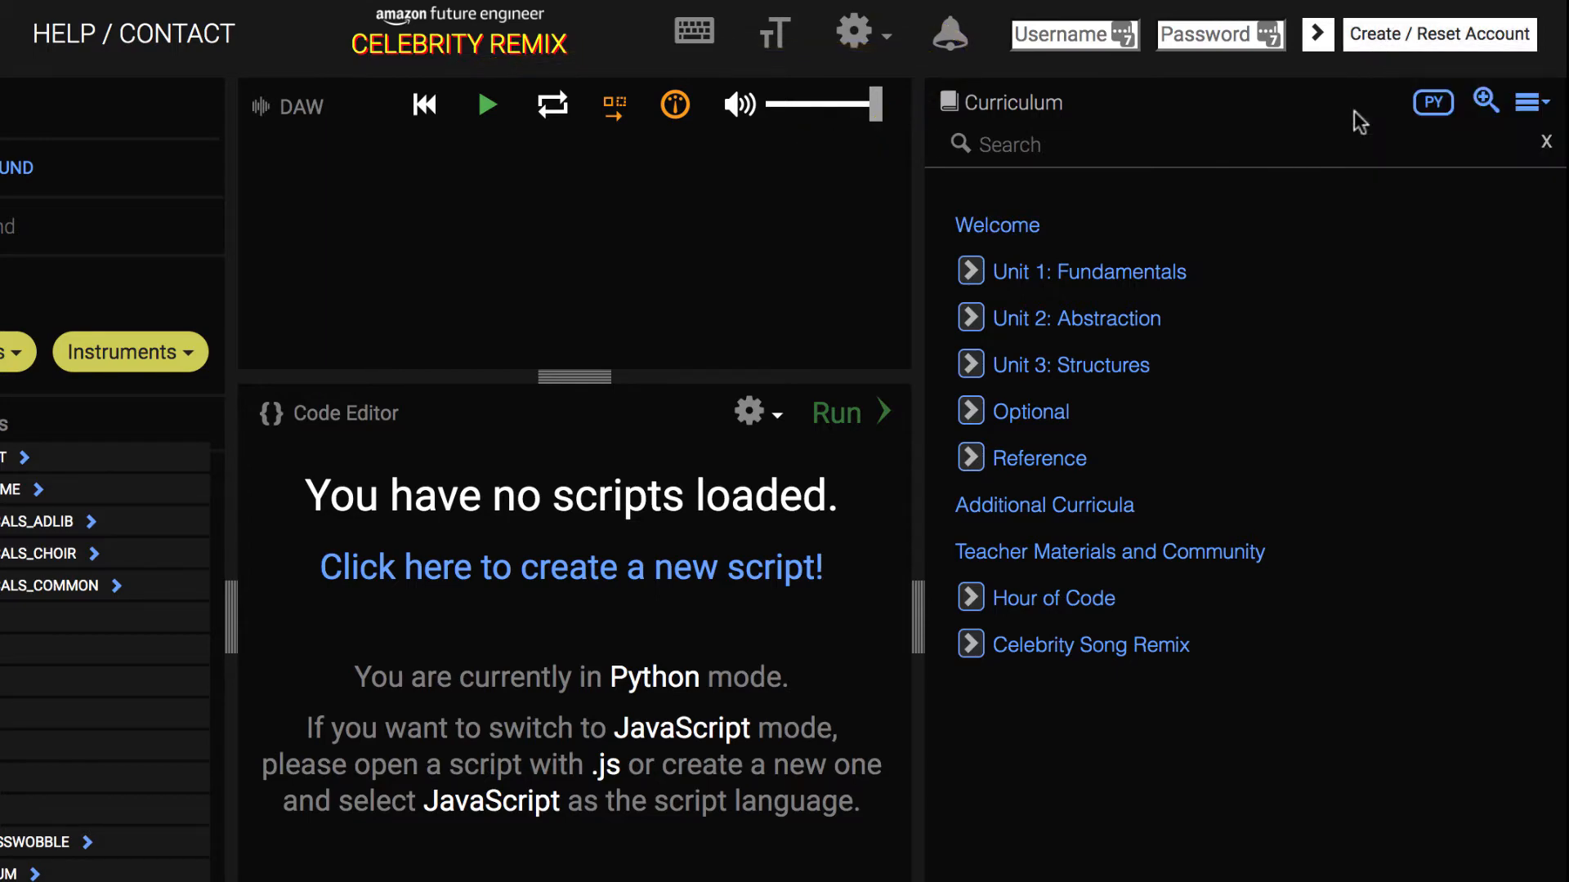
left_click(1438, 33)
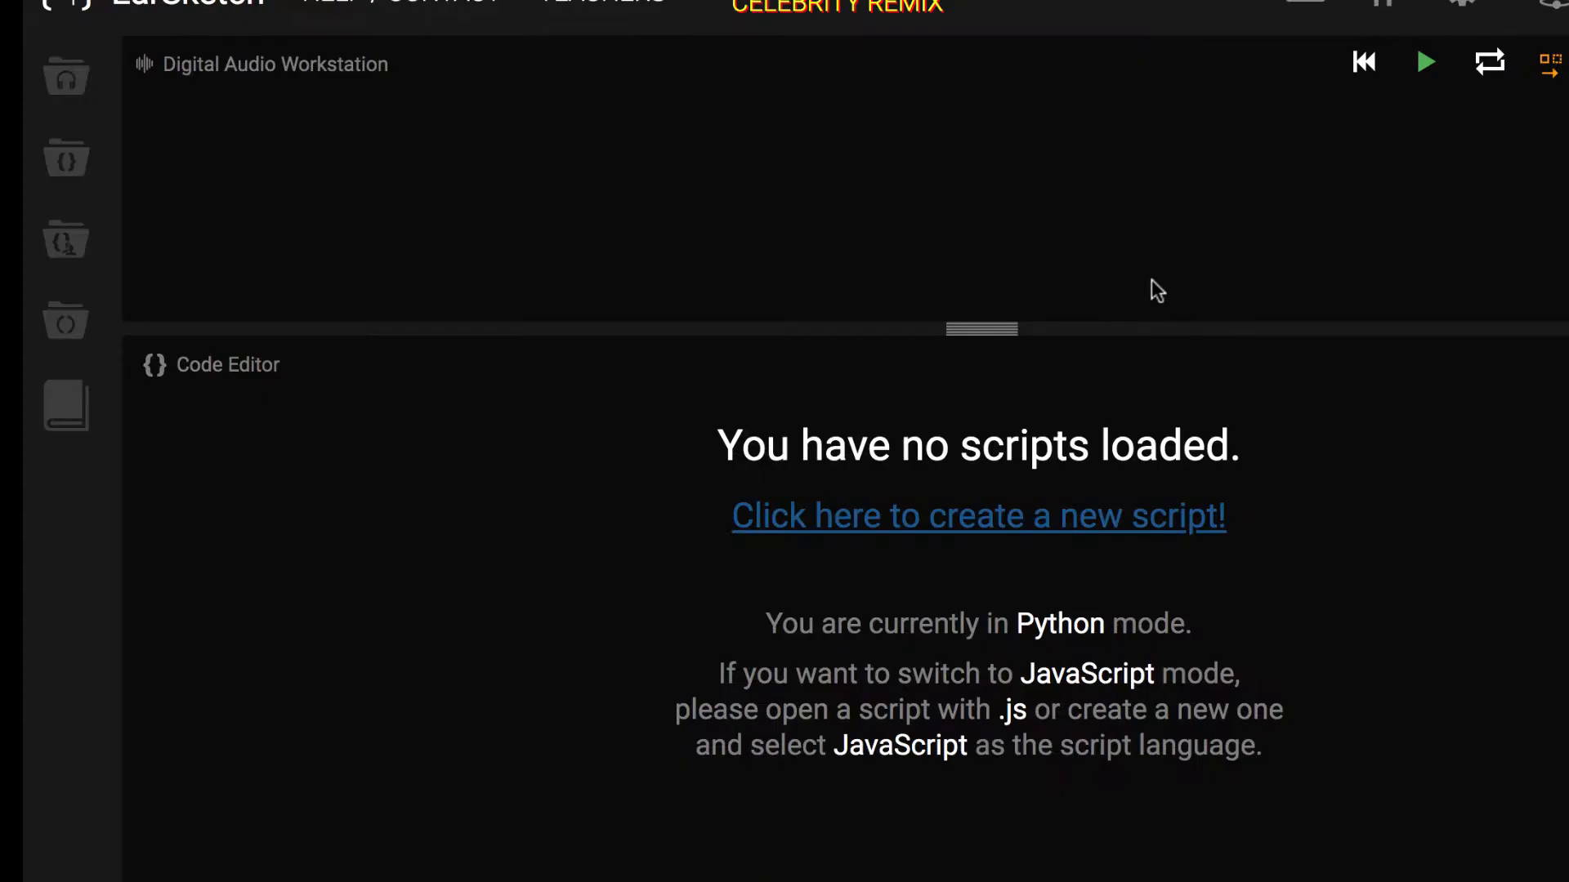
mouse_move(1079, 321)
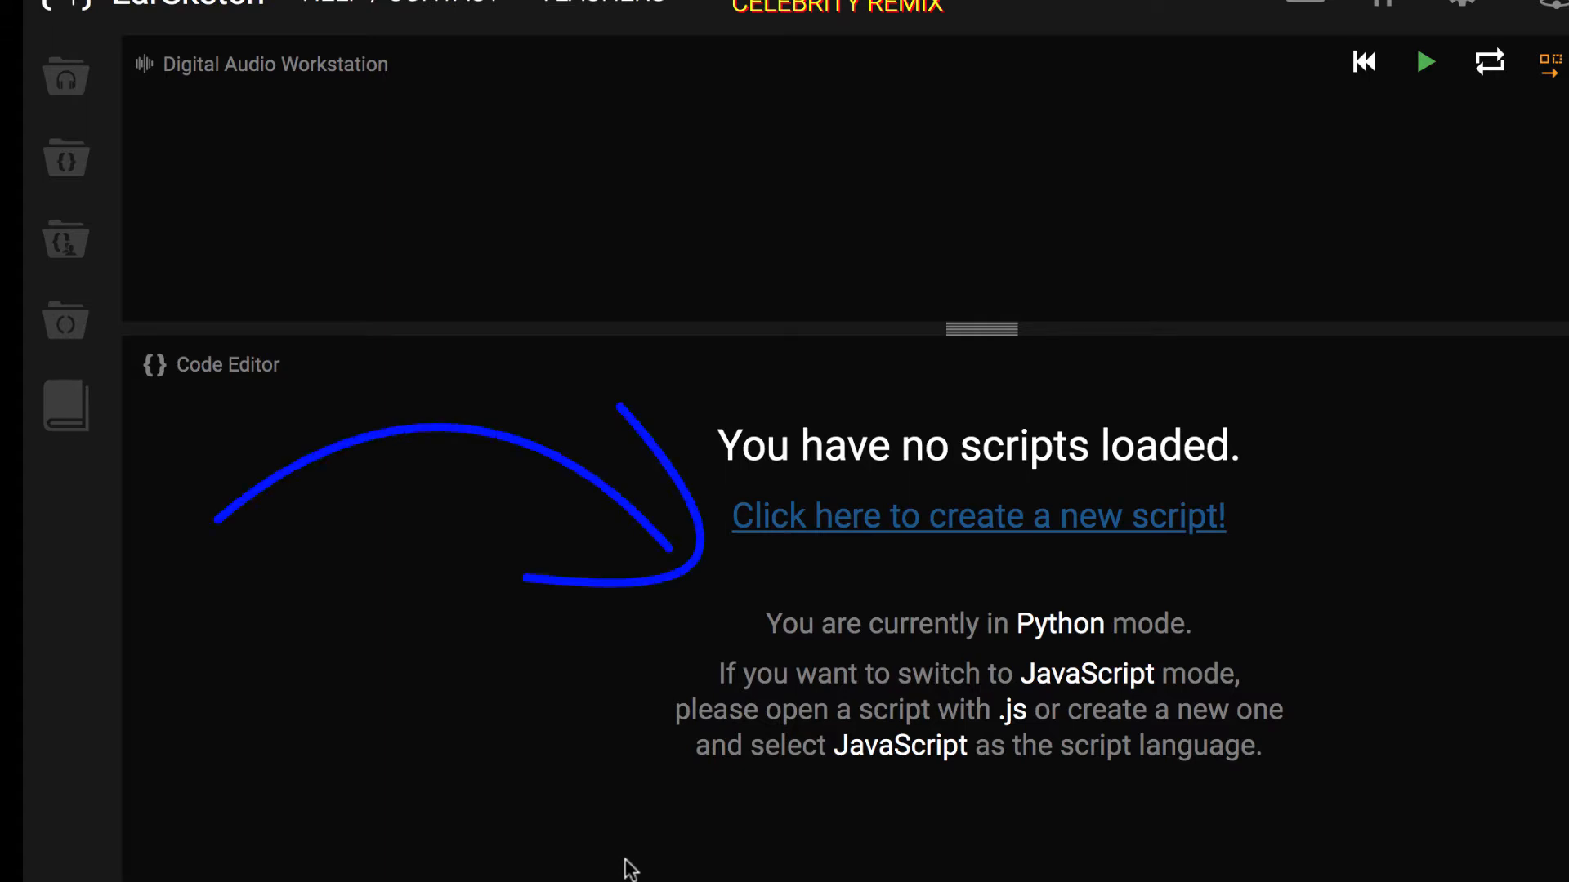
mouse_move(909, 539)
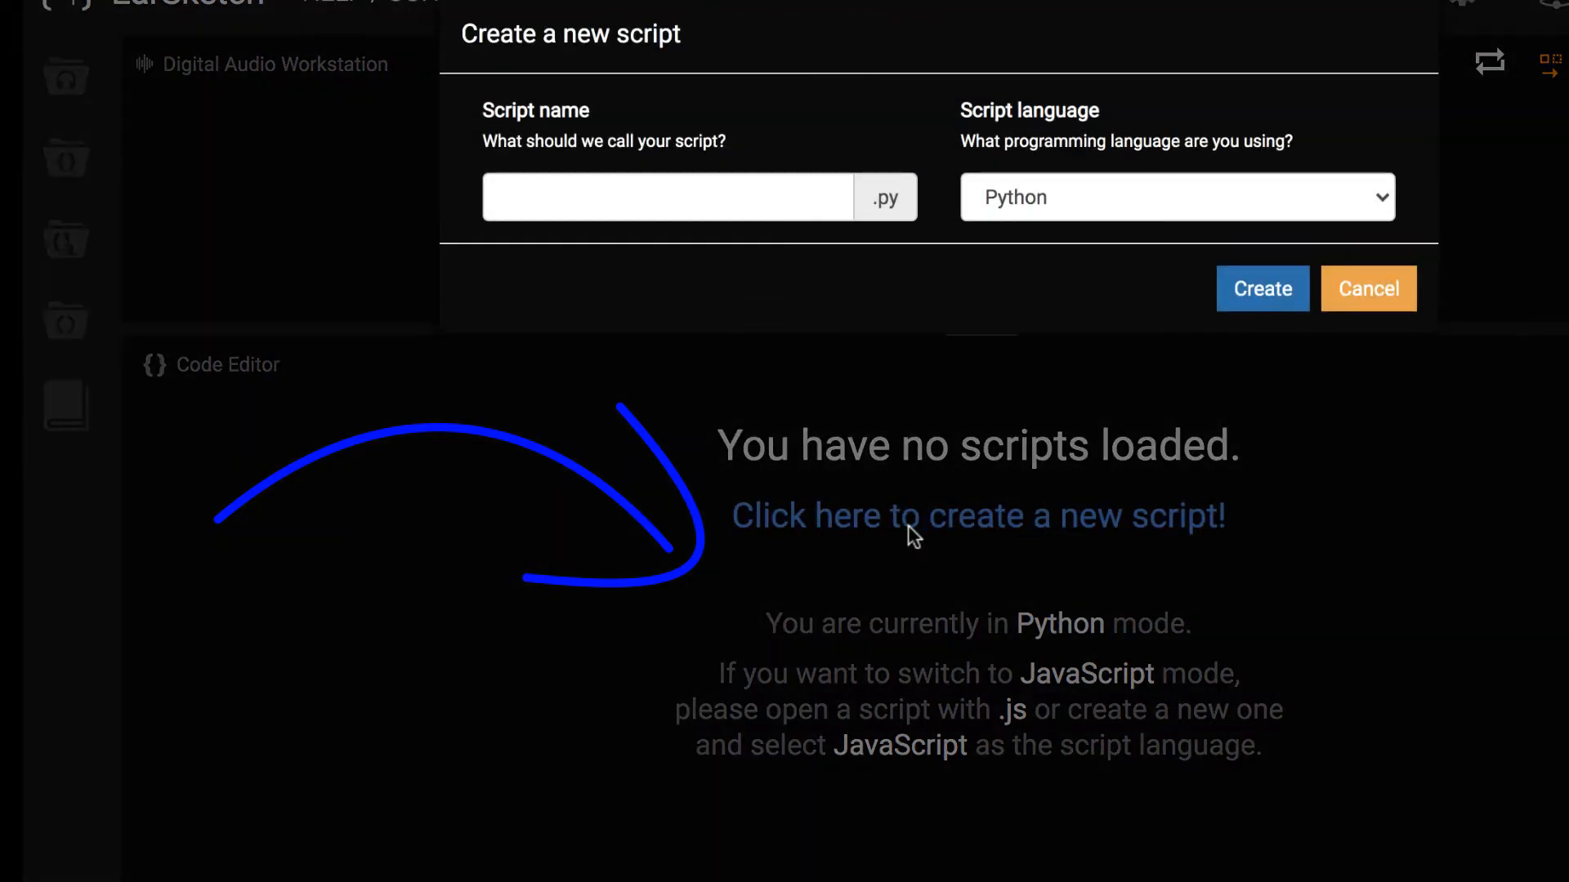
Create a new script named EarSketchVKW with Python kept as its language
left_click(702, 193)
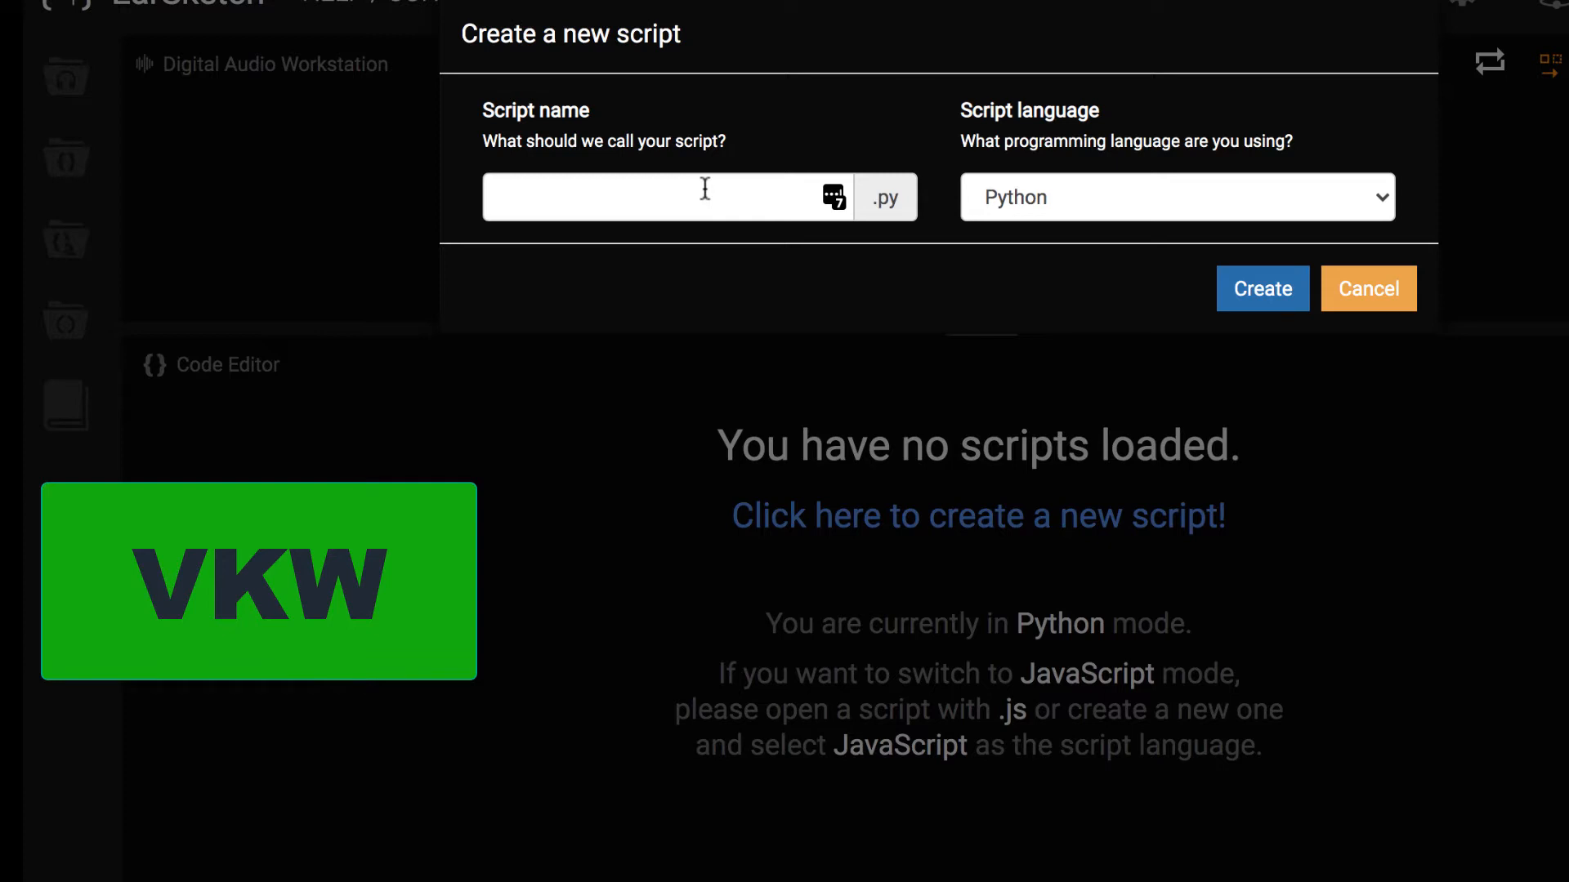
type("EarSketchV")
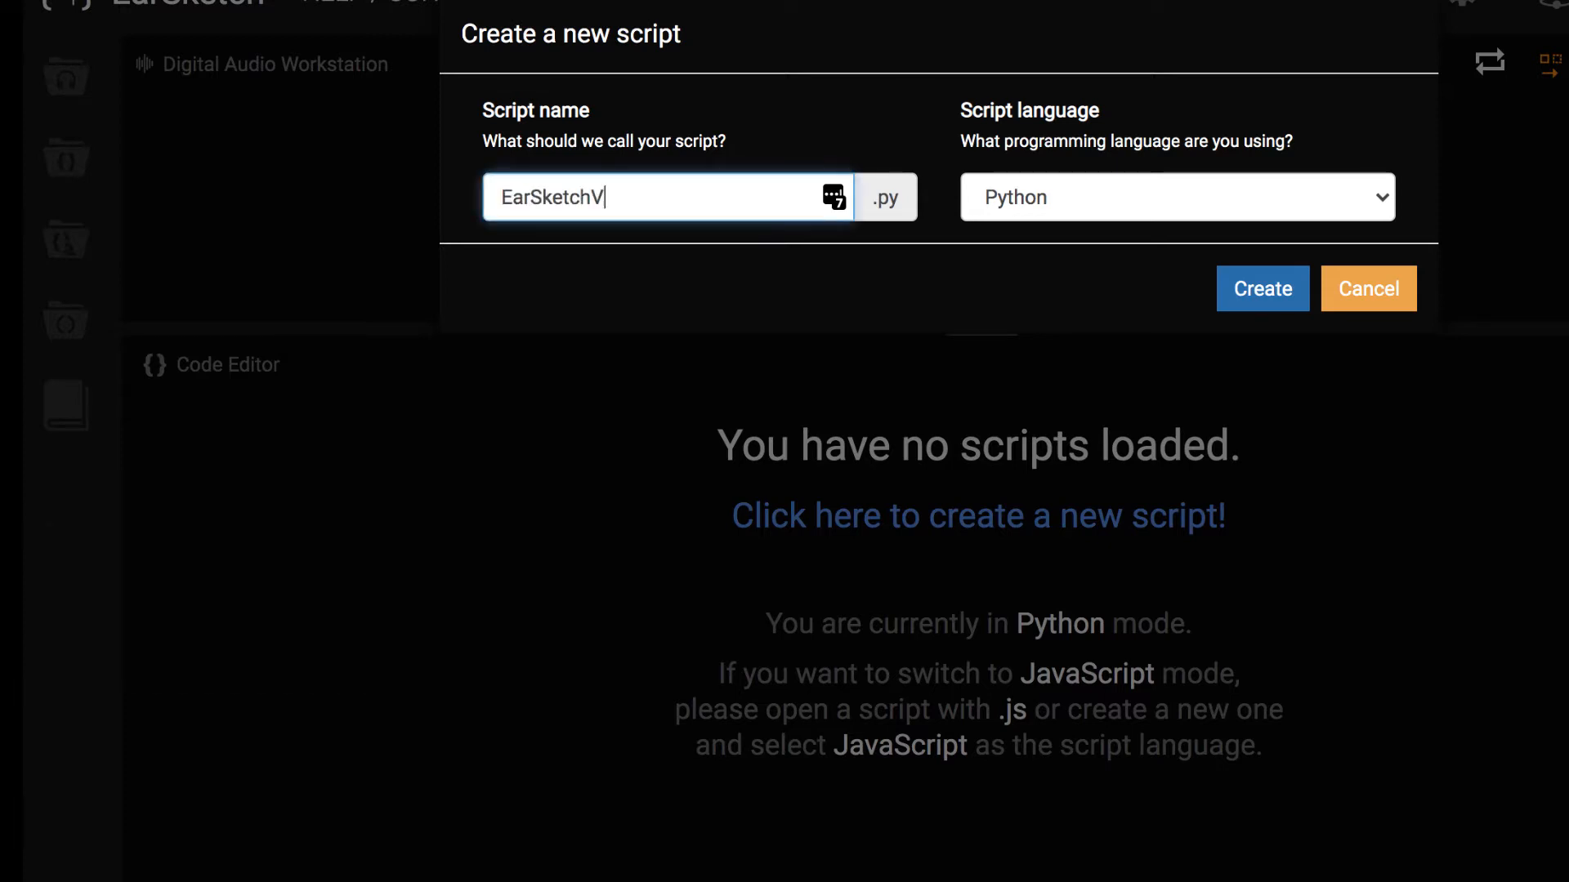
type("KW")
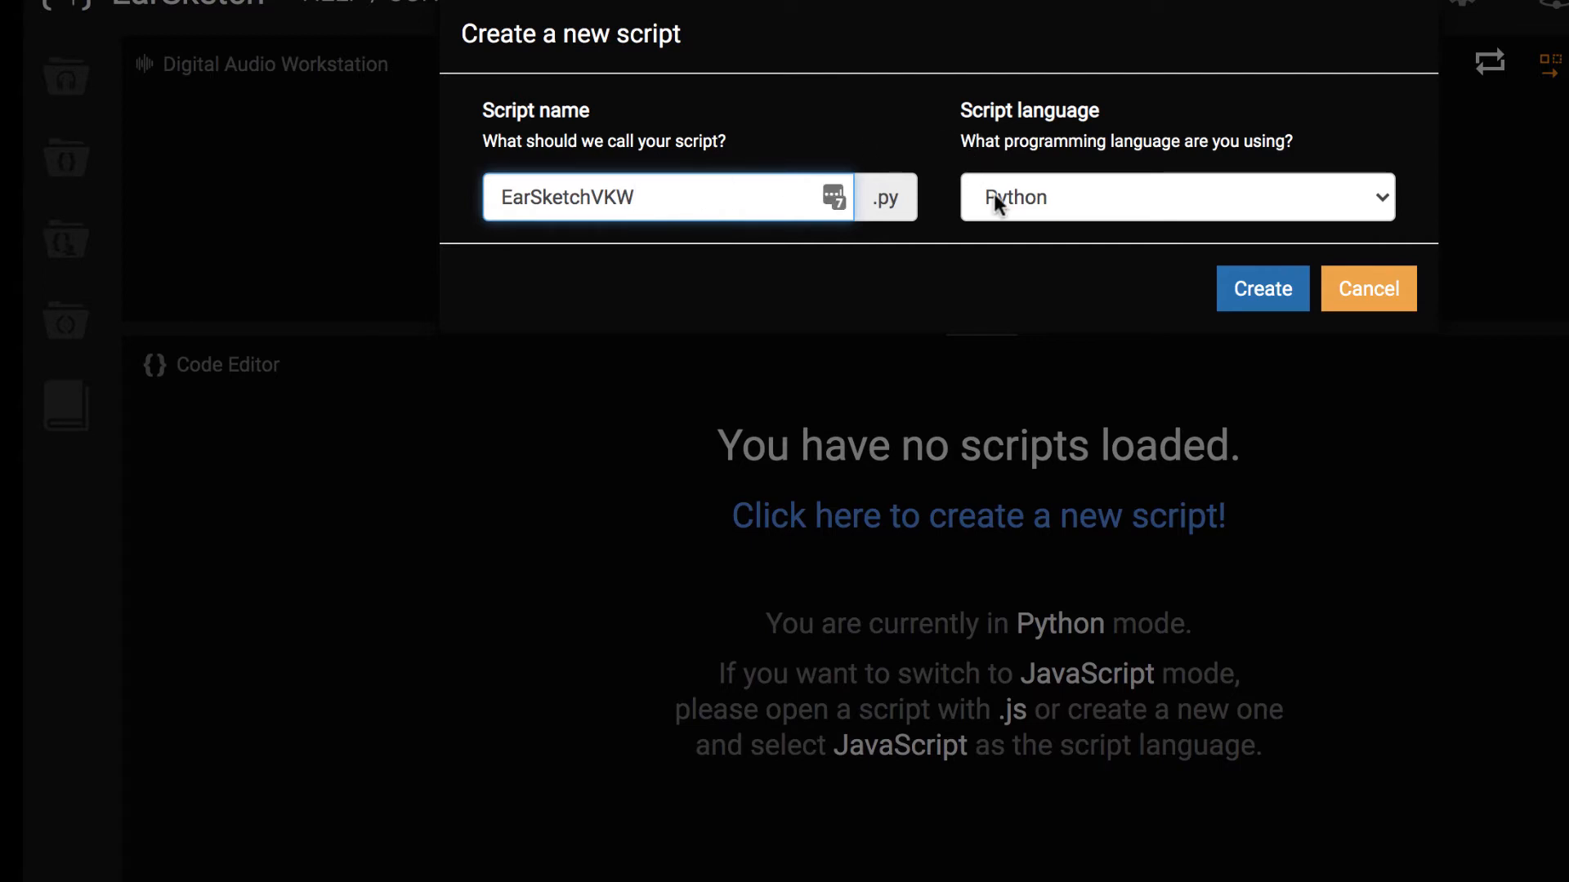
left_click(1173, 197)
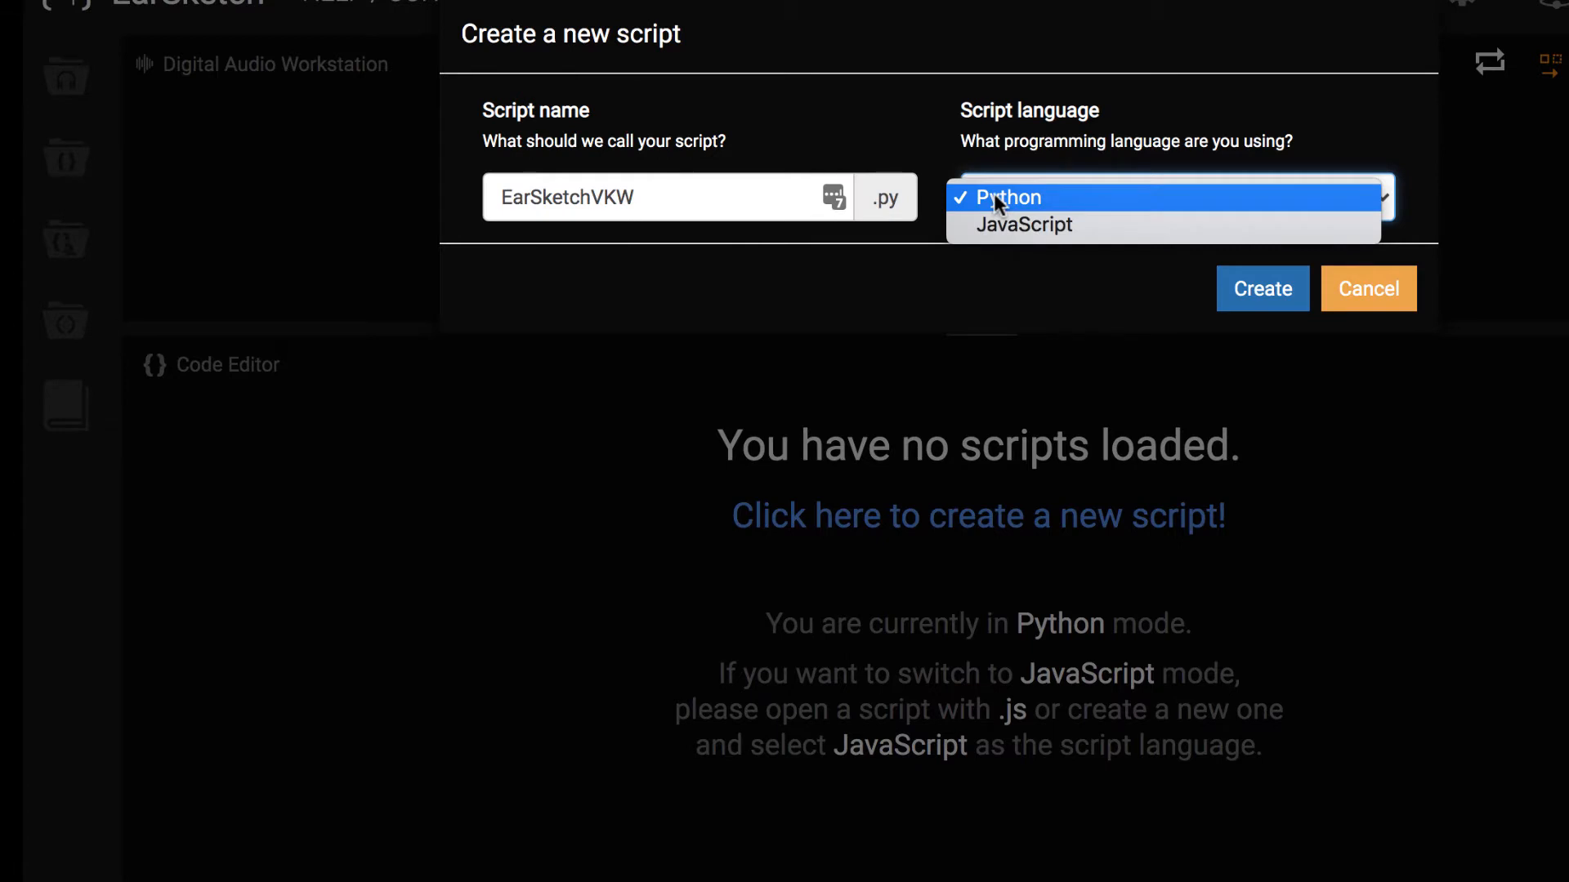
left_click(1007, 196)
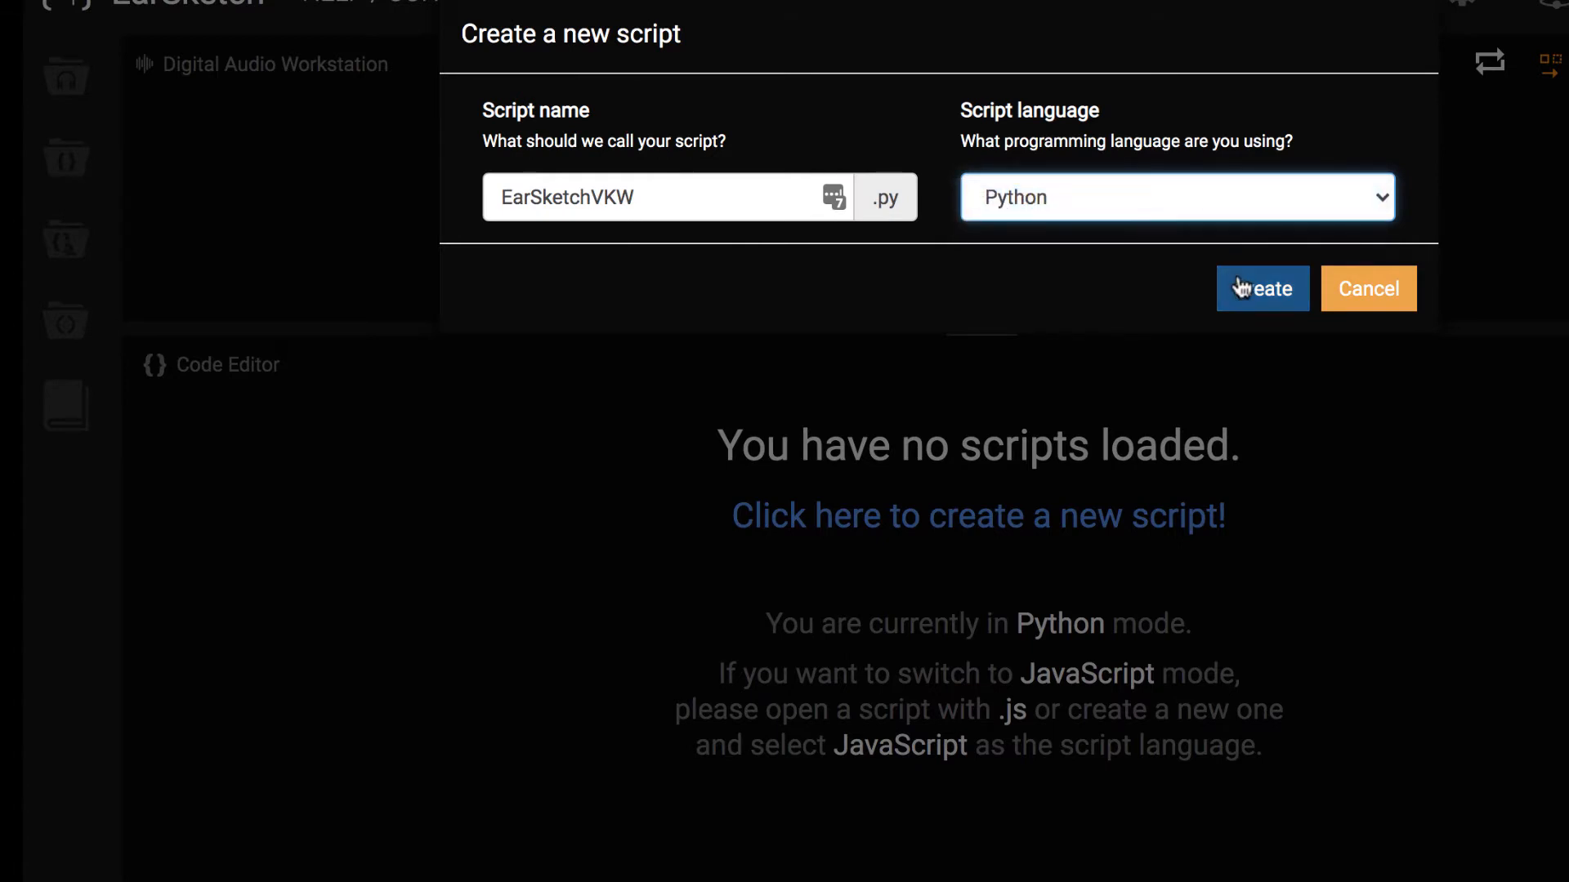
left_click(1261, 288)
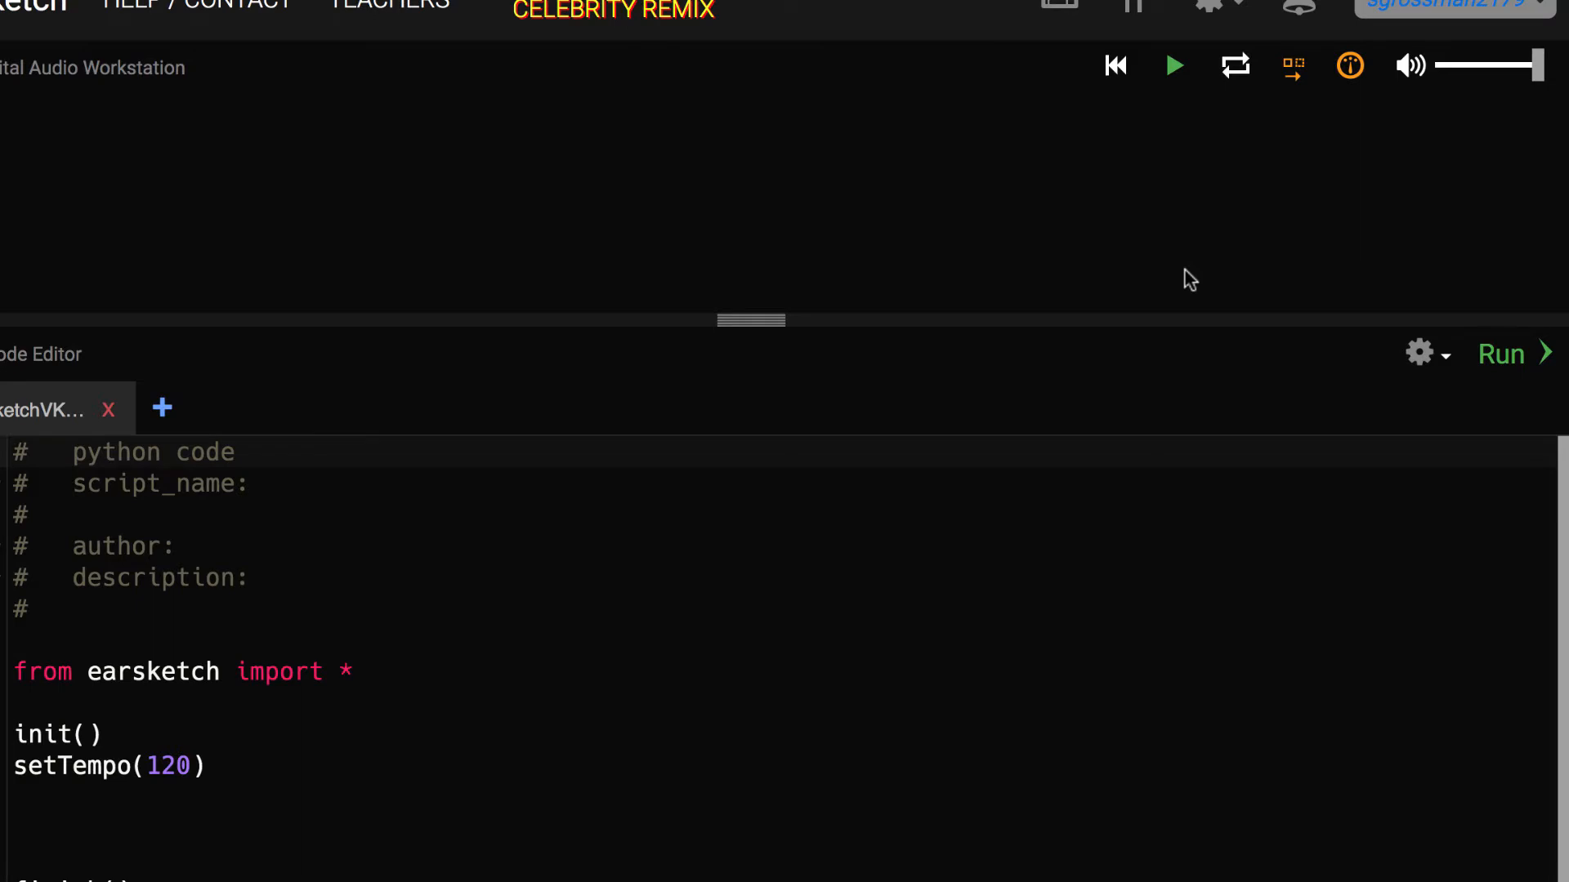
mouse_move(1432, 389)
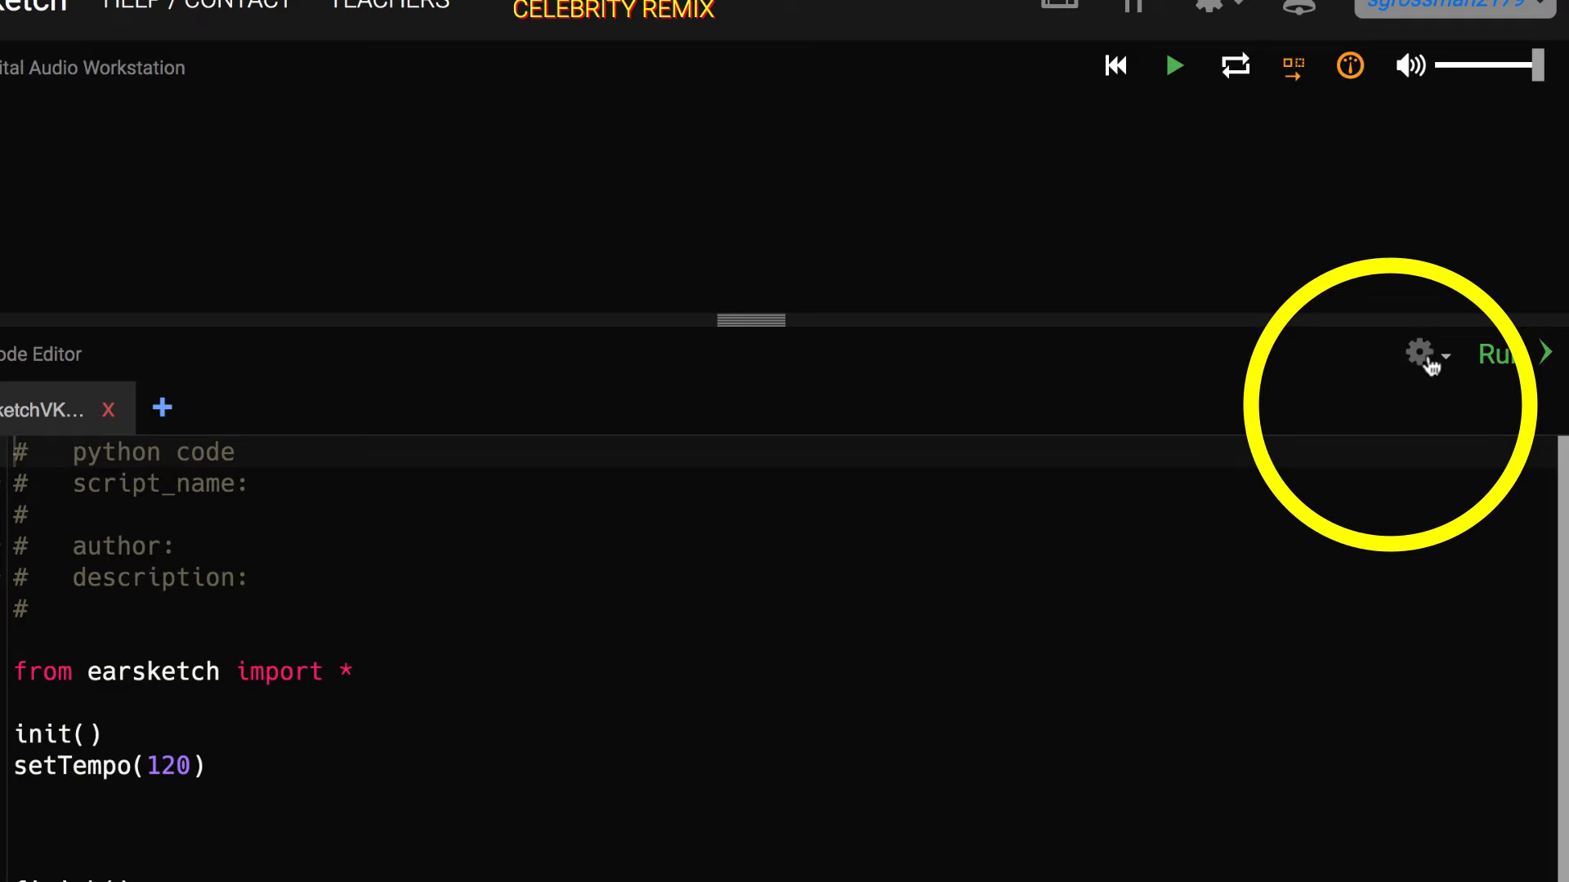
Toggle the EarSketchVKW script into blocks mode from the editor gear menu
left_click(1425, 353)
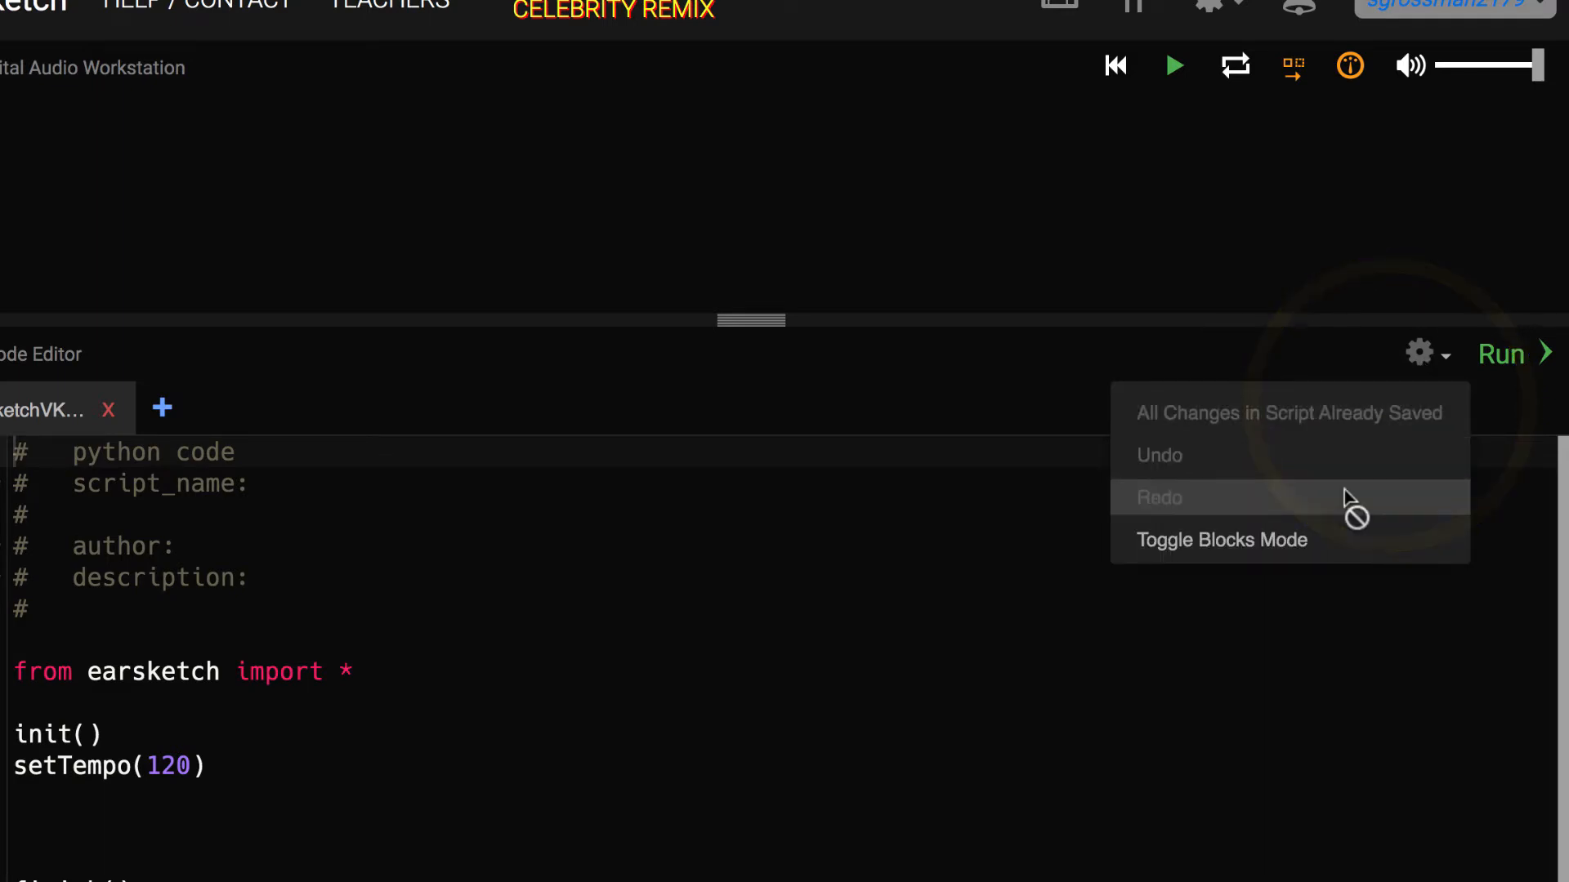
mouse_move(1327, 545)
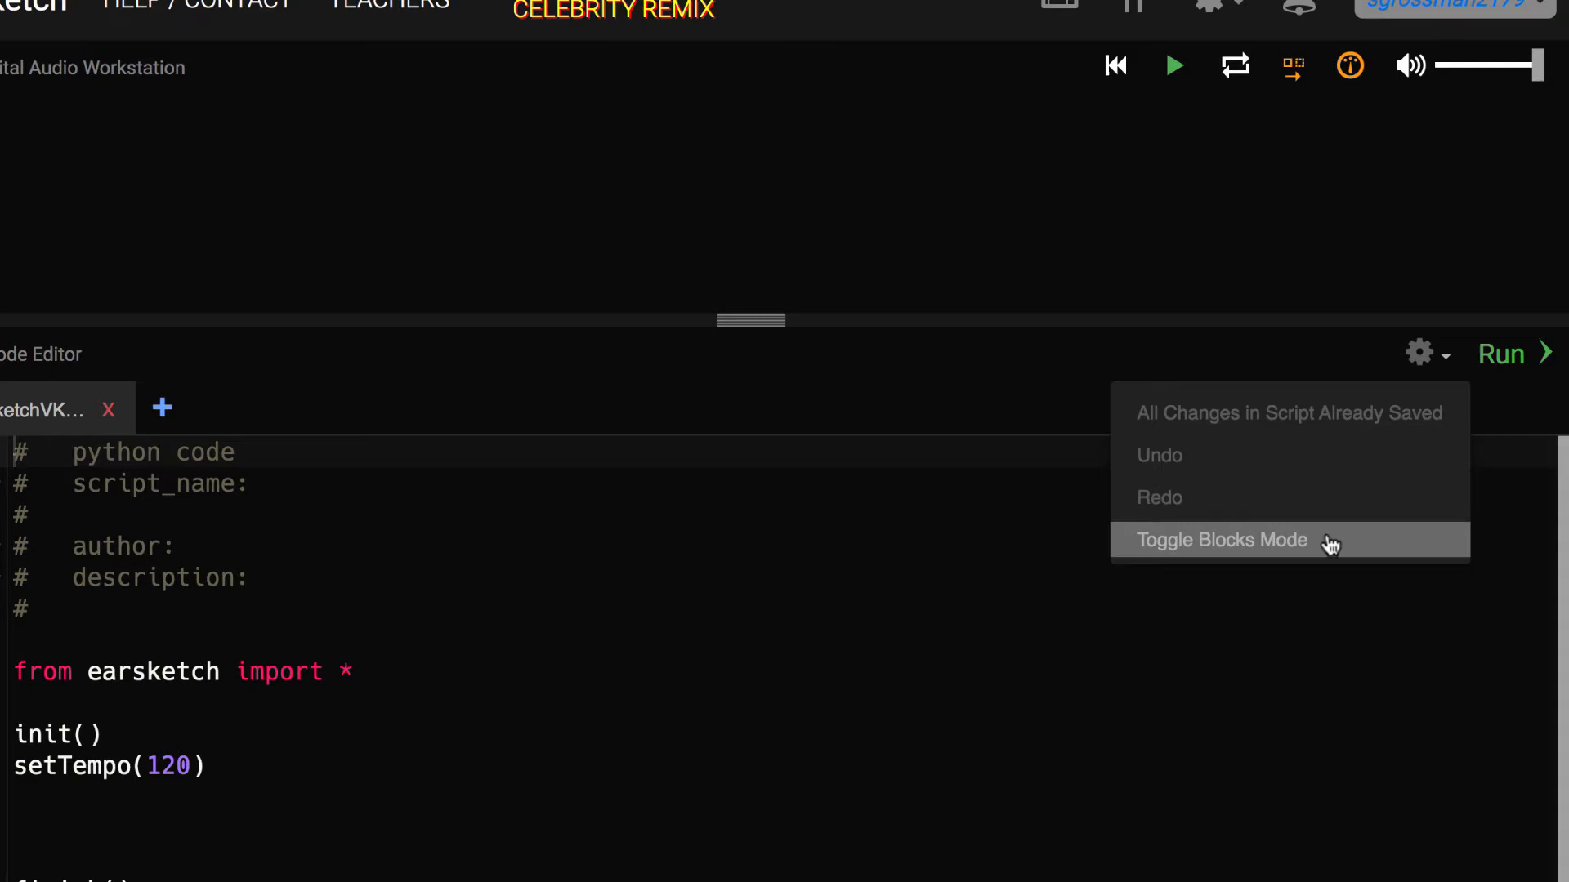
mouse_move(1327, 539)
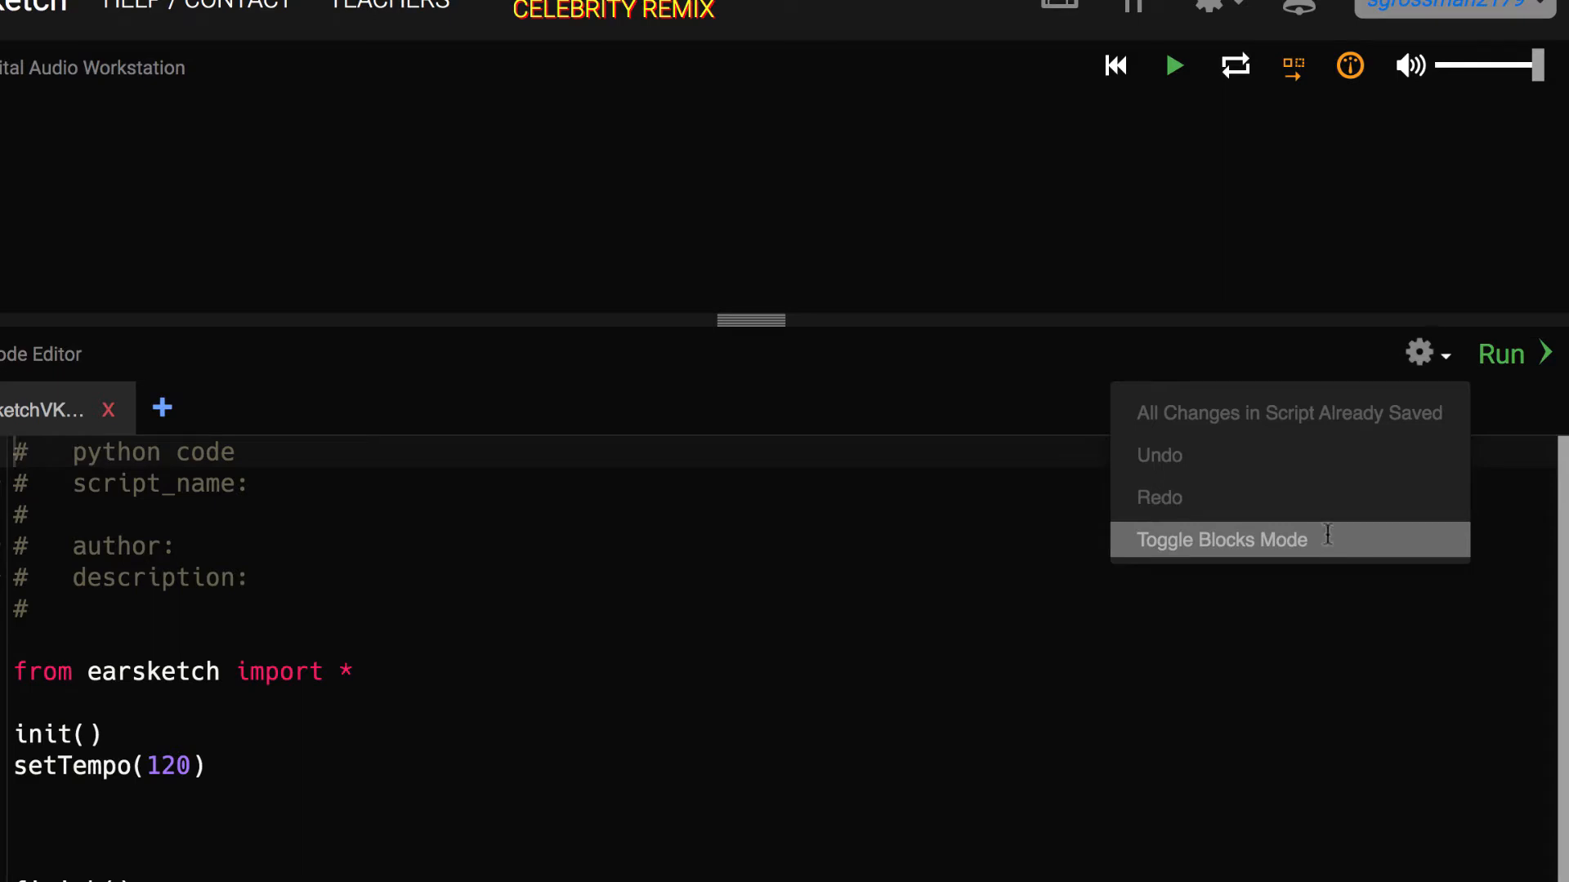
left_click(1220, 539)
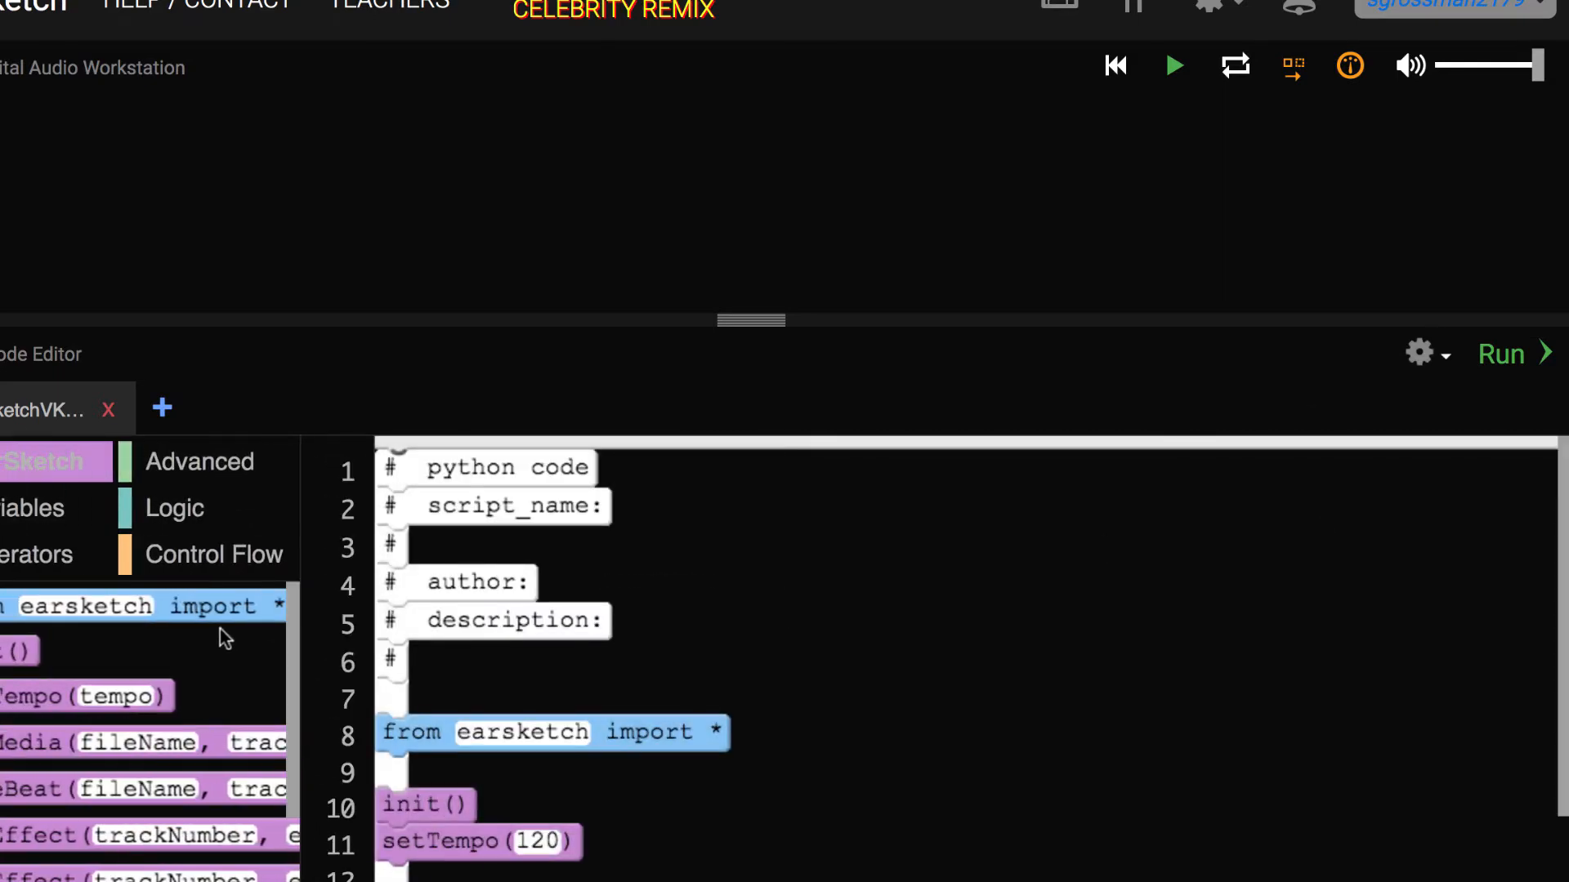
mouse_move(1127, 718)
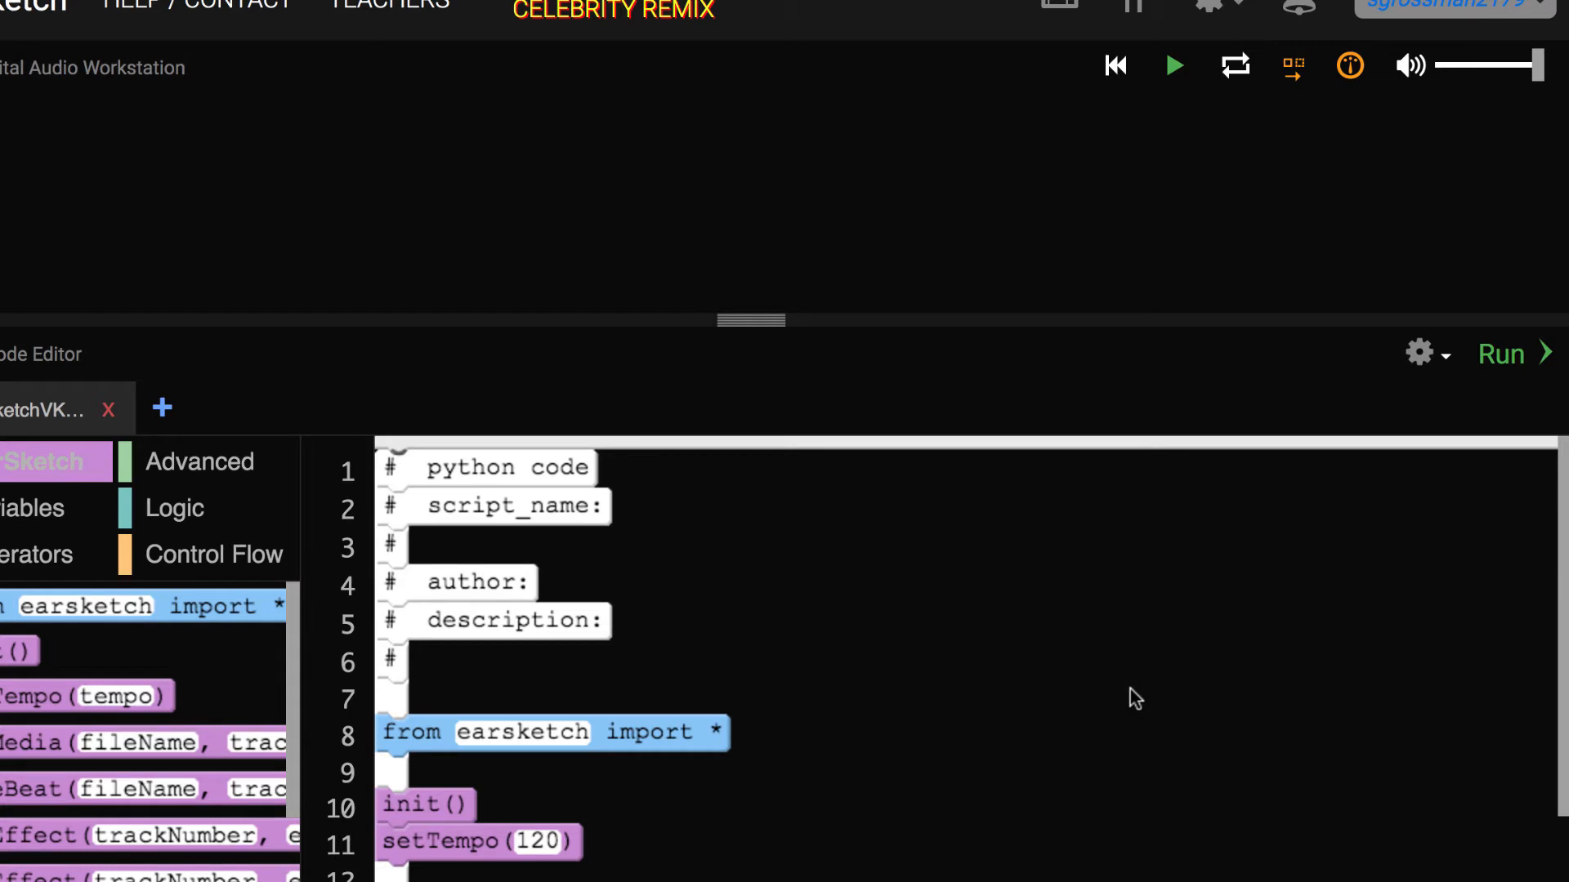
mouse_move(1131, 727)
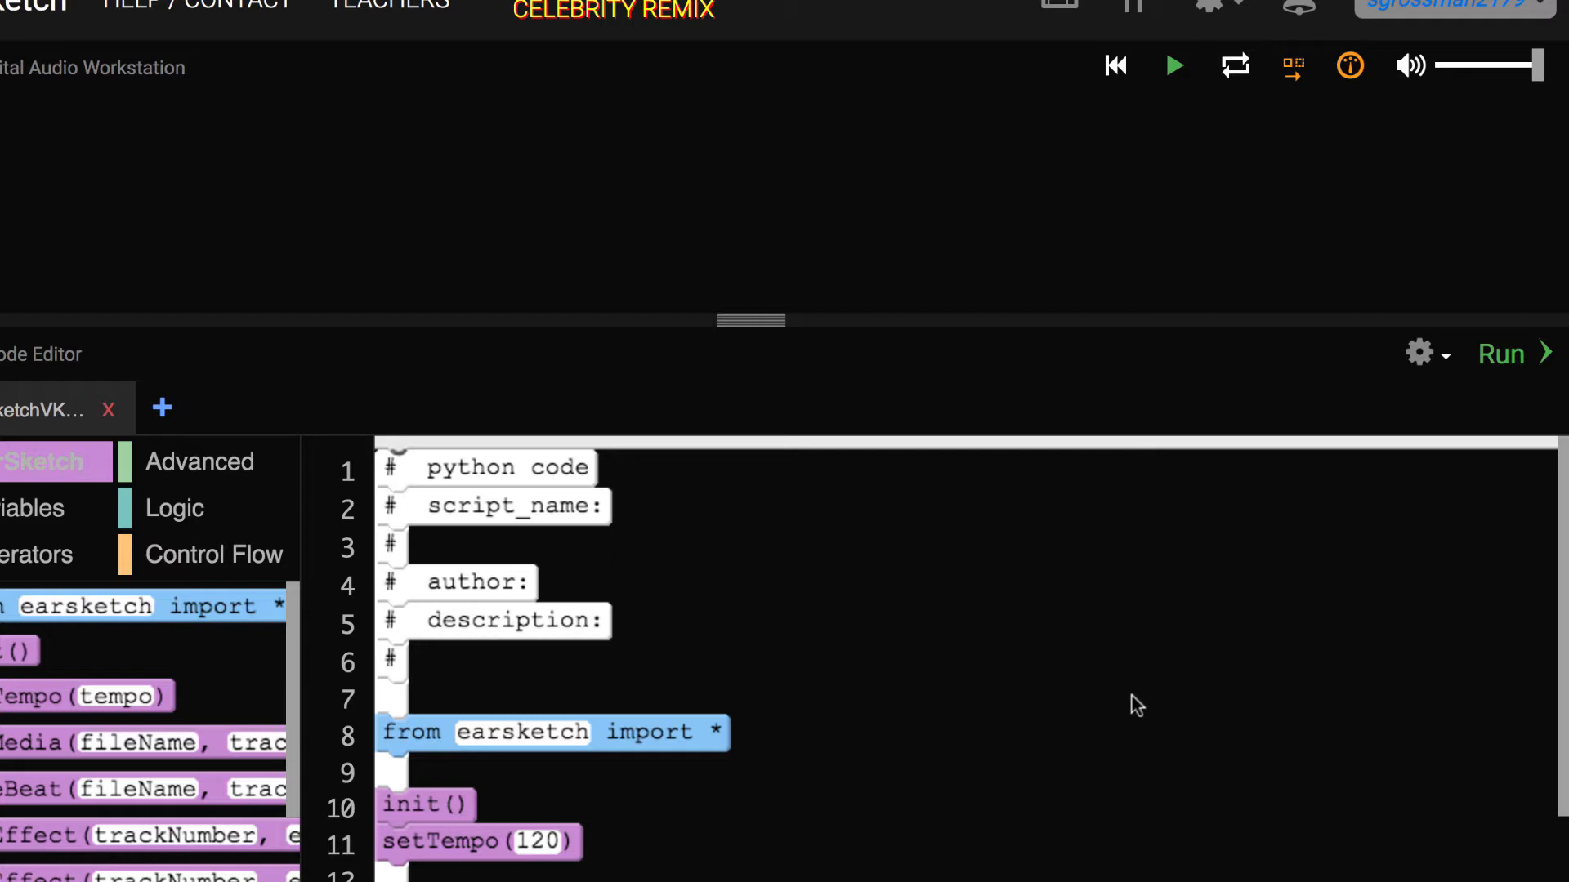
left_click(1418, 353)
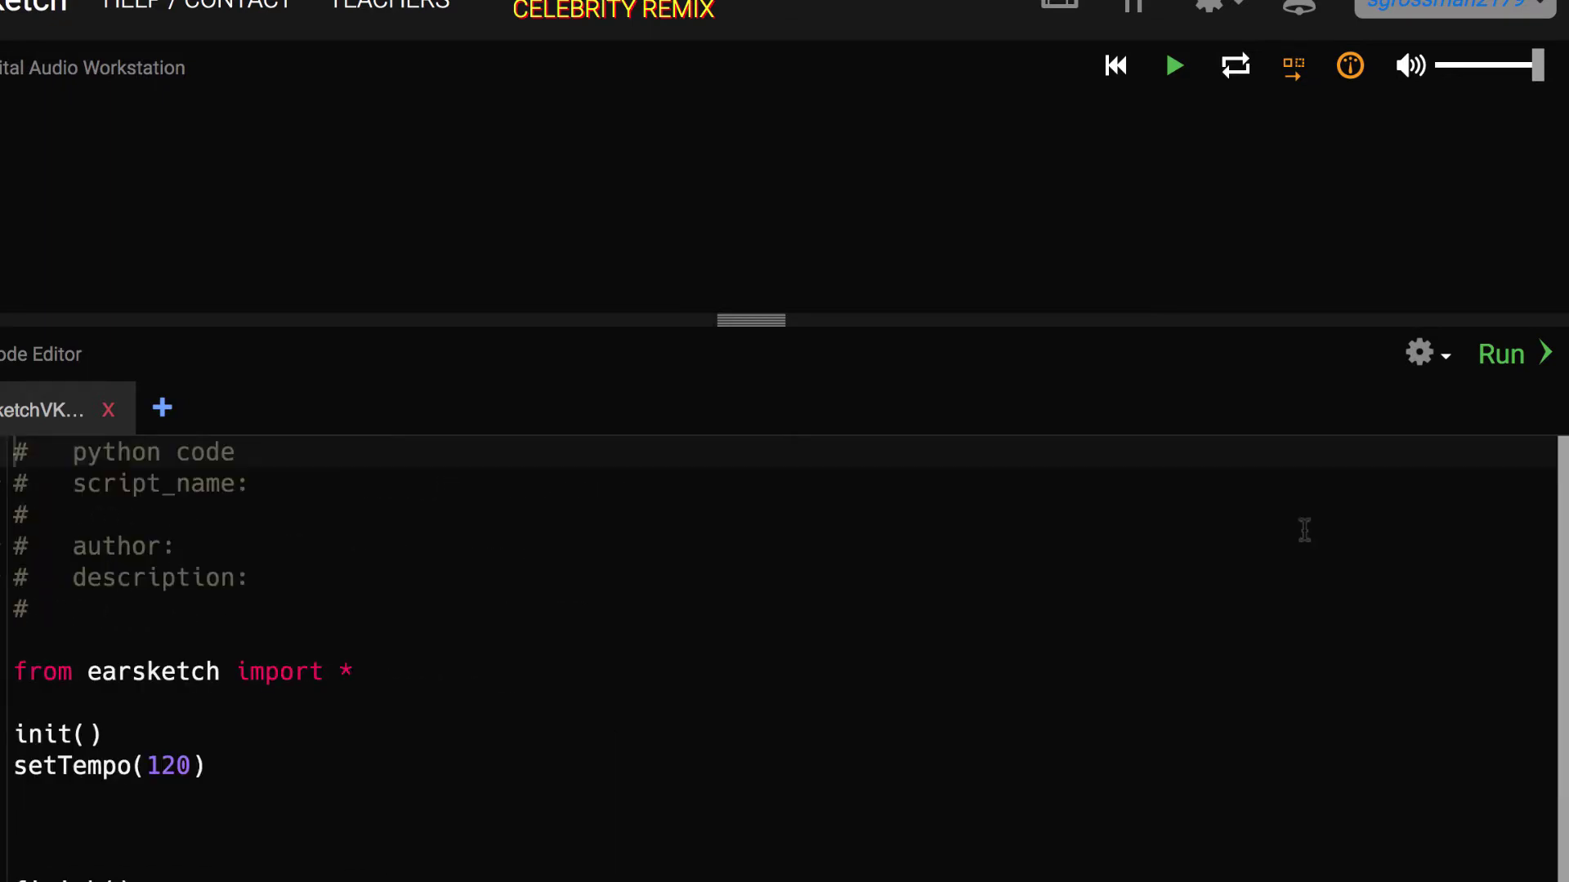
left_click(1426, 353)
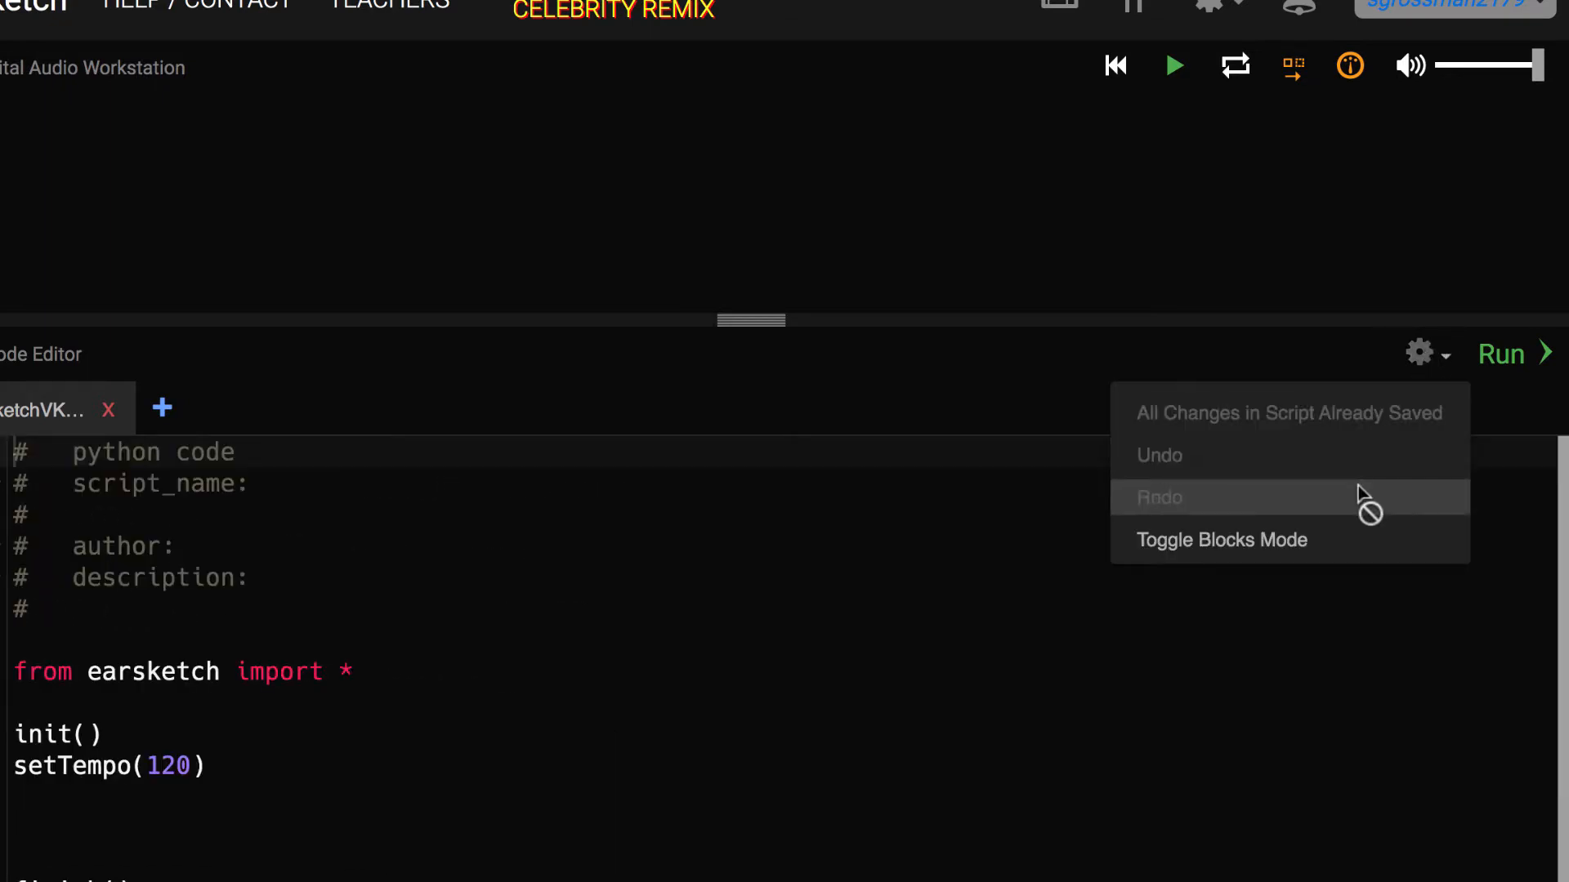
left_click(1222, 539)
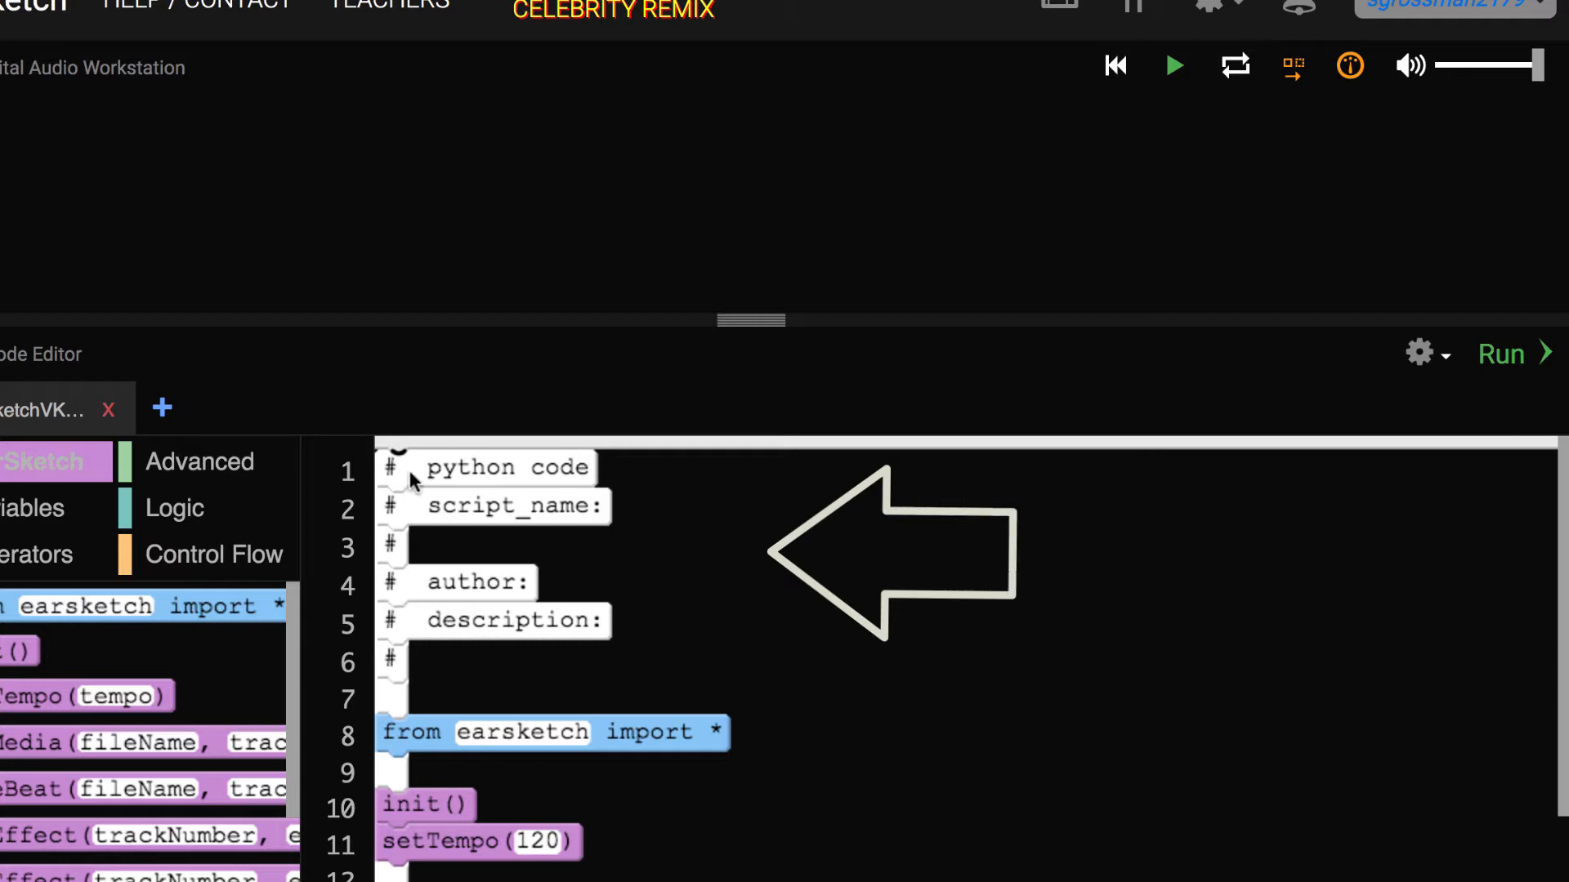
mouse_move(413, 645)
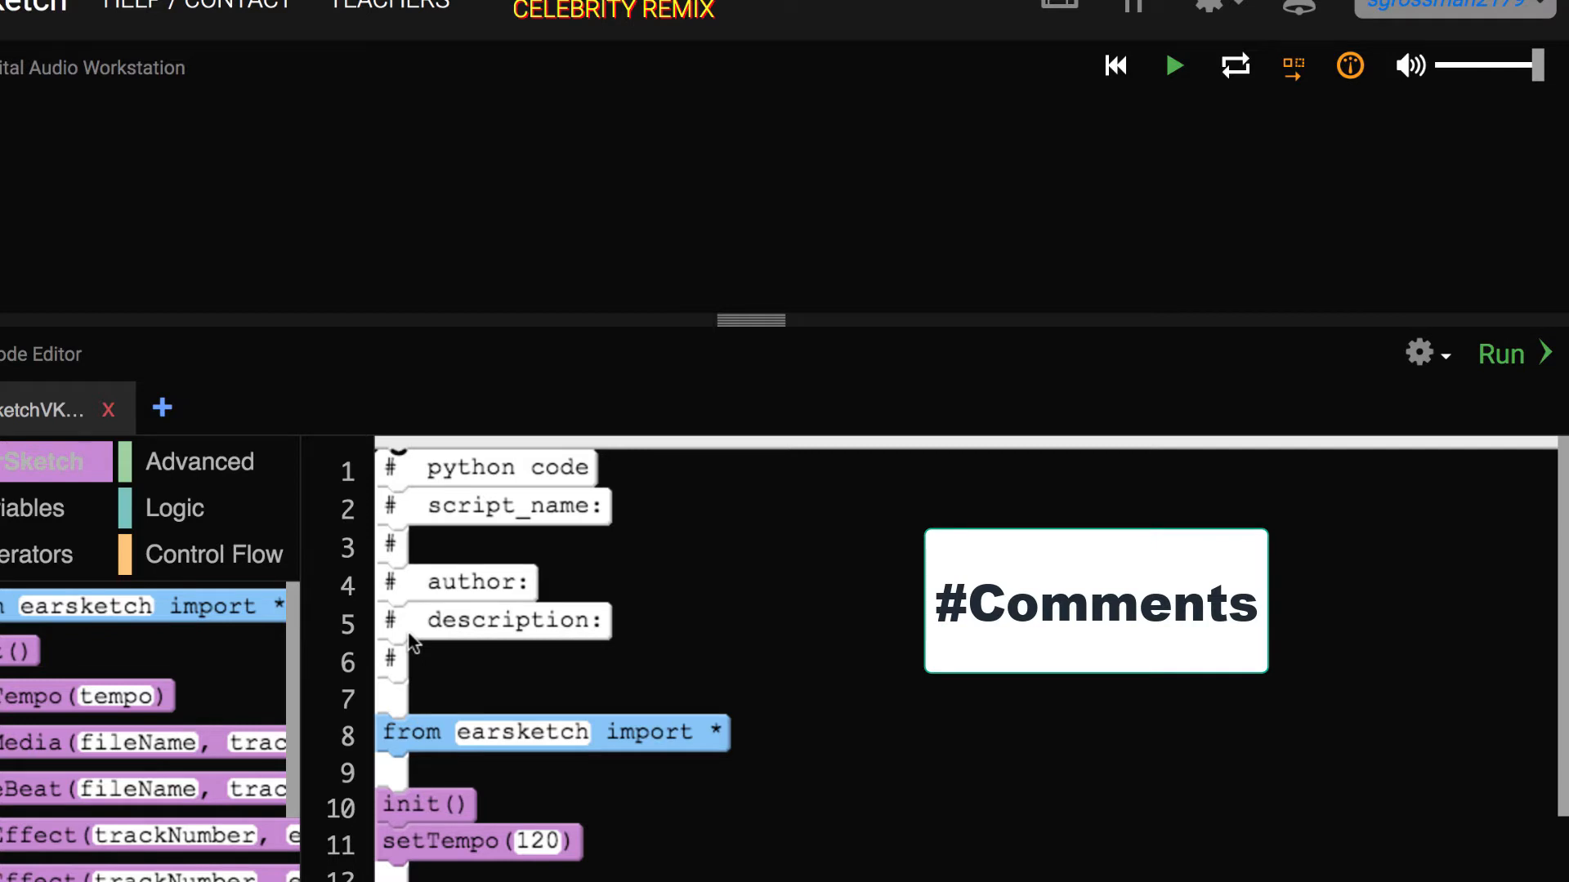
mouse_move(575, 471)
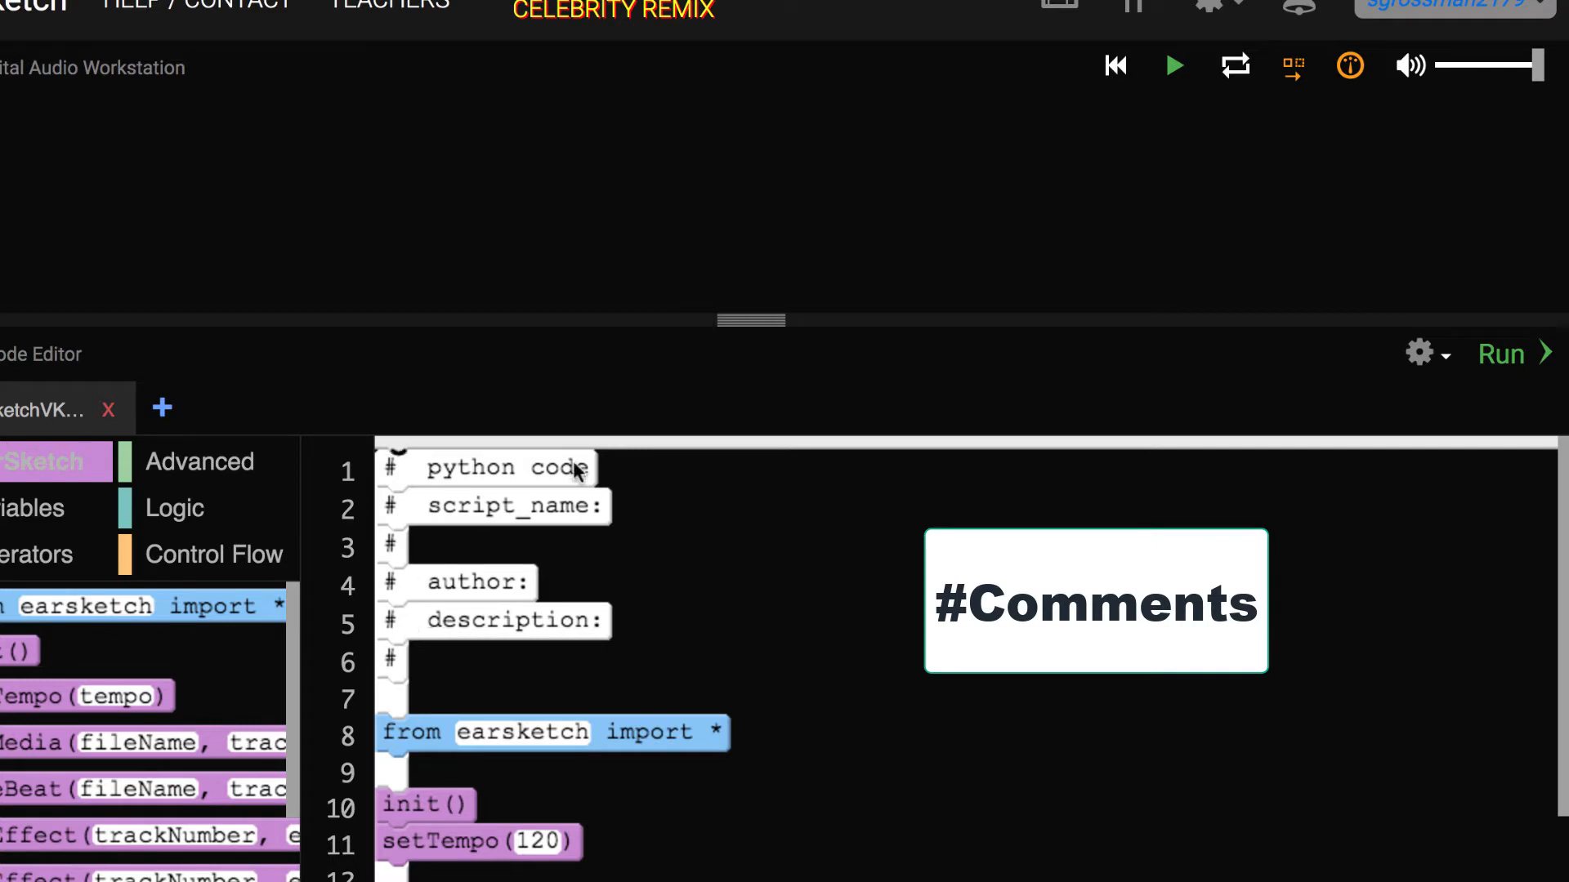
mouse_move(545, 585)
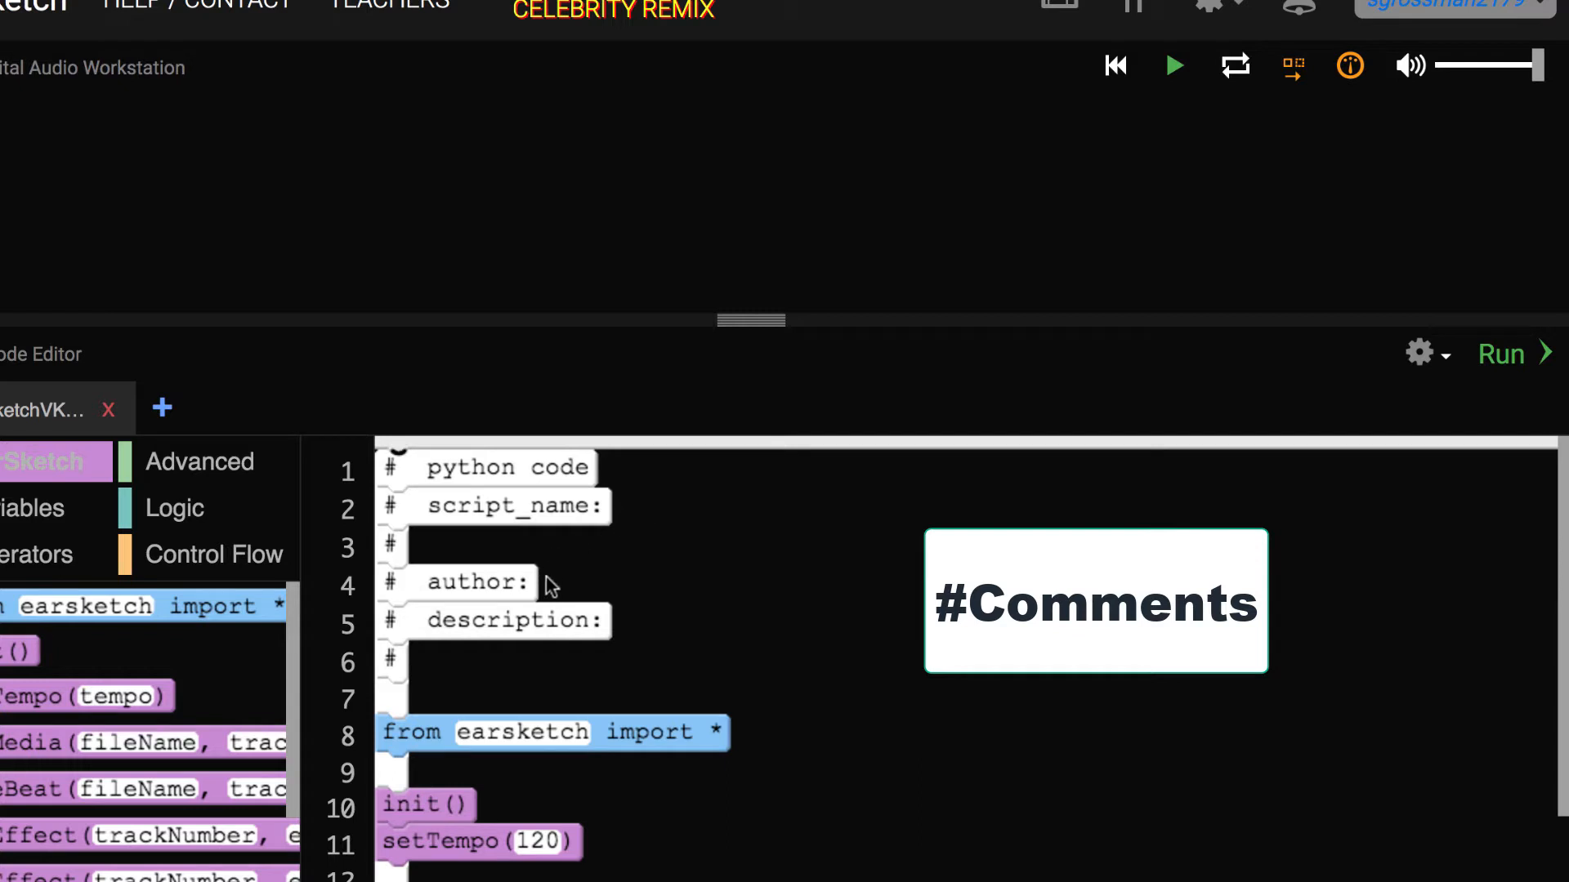
mouse_move(566, 588)
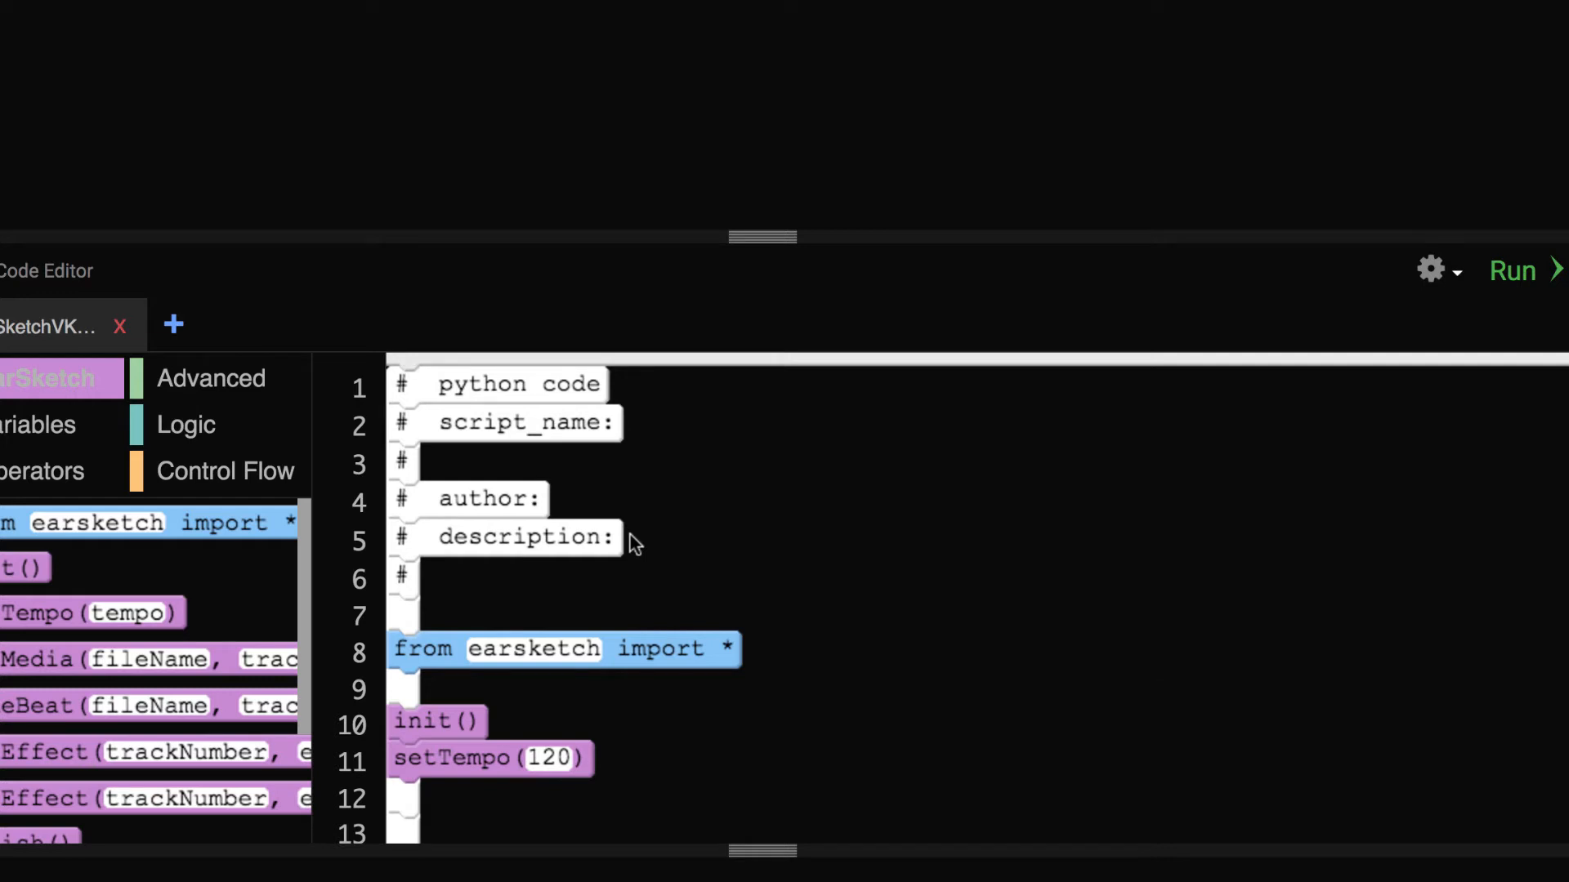
mouse_move(417, 680)
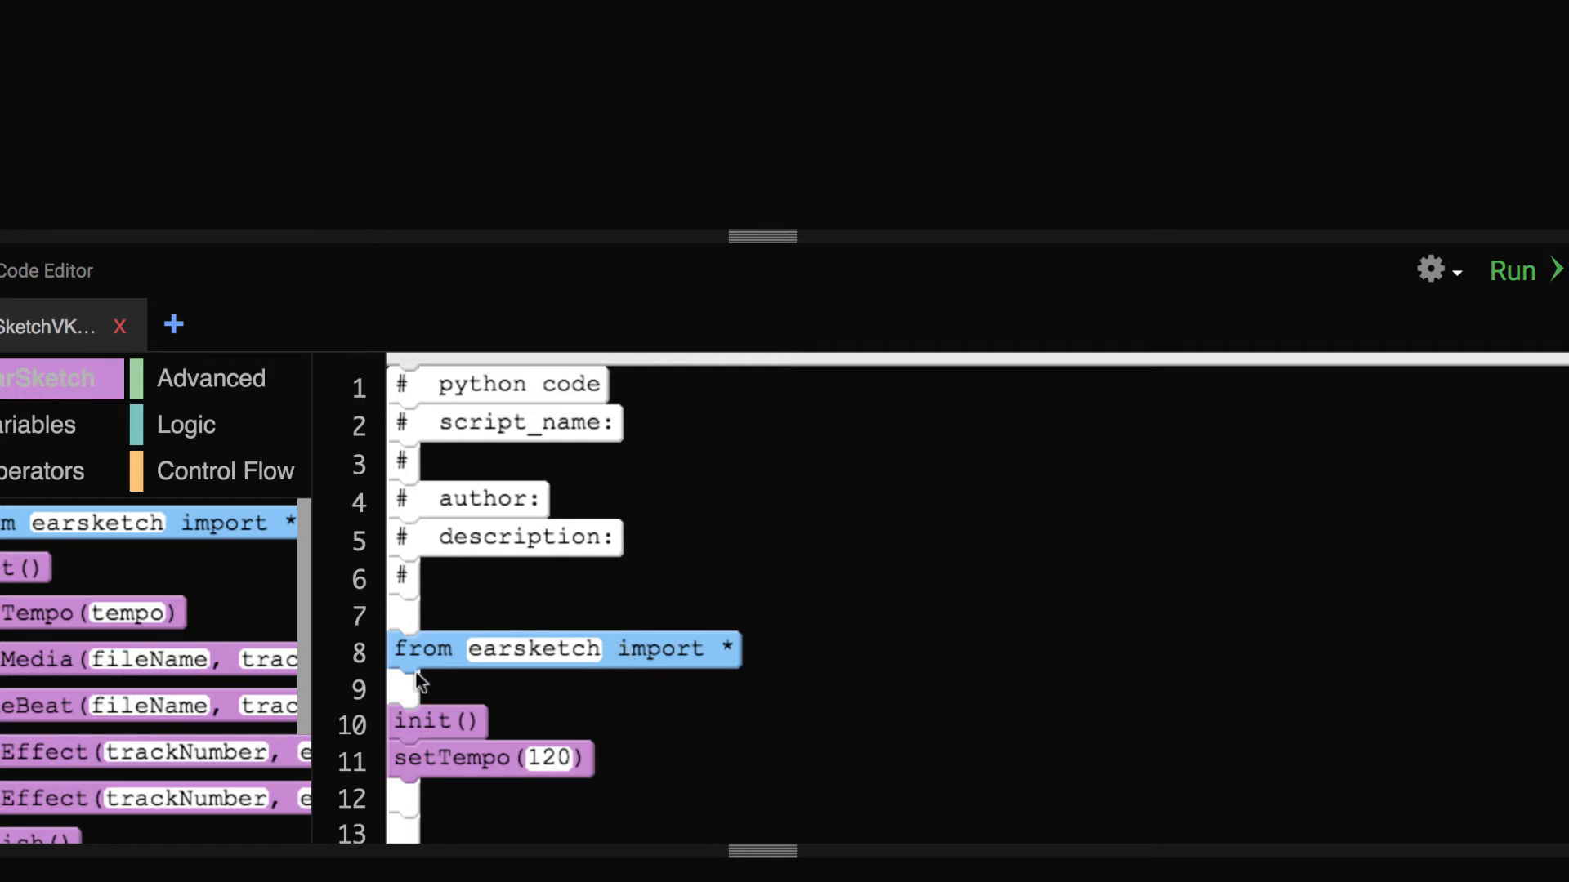
mouse_move(539, 715)
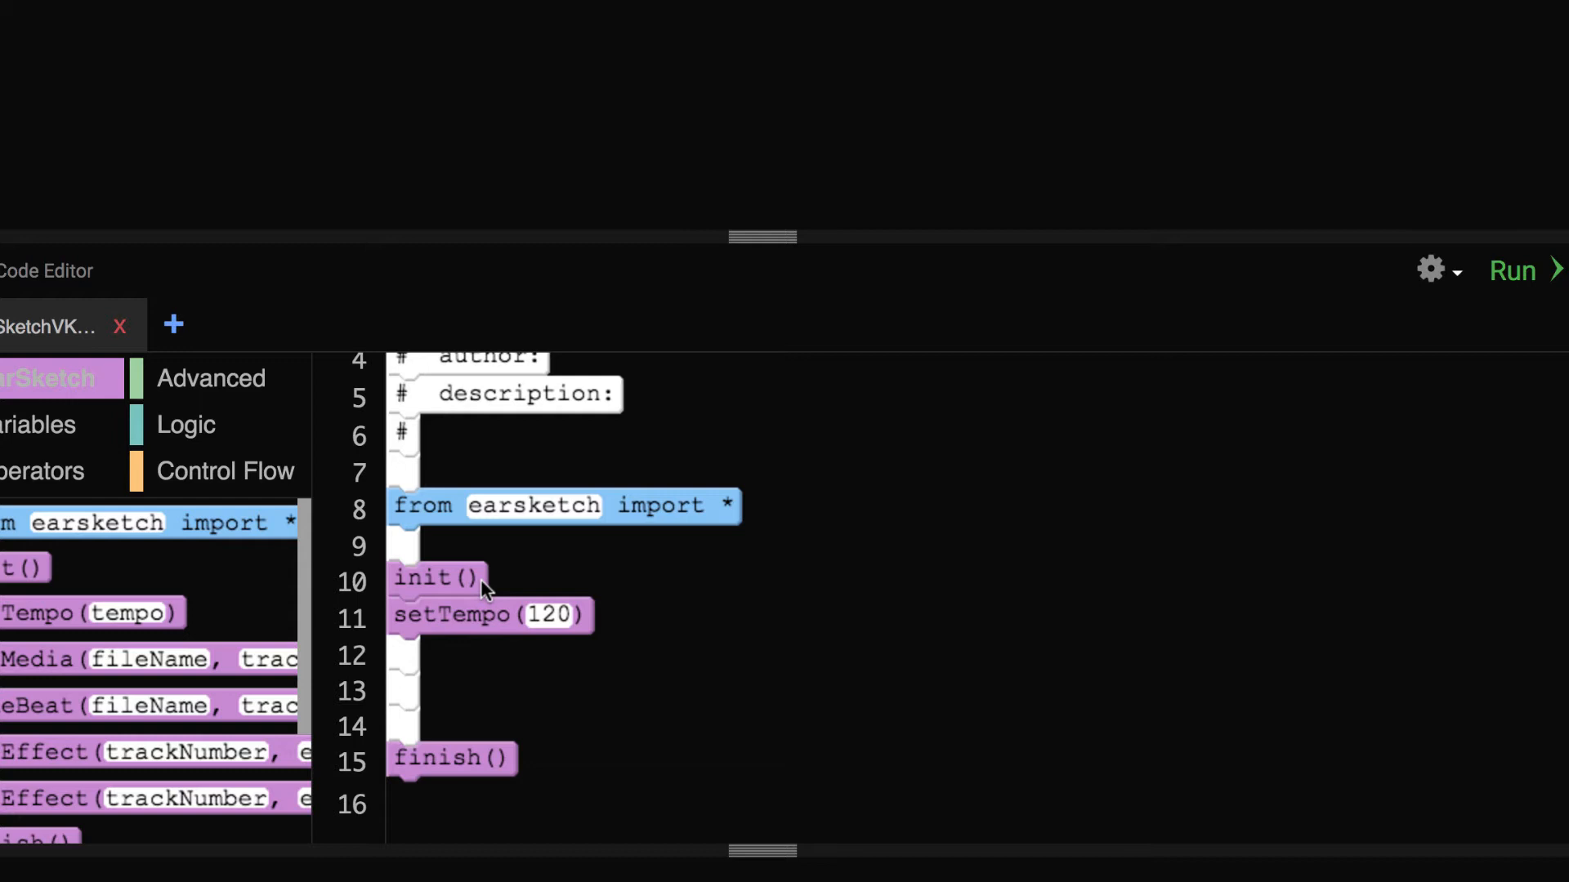
mouse_move(536, 634)
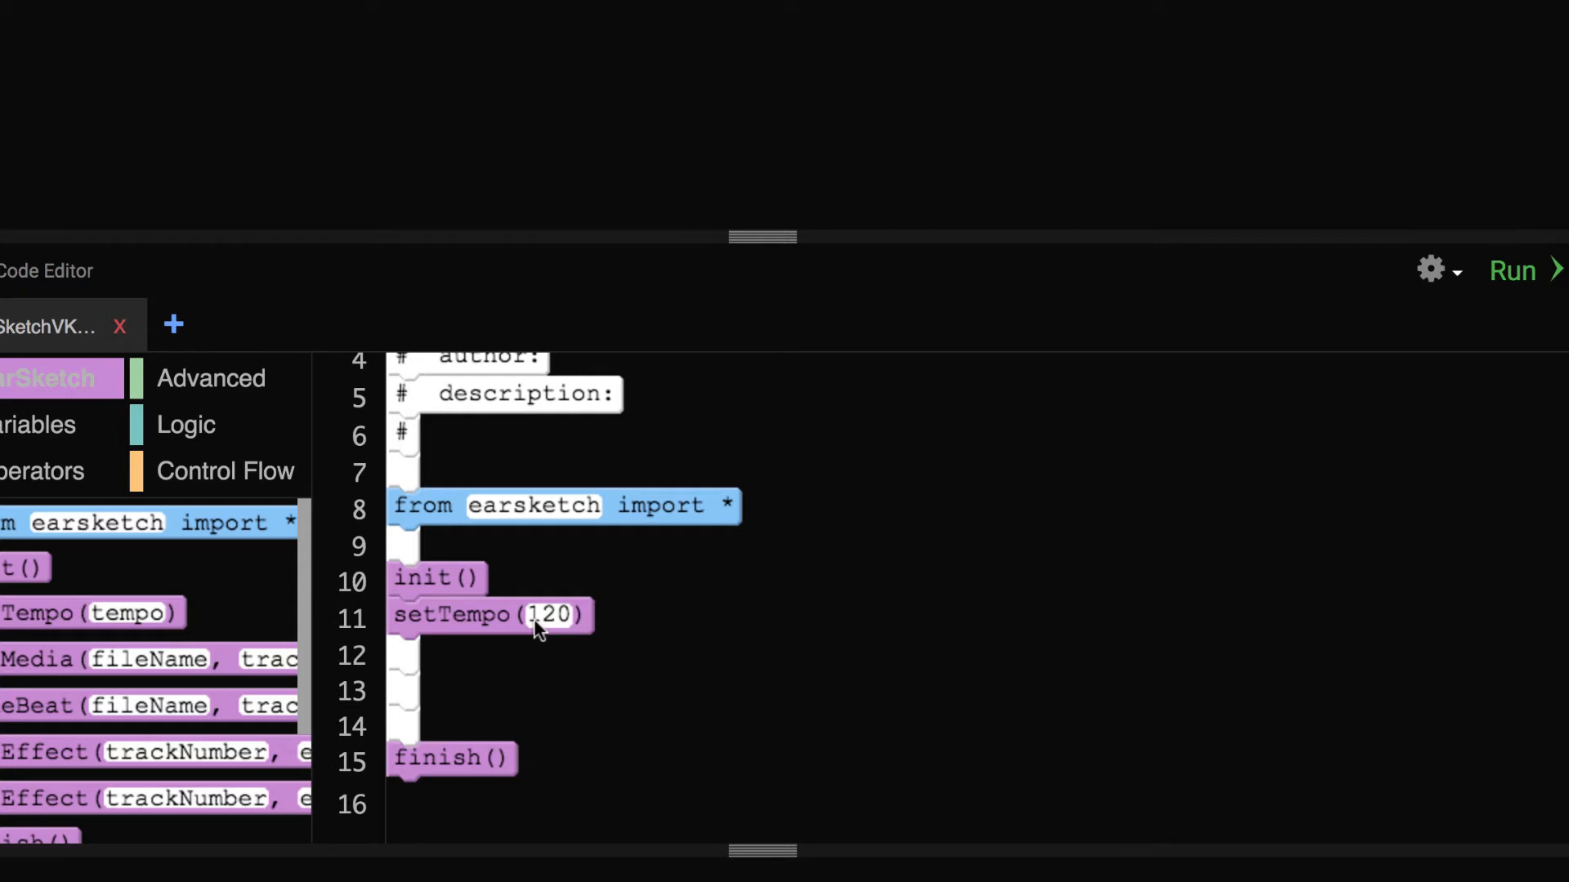
mouse_move(549, 644)
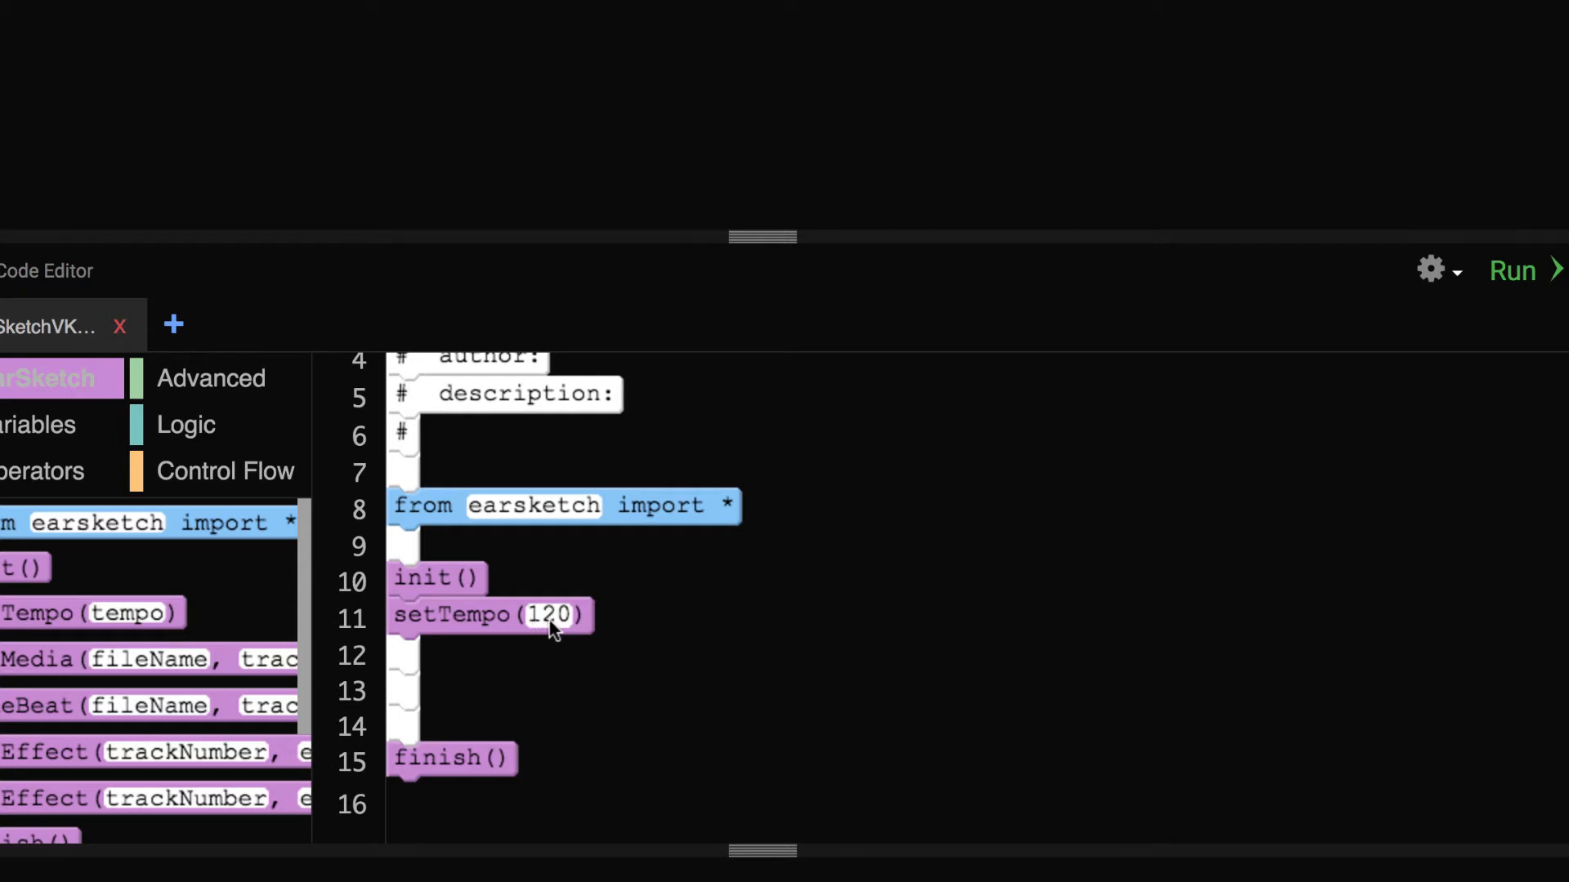
type("90")
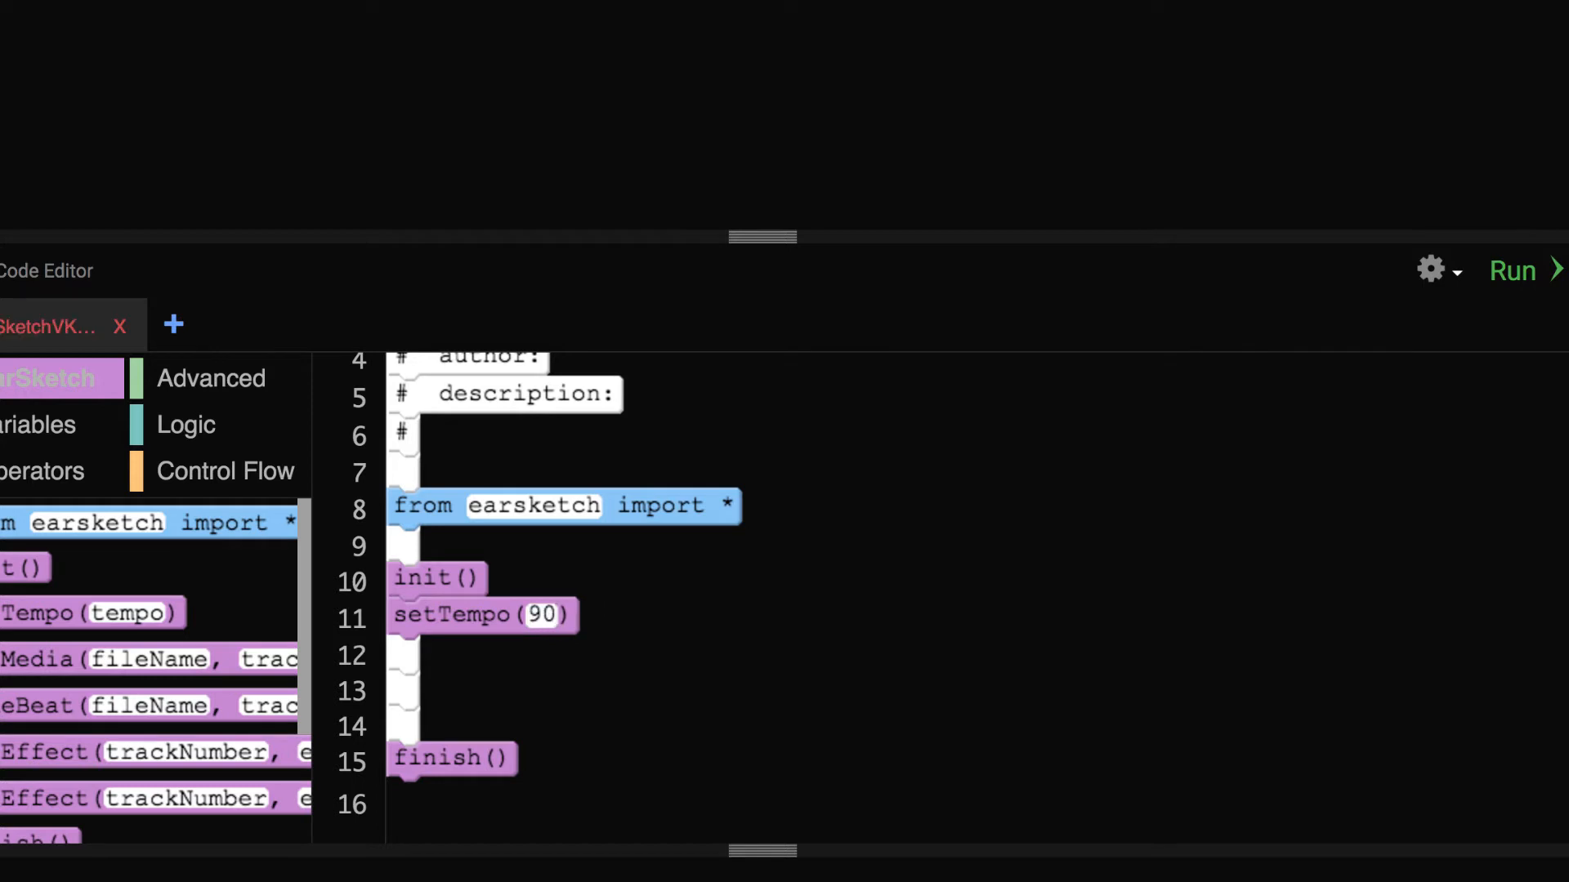
left_click(551, 614)
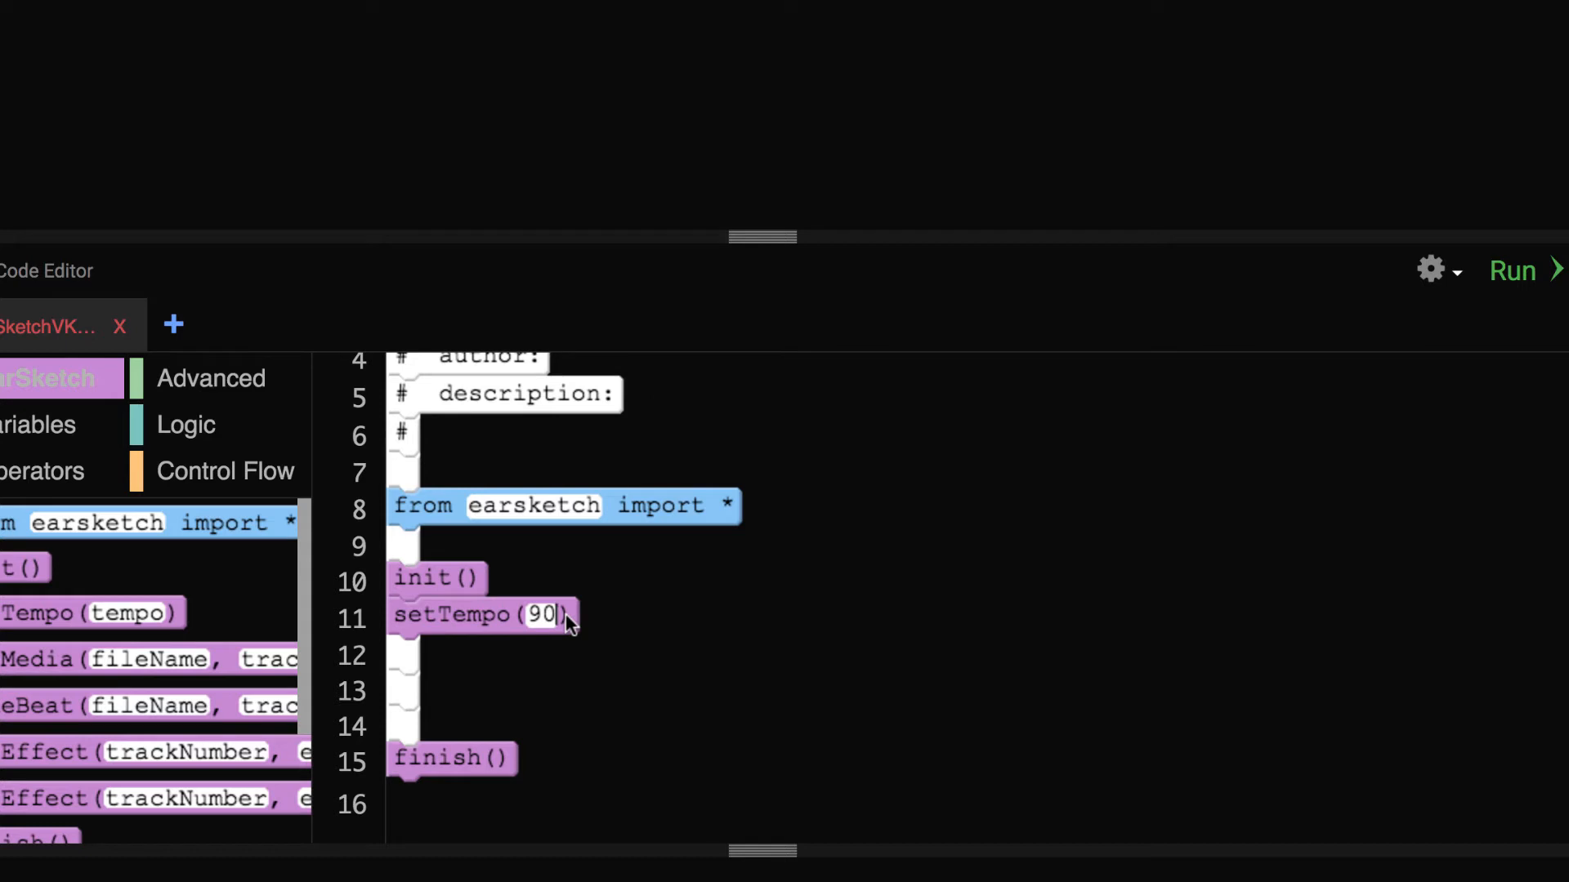
type("140")
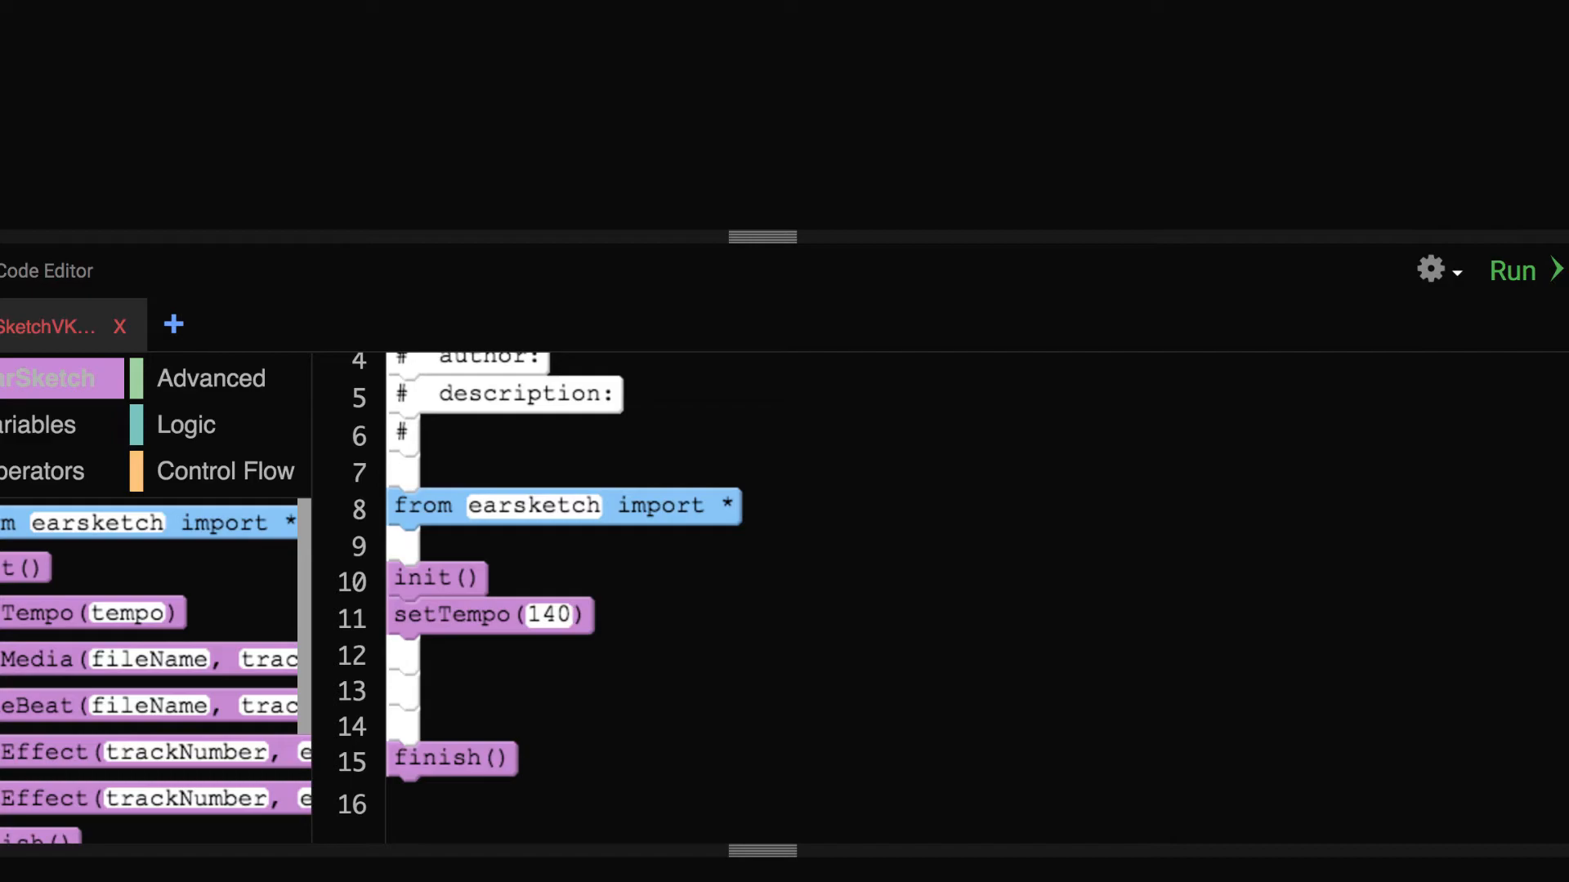
type("120")
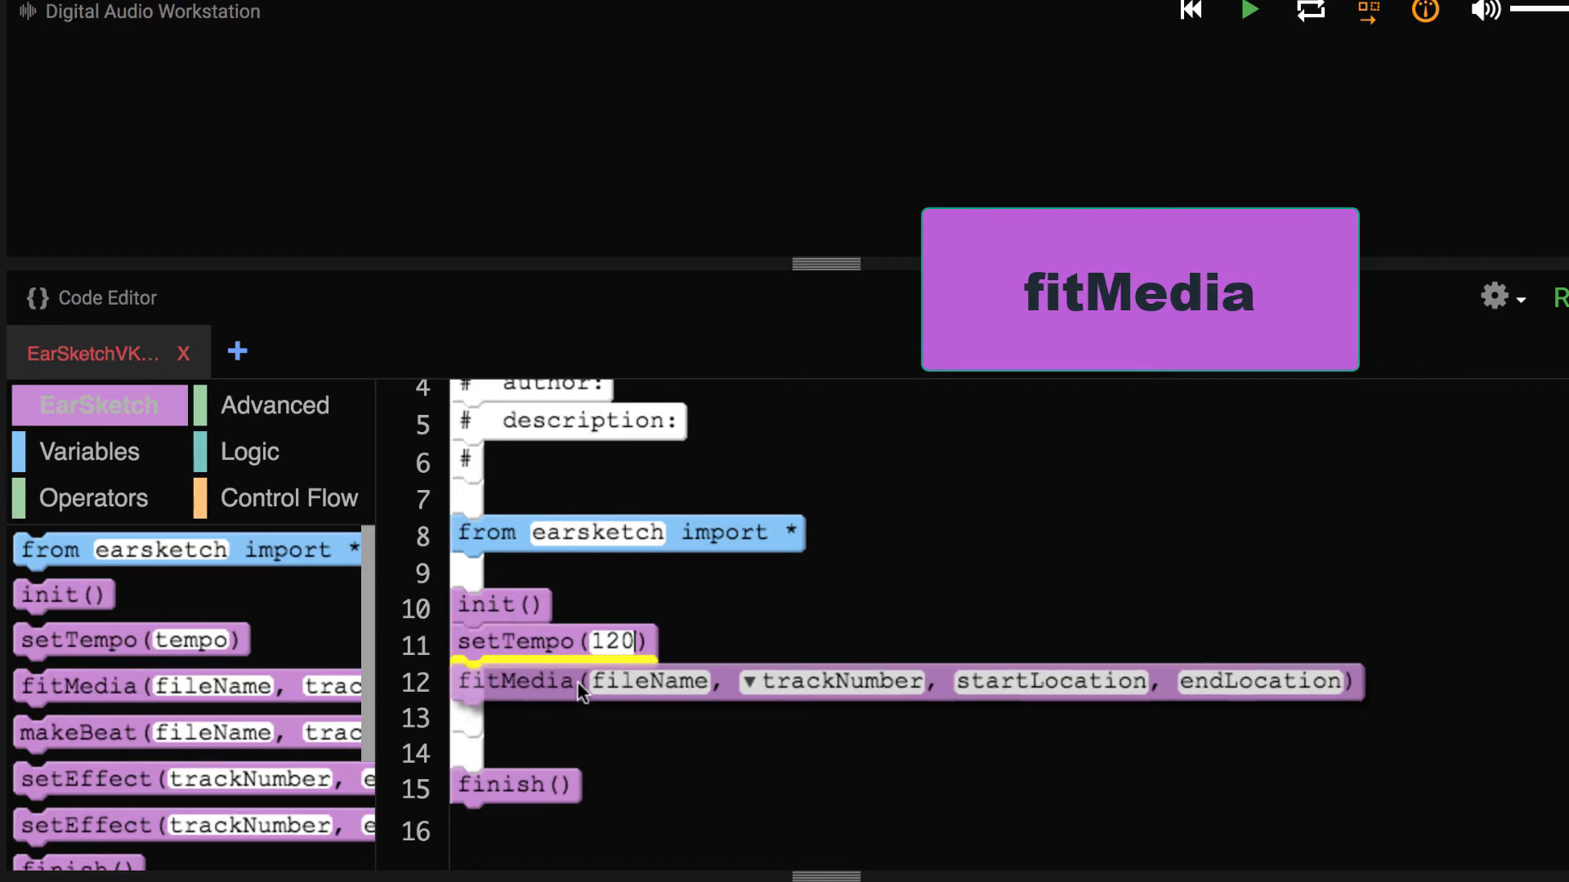
Snap a fitMedia block with placeholder arguments under setTempo(120) on line 12
left_click(650, 682)
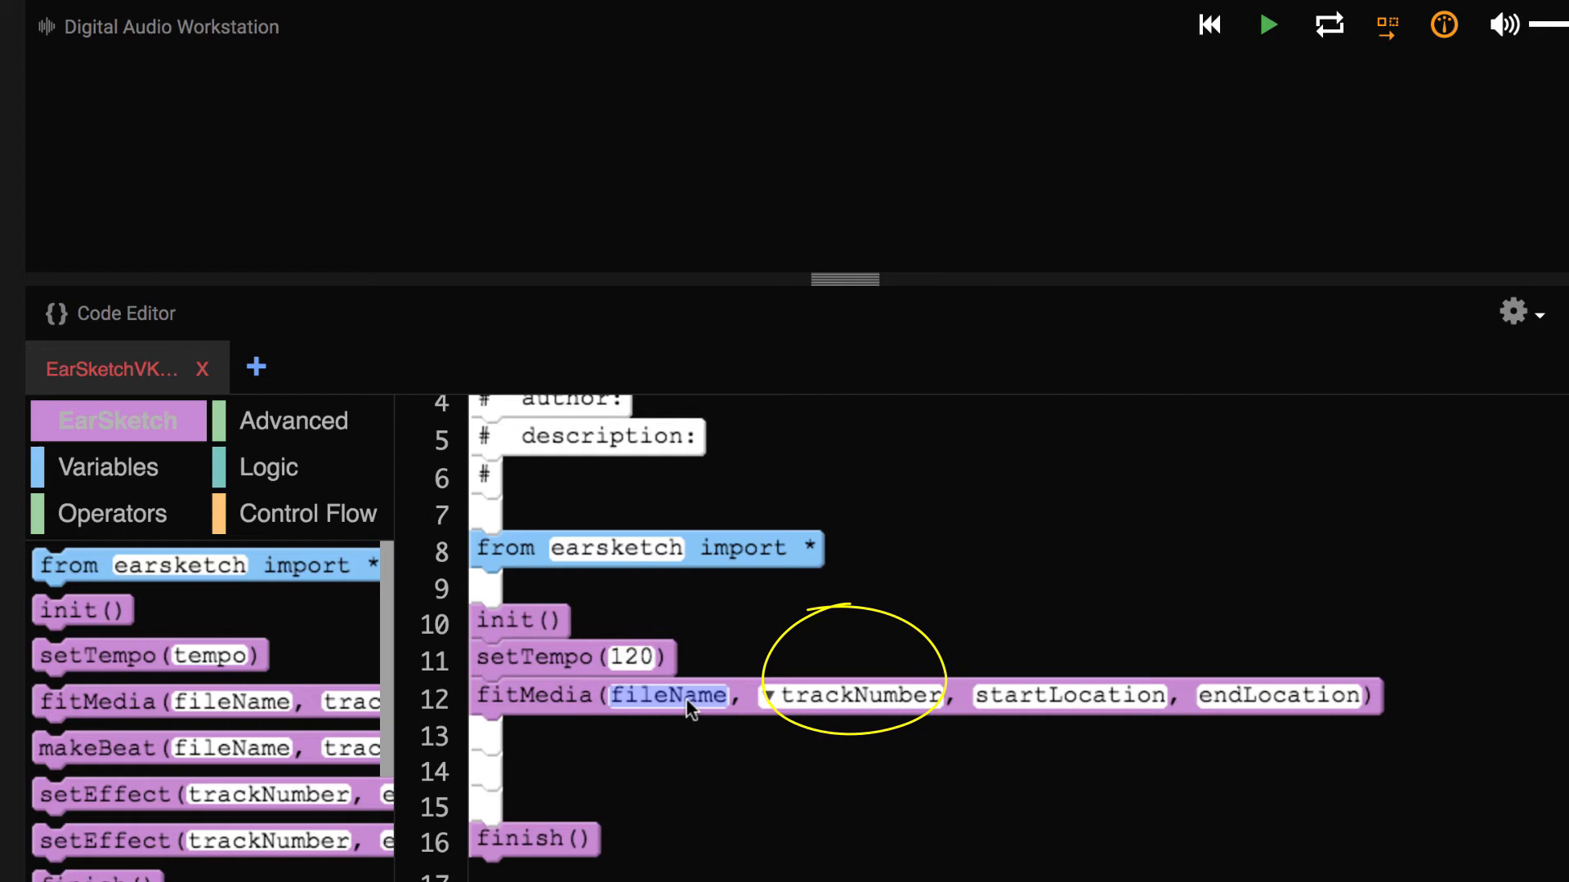
mouse_move(823, 706)
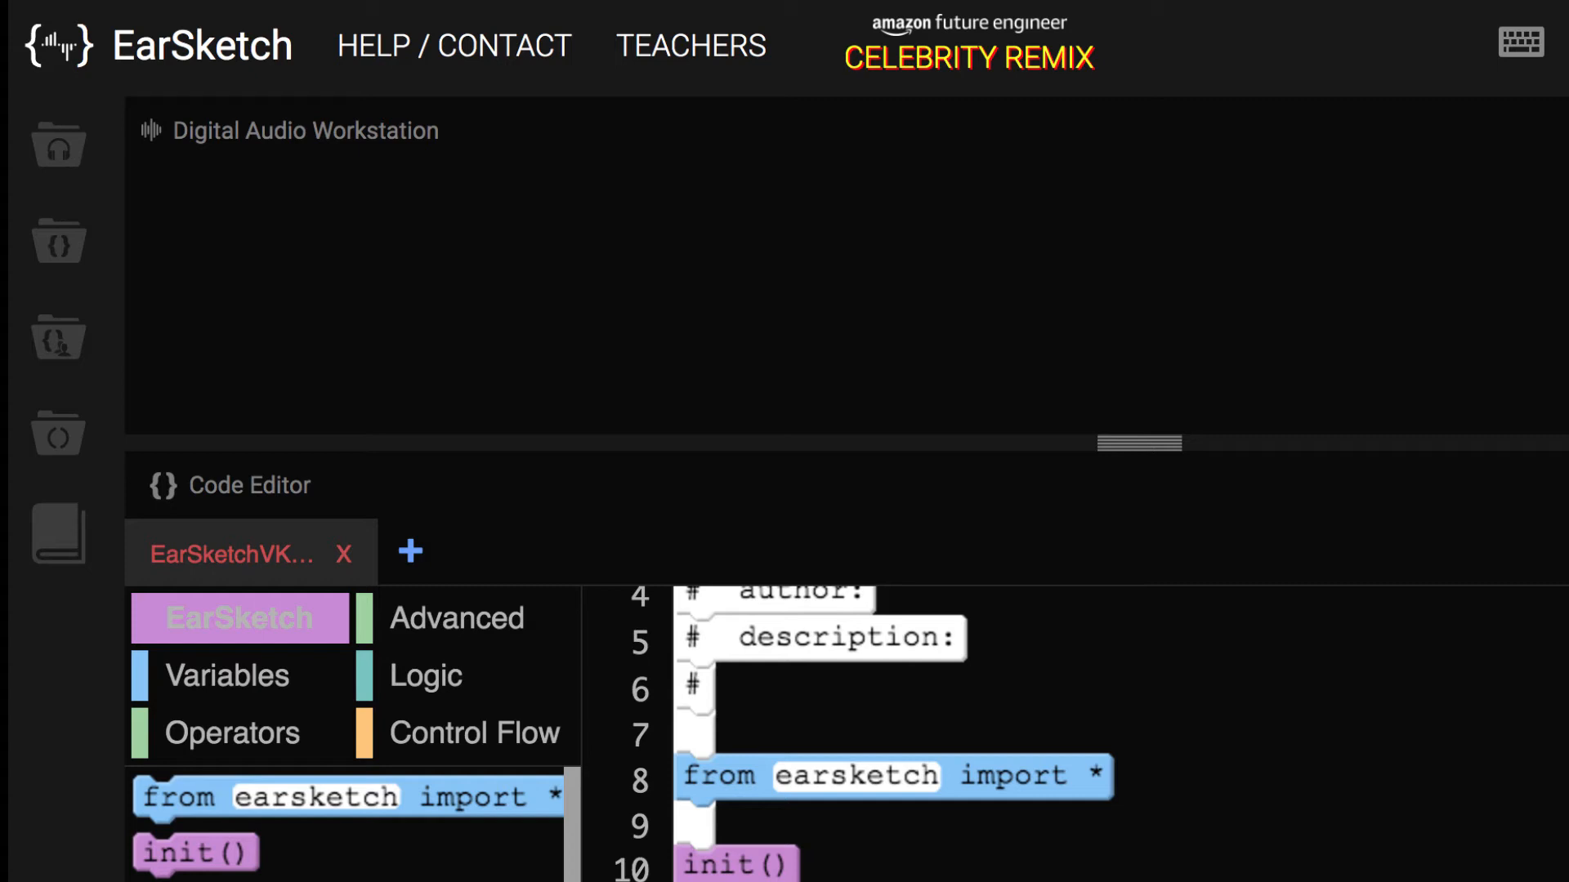
mouse_move(55, 337)
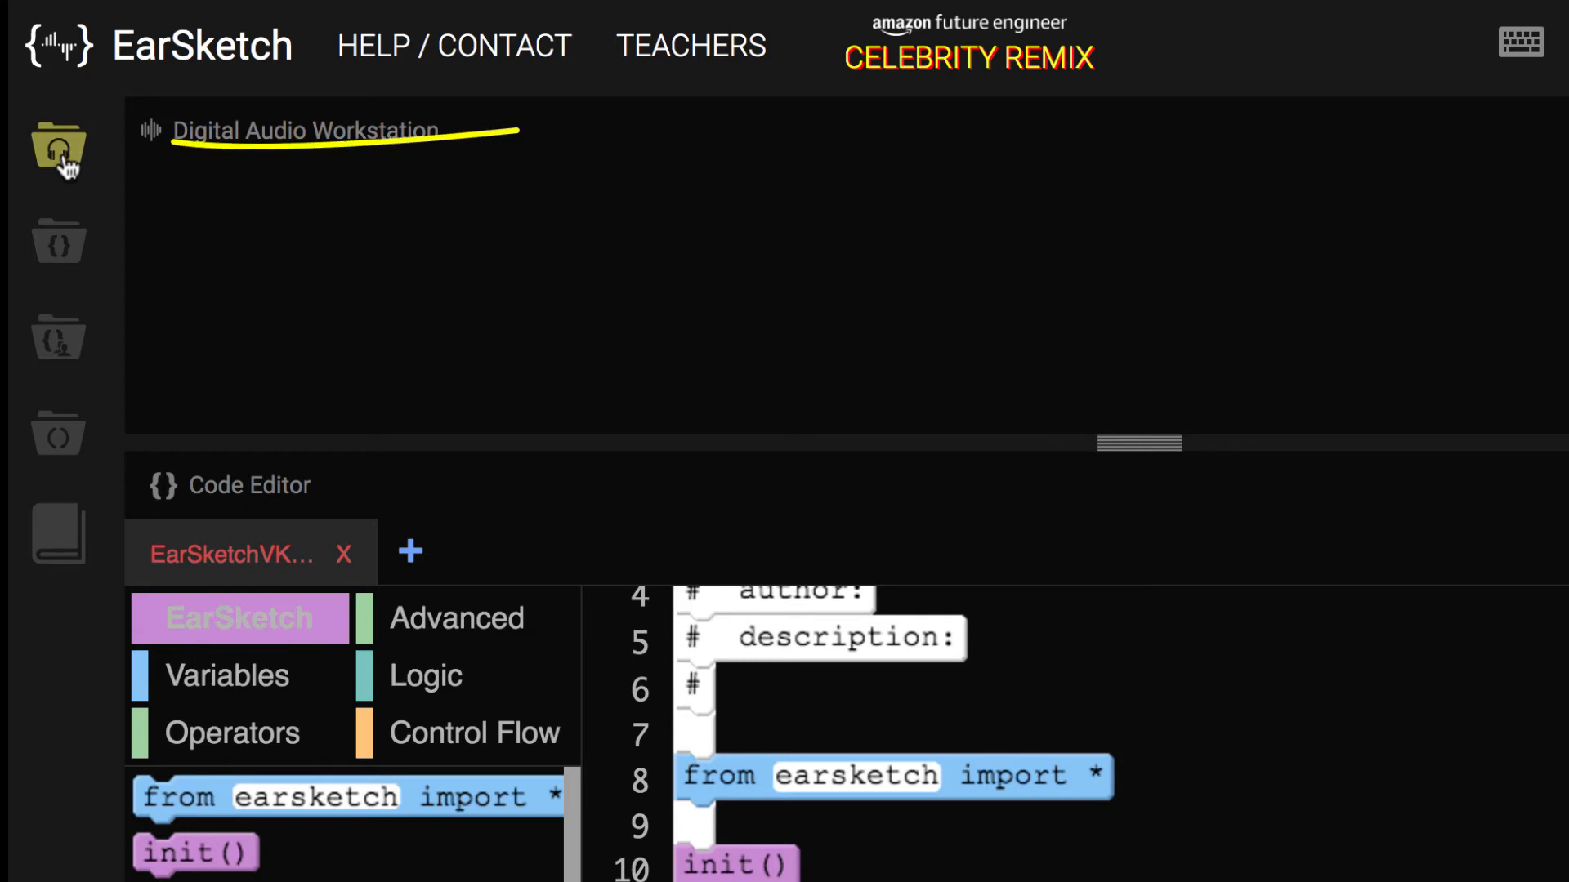
mouse_move(55, 150)
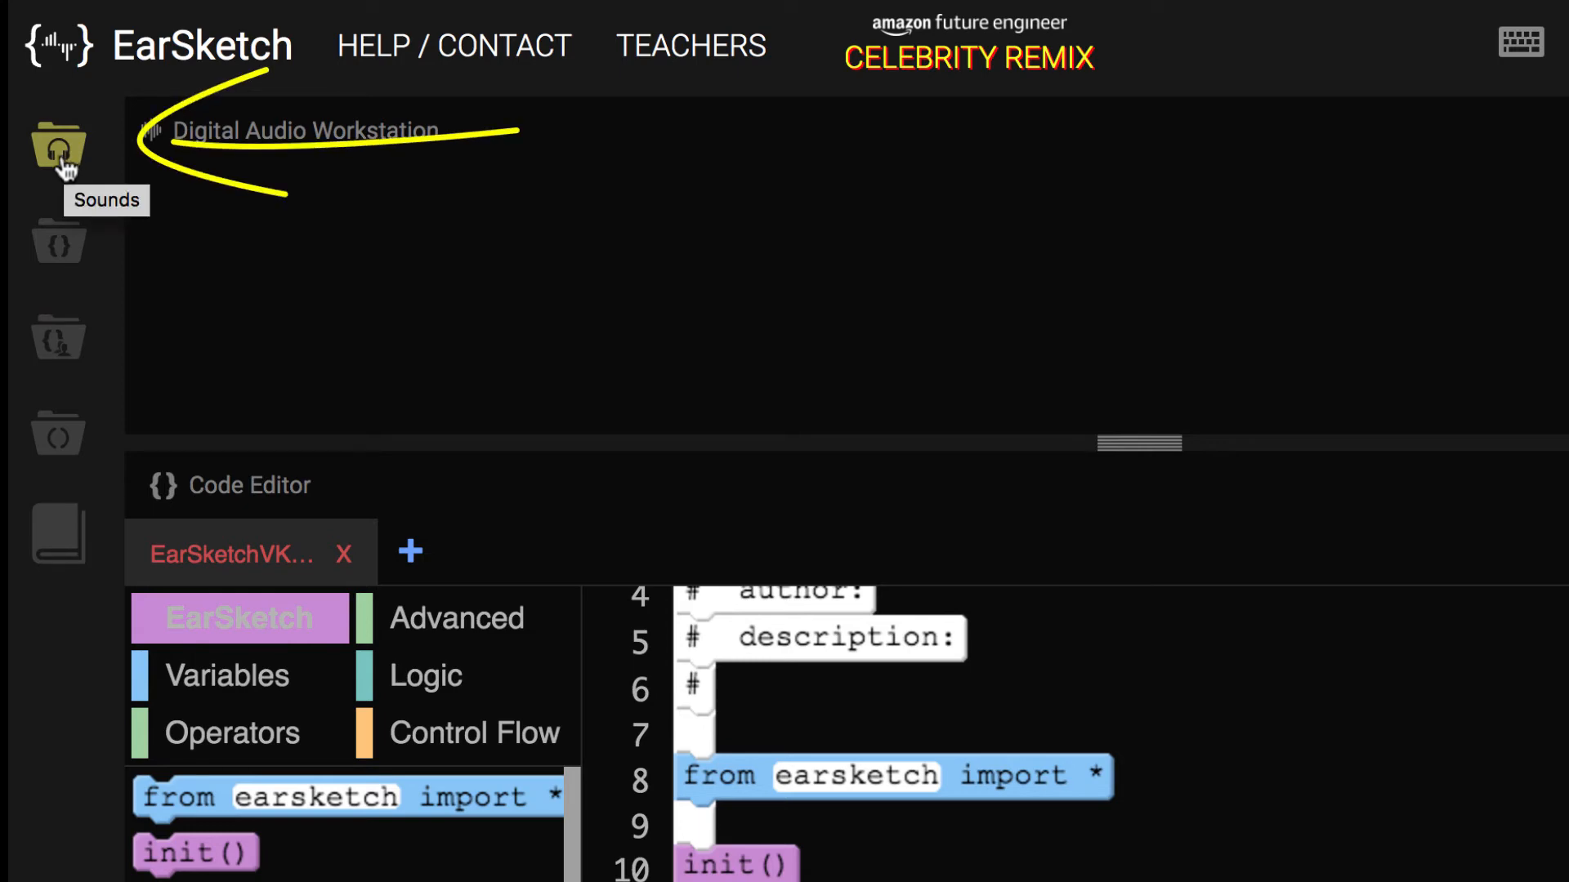
Preview COMMON_LOVE_DRUMBEAT_1 in the Sounds browser and paste it as the fitMedia file name
left_click(59, 147)
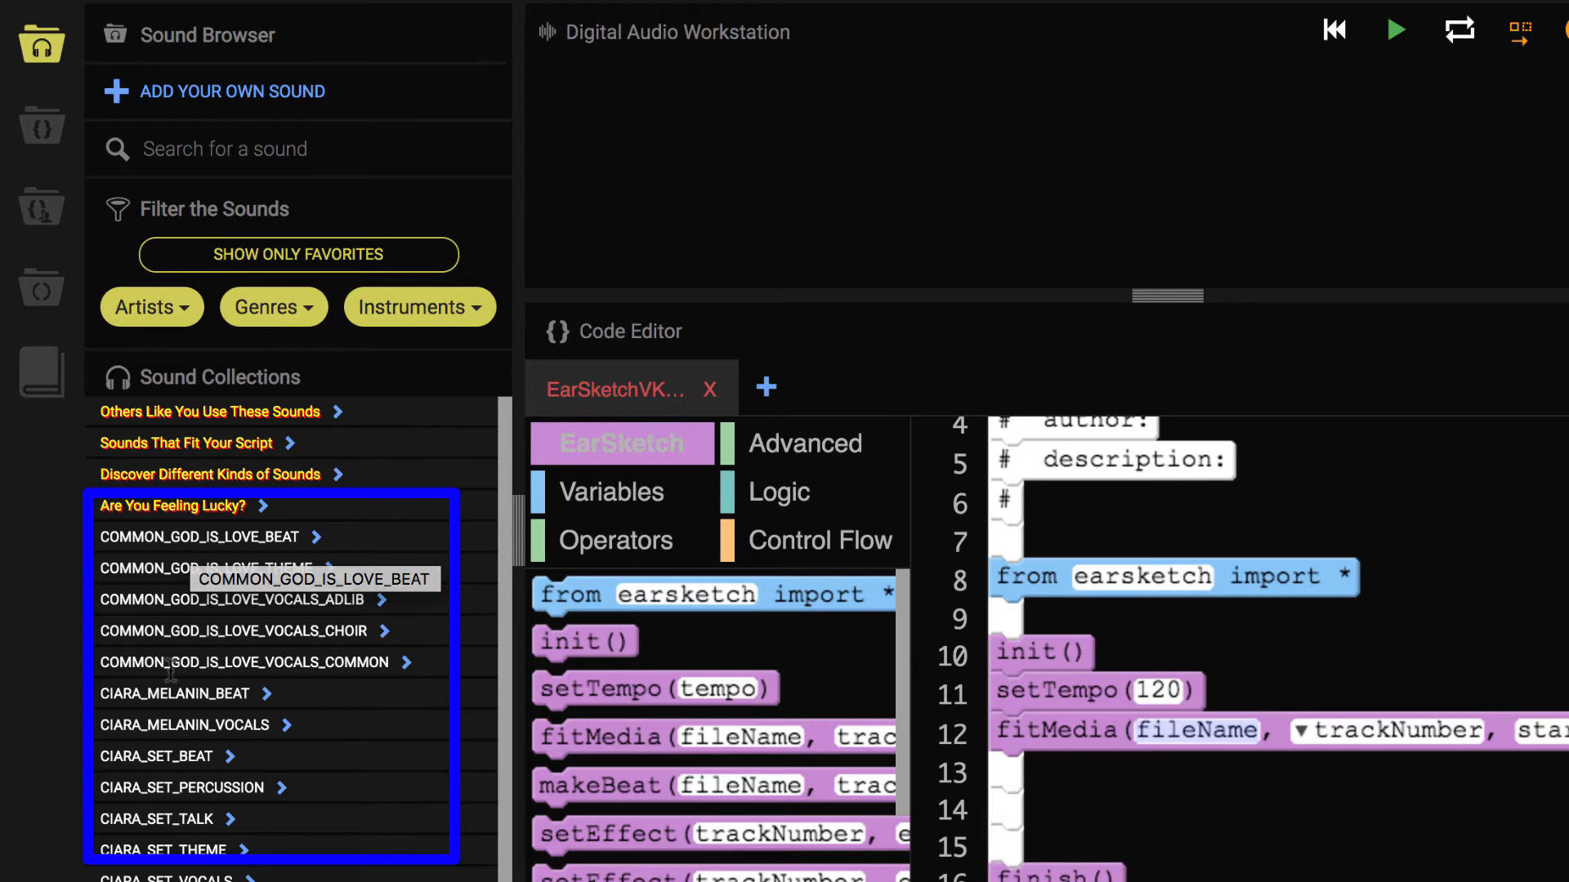
mouse_move(171, 655)
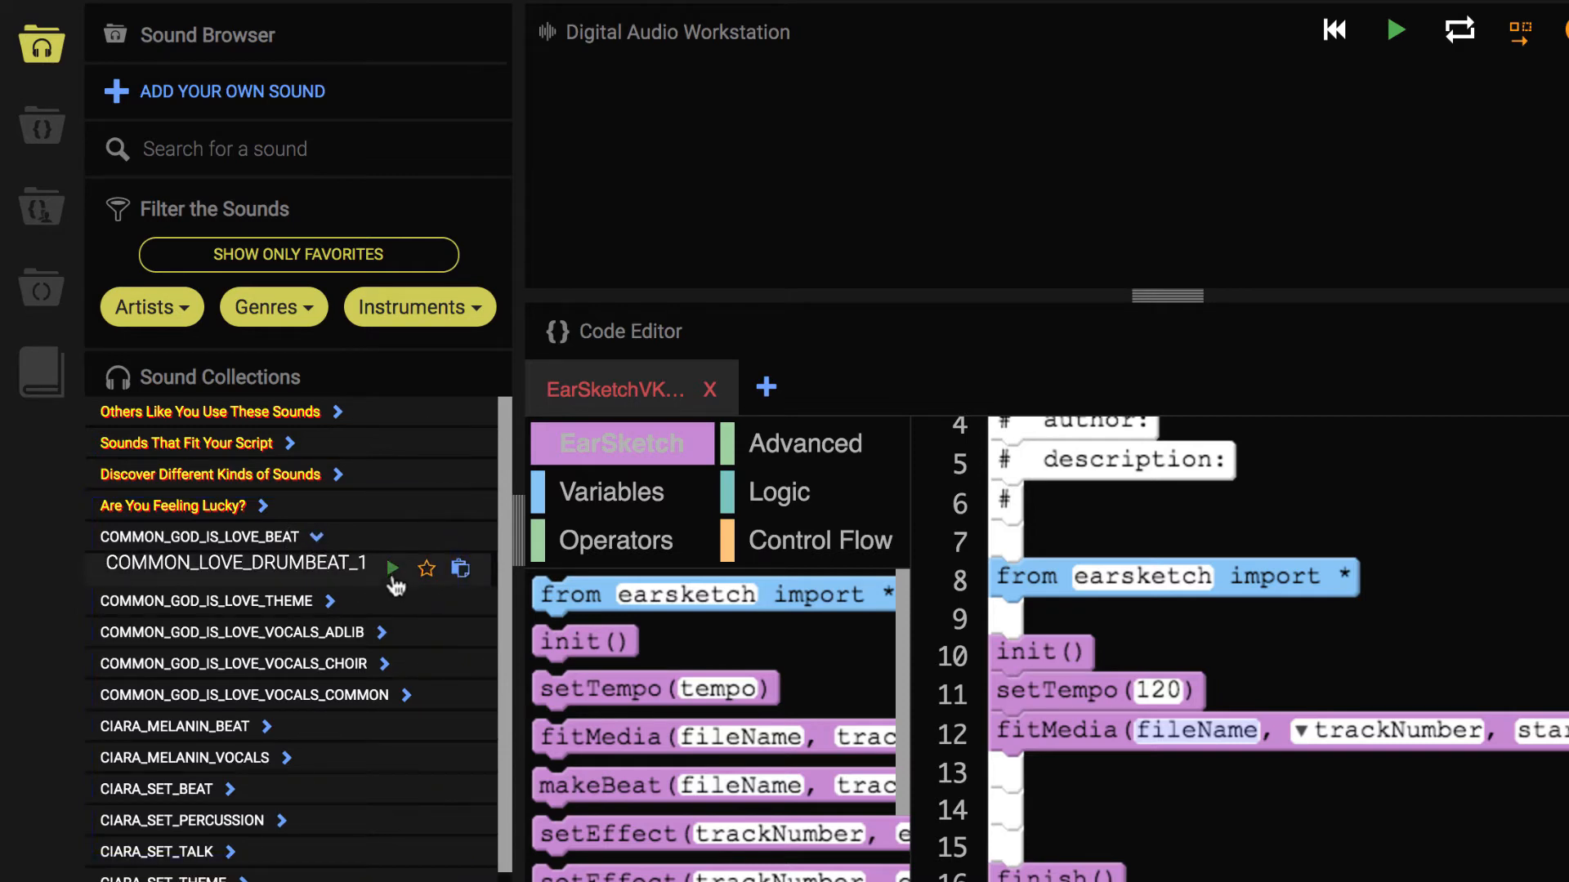
mouse_move(392, 569)
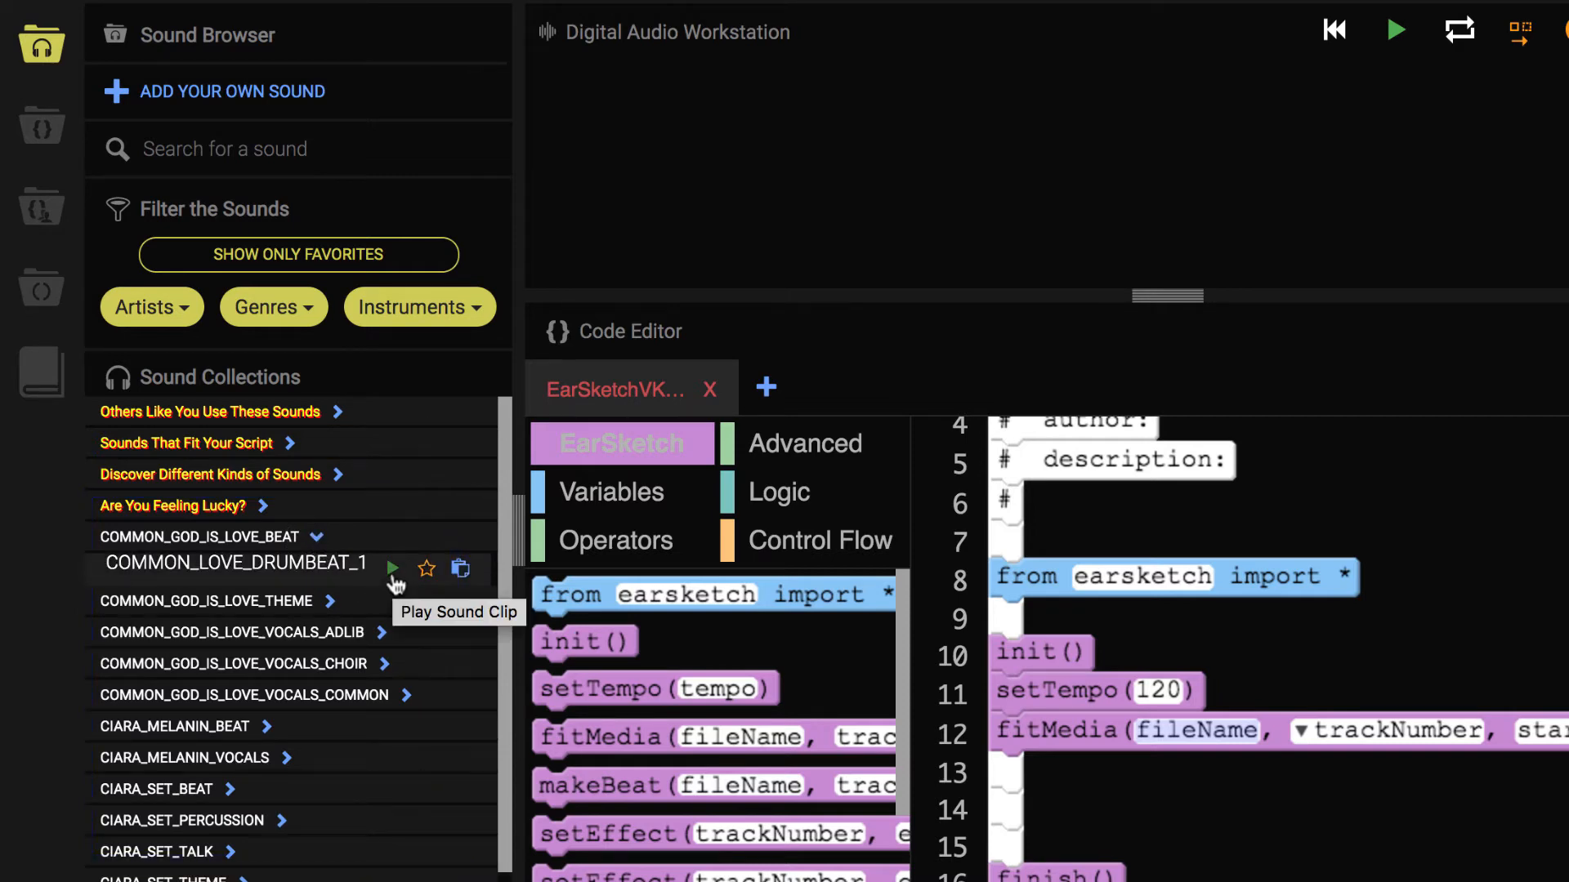
left_click(392, 568)
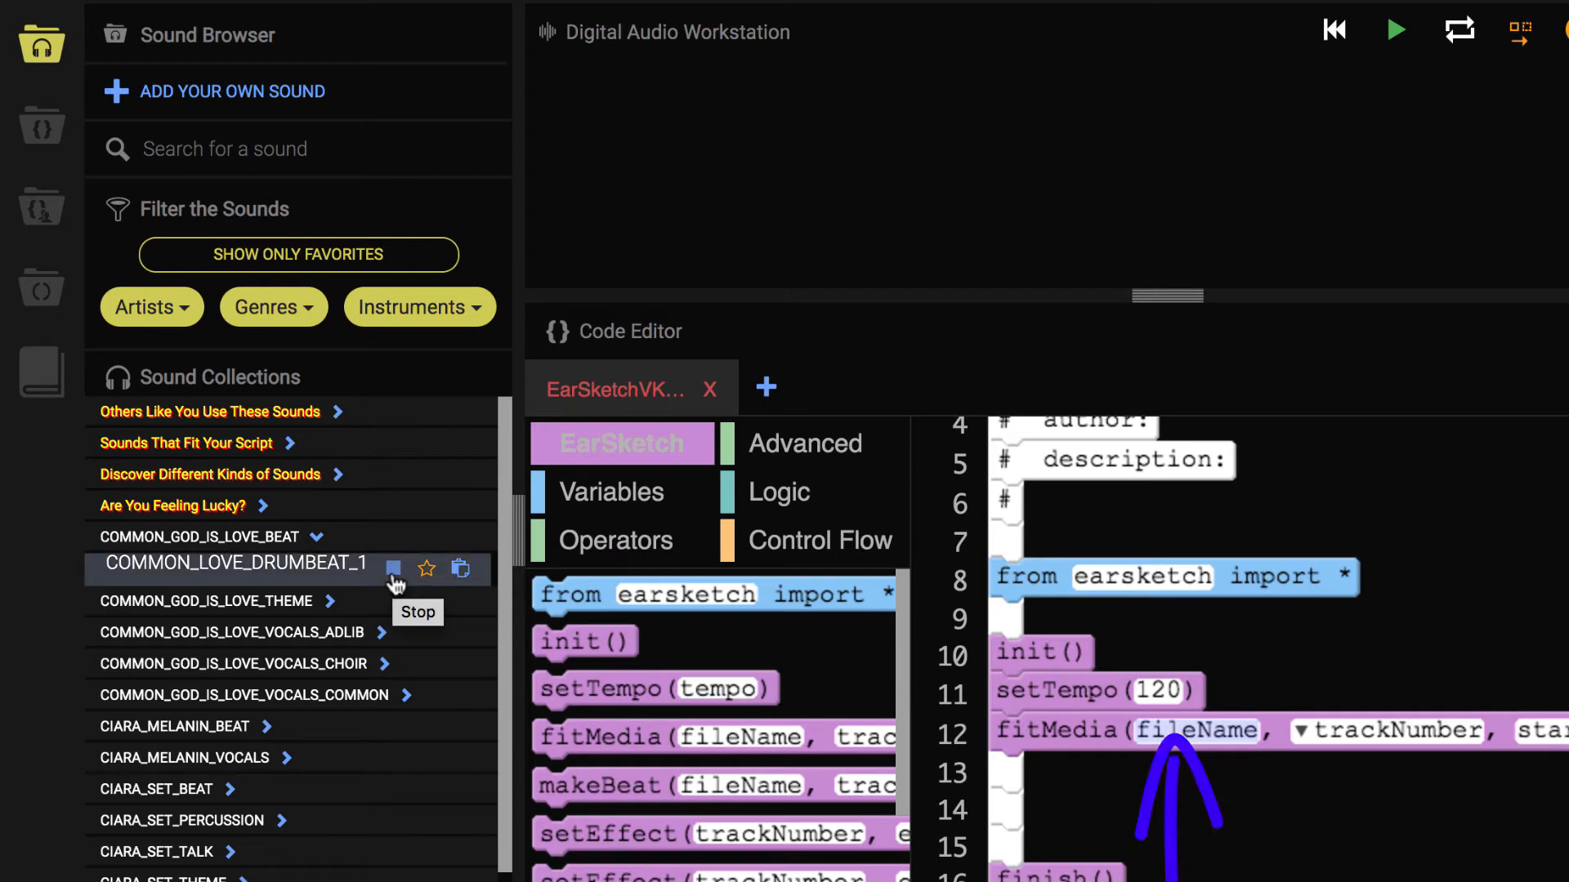
left_click(392, 569)
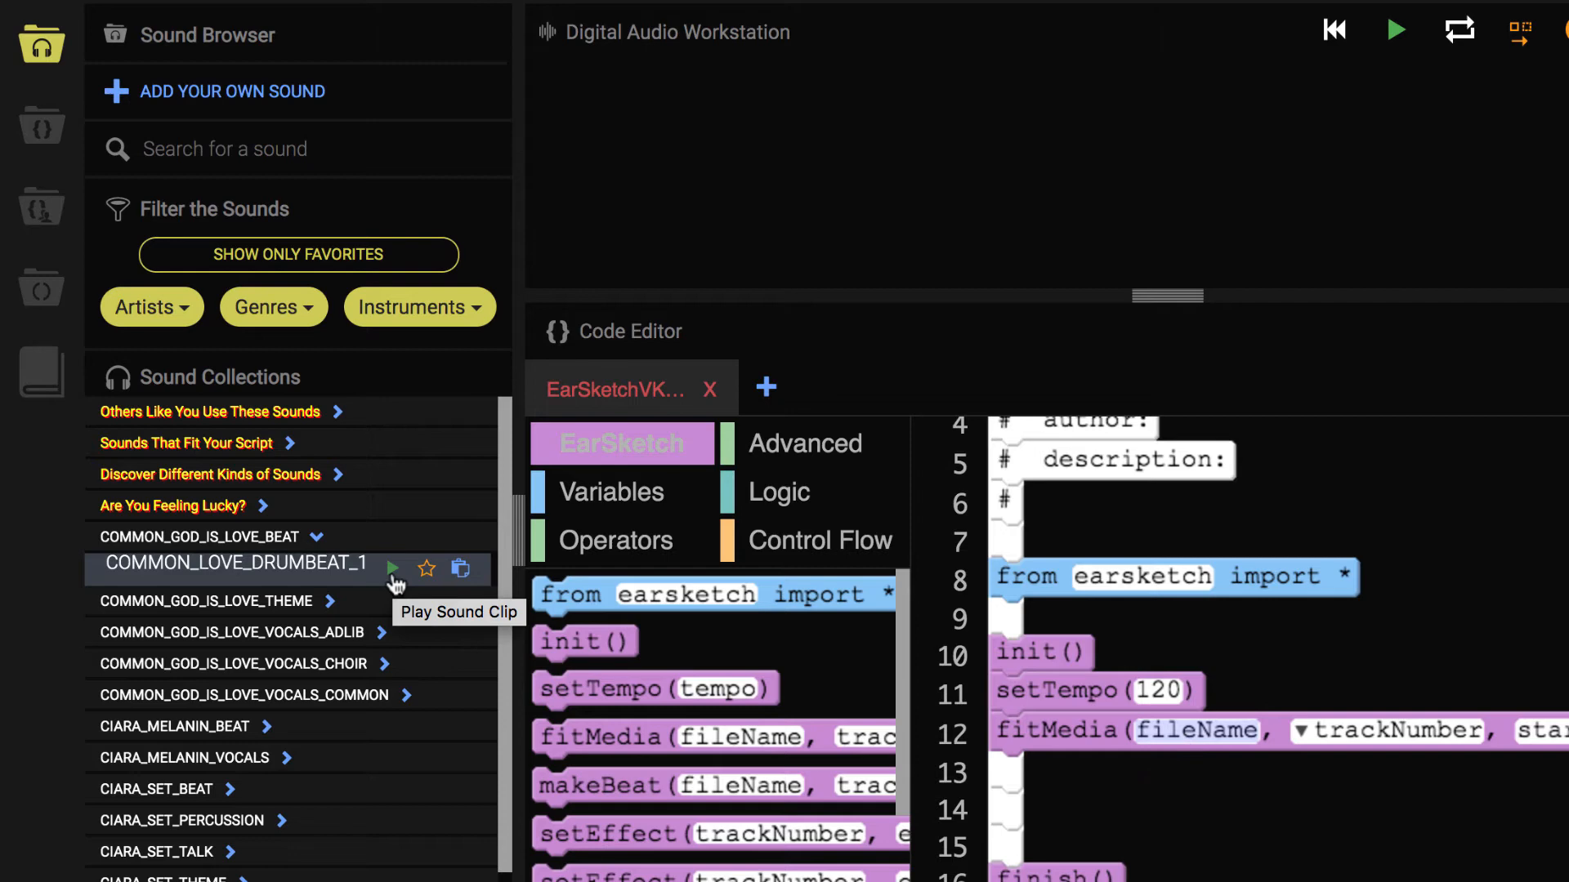
mouse_move(461, 569)
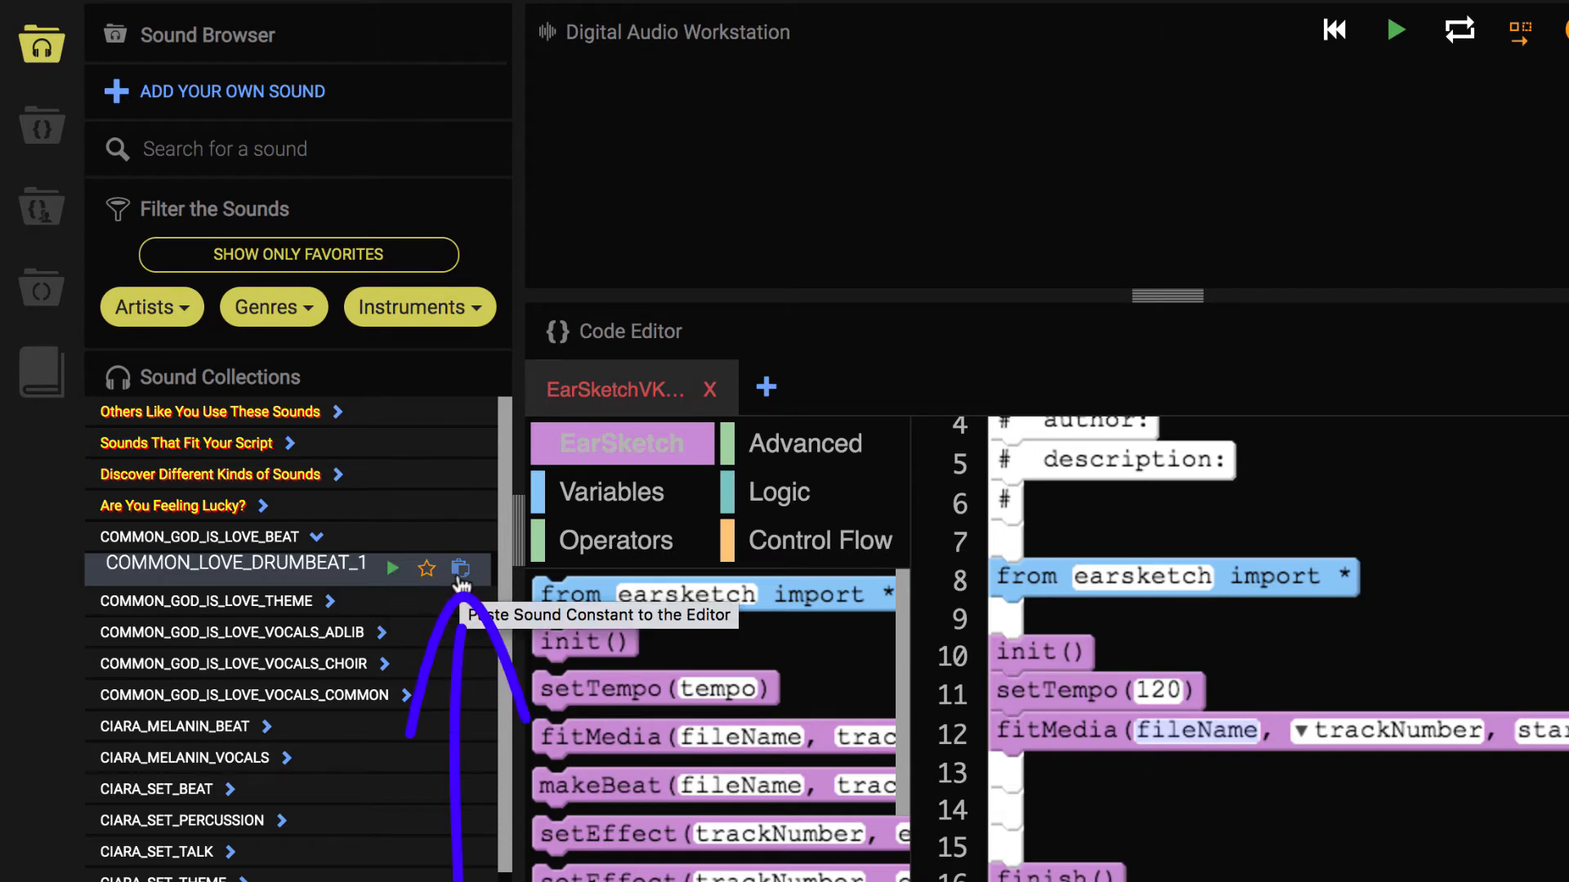
left_click(460, 568)
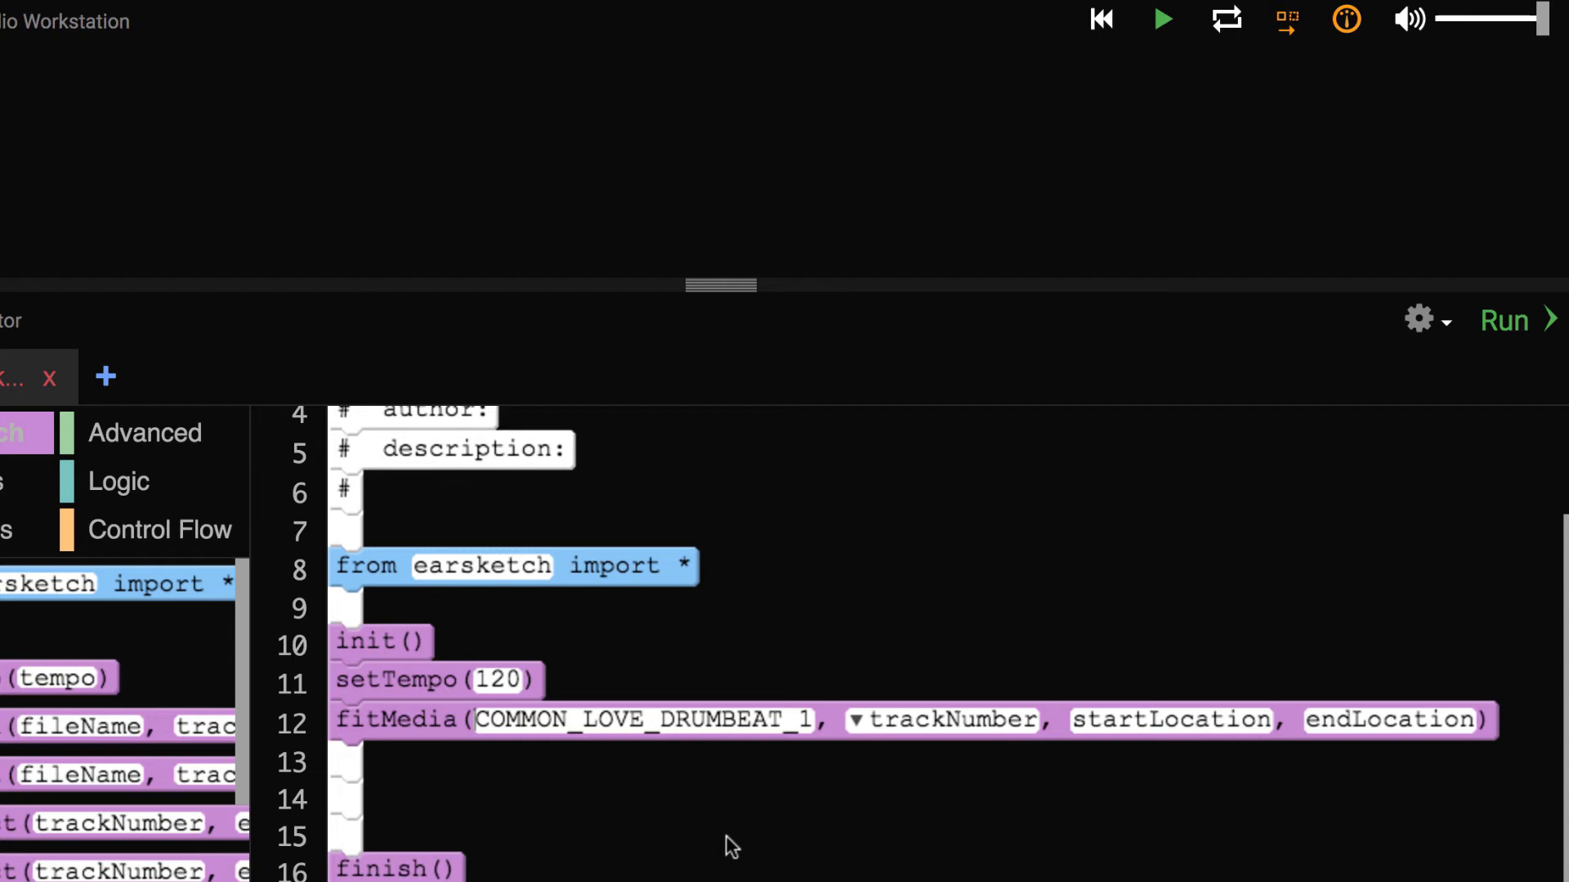
mouse_move(856, 735)
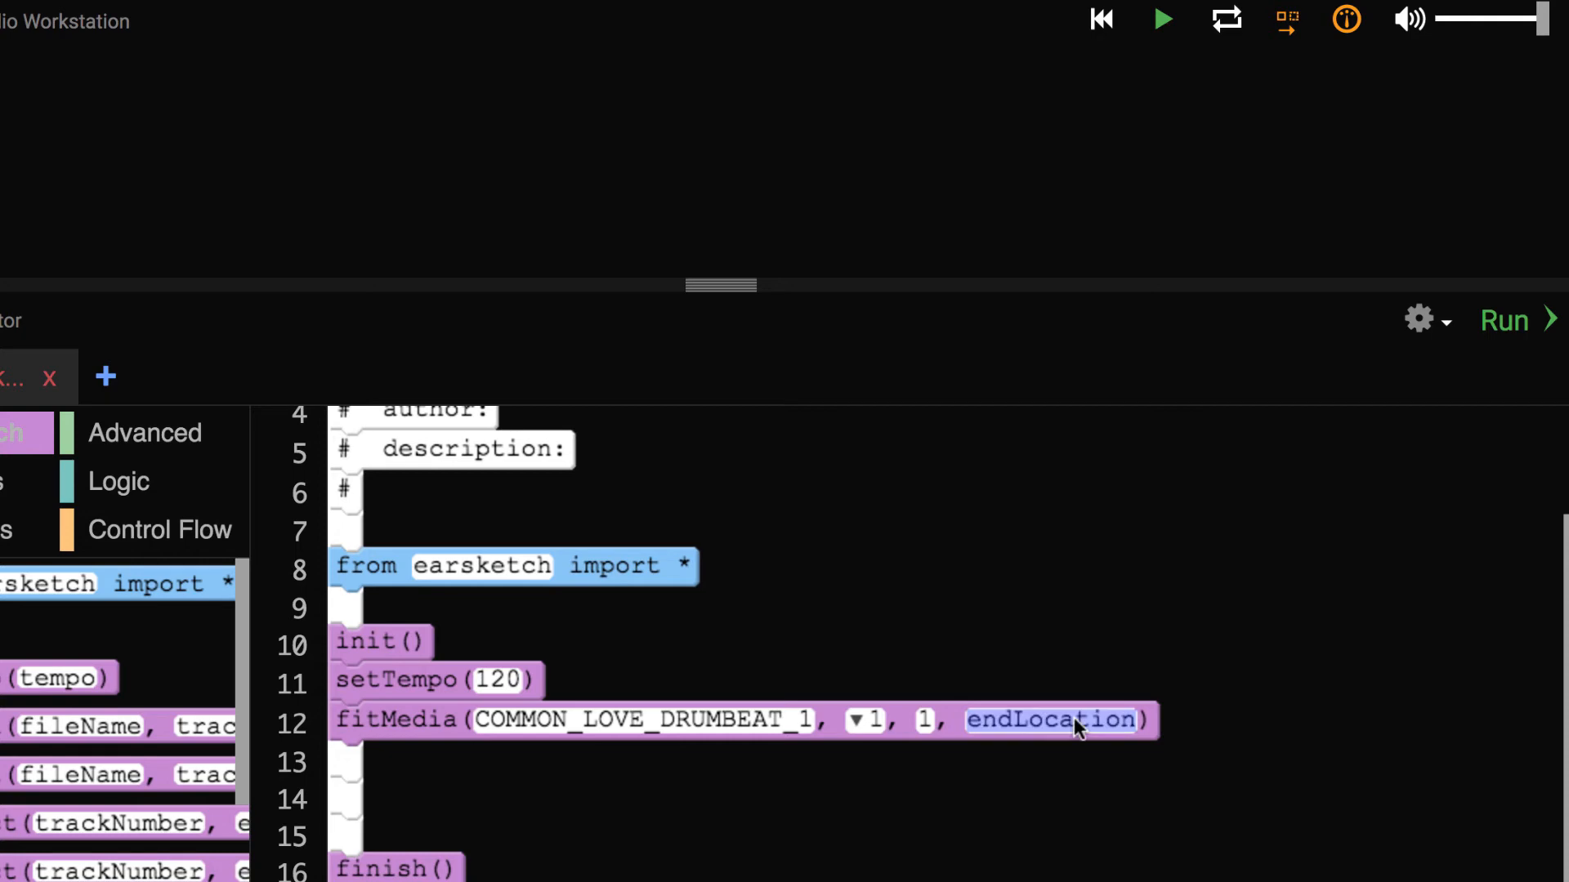
Fill the drumbeat fitMedia block with track 1, start 1 and end 5
type("5")
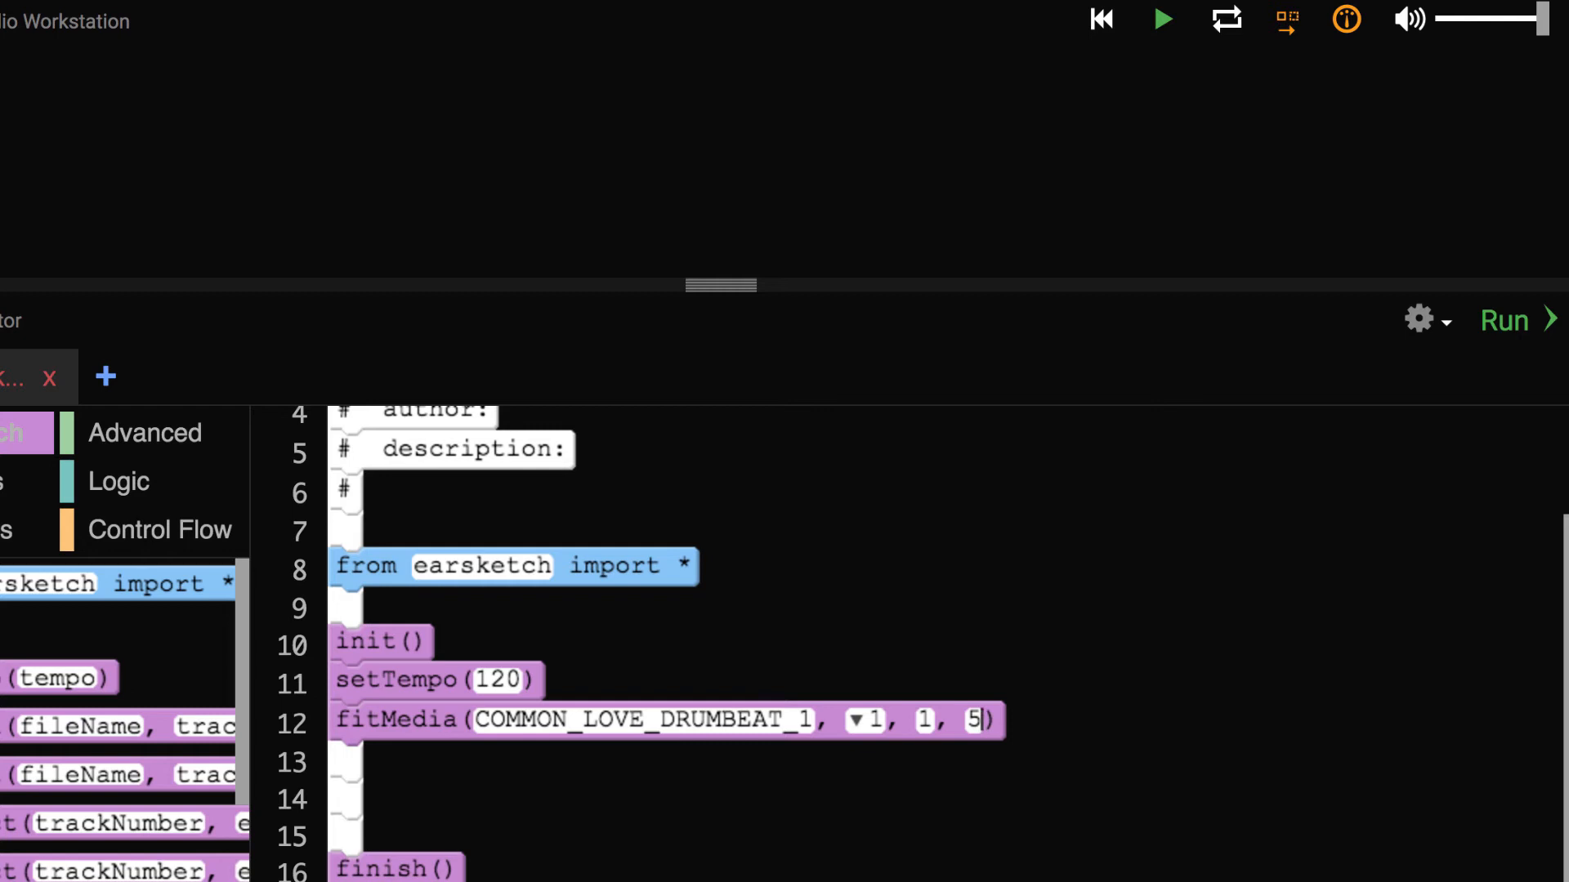
mouse_move(1180, 638)
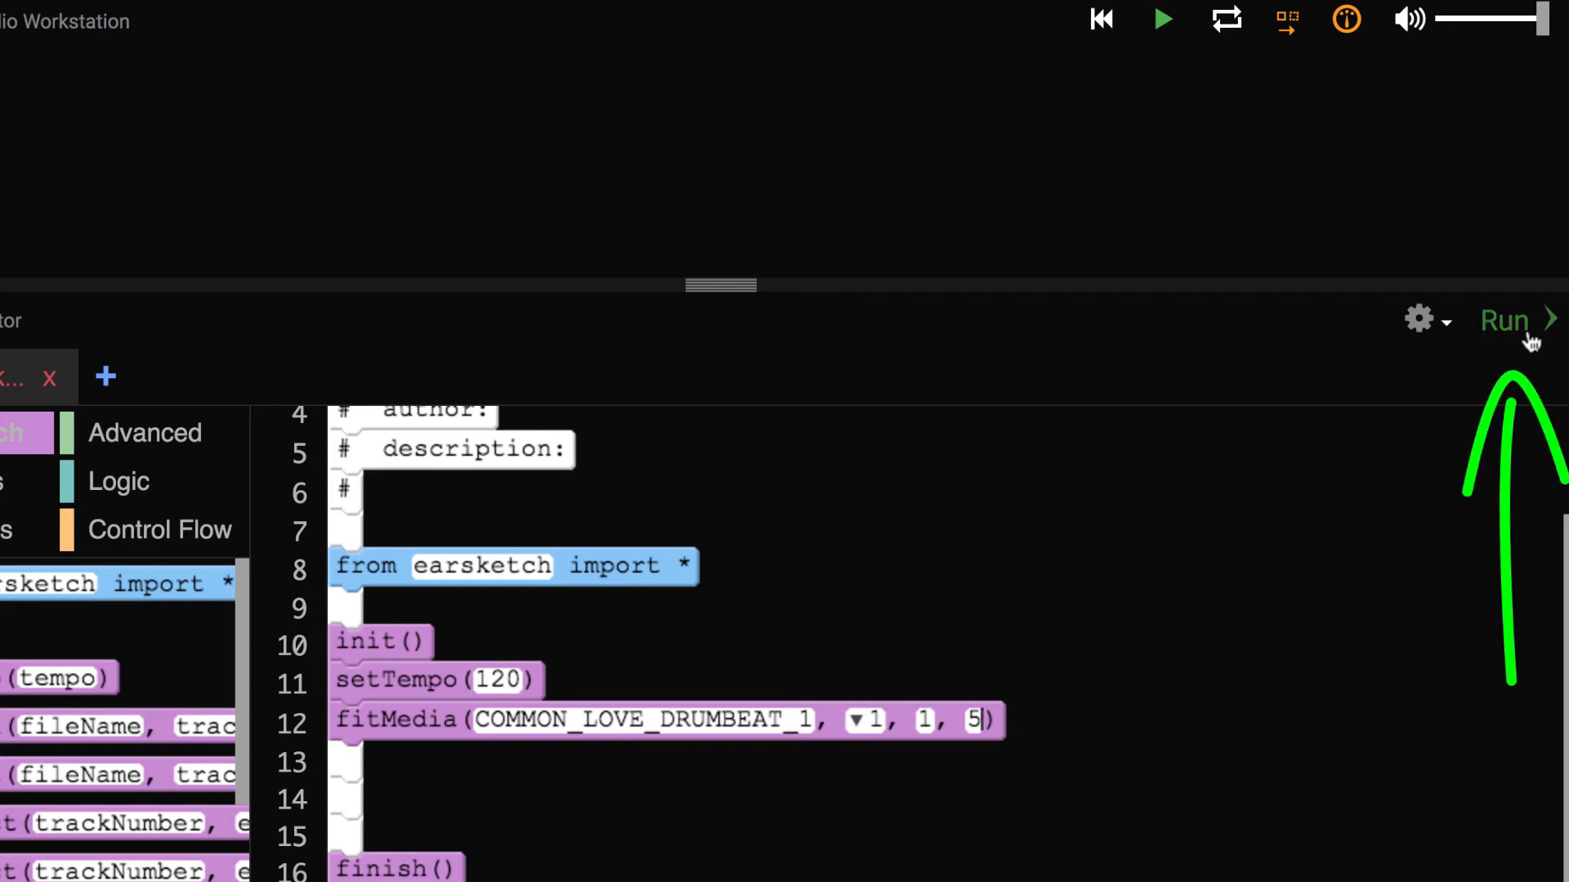
left_click(1506, 321)
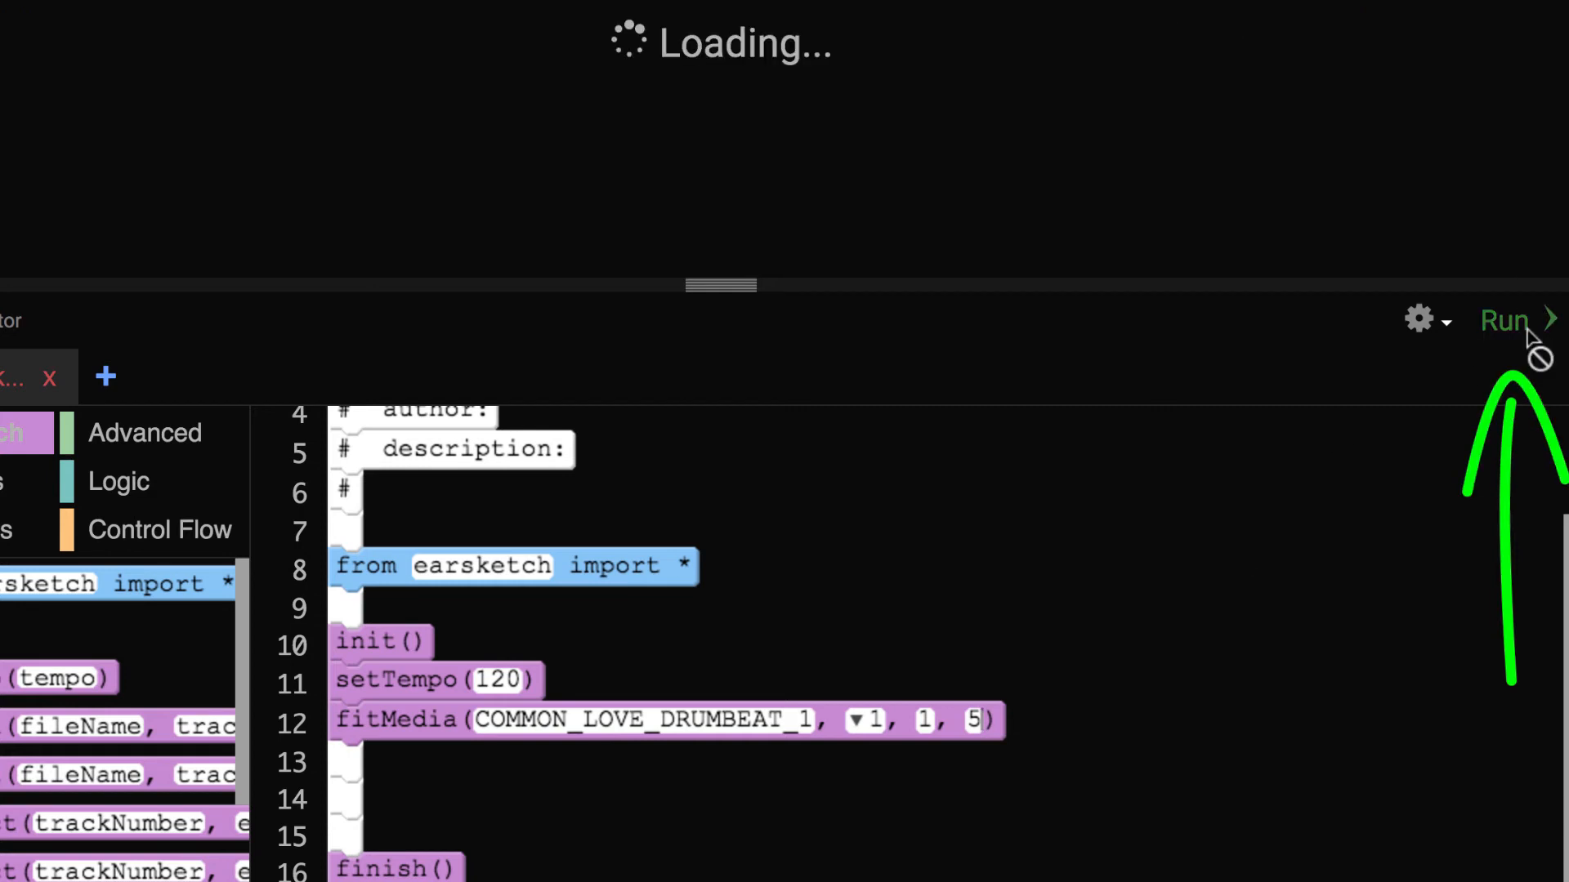
left_click(1511, 320)
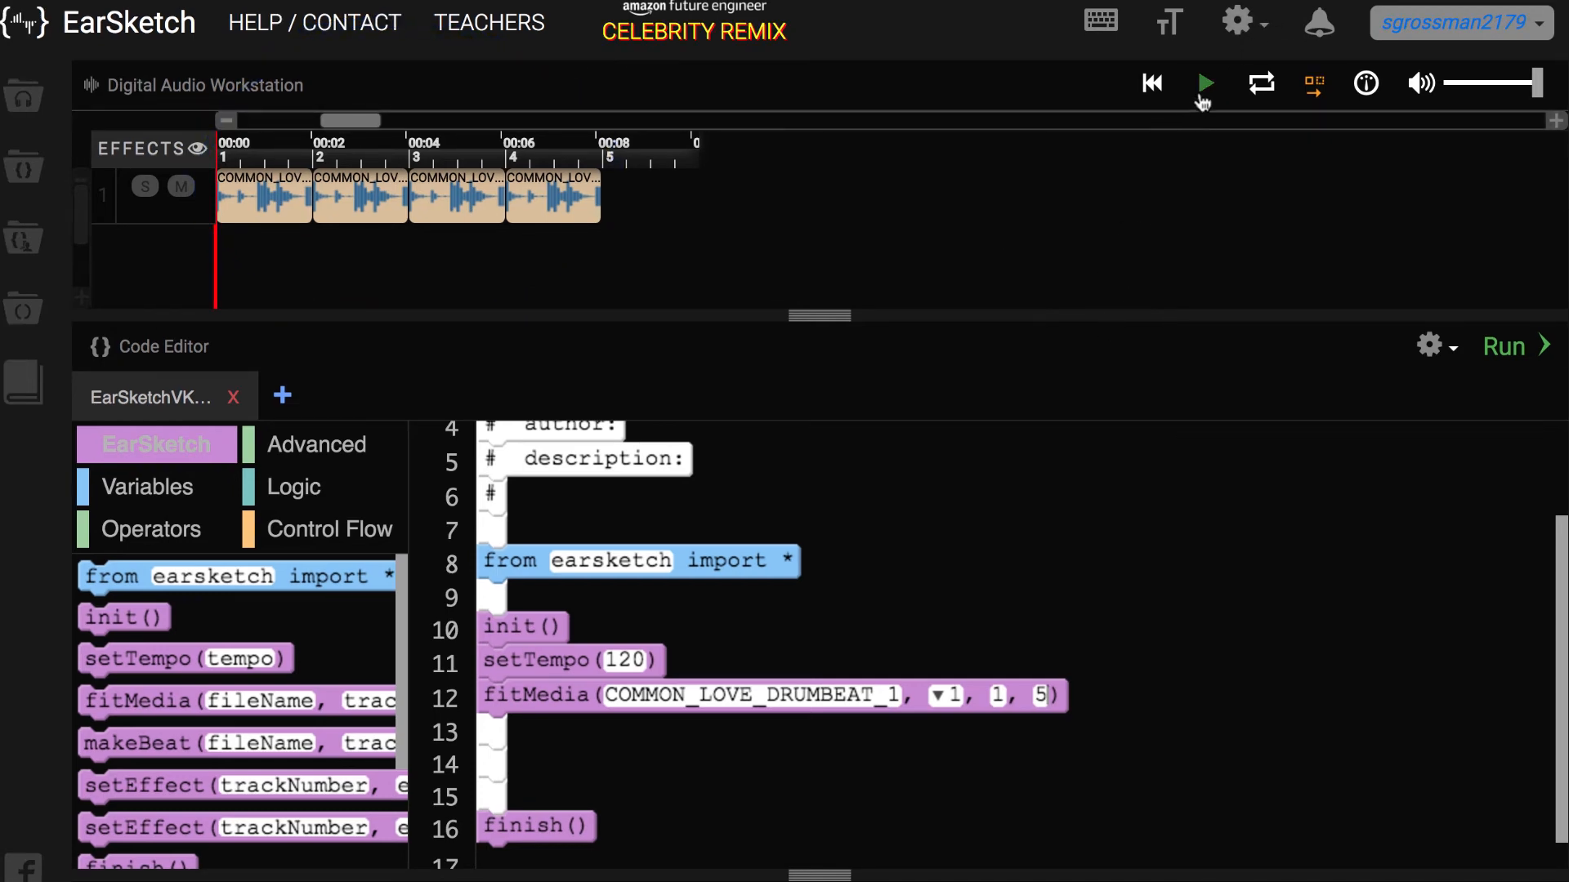
mouse_move(1203, 91)
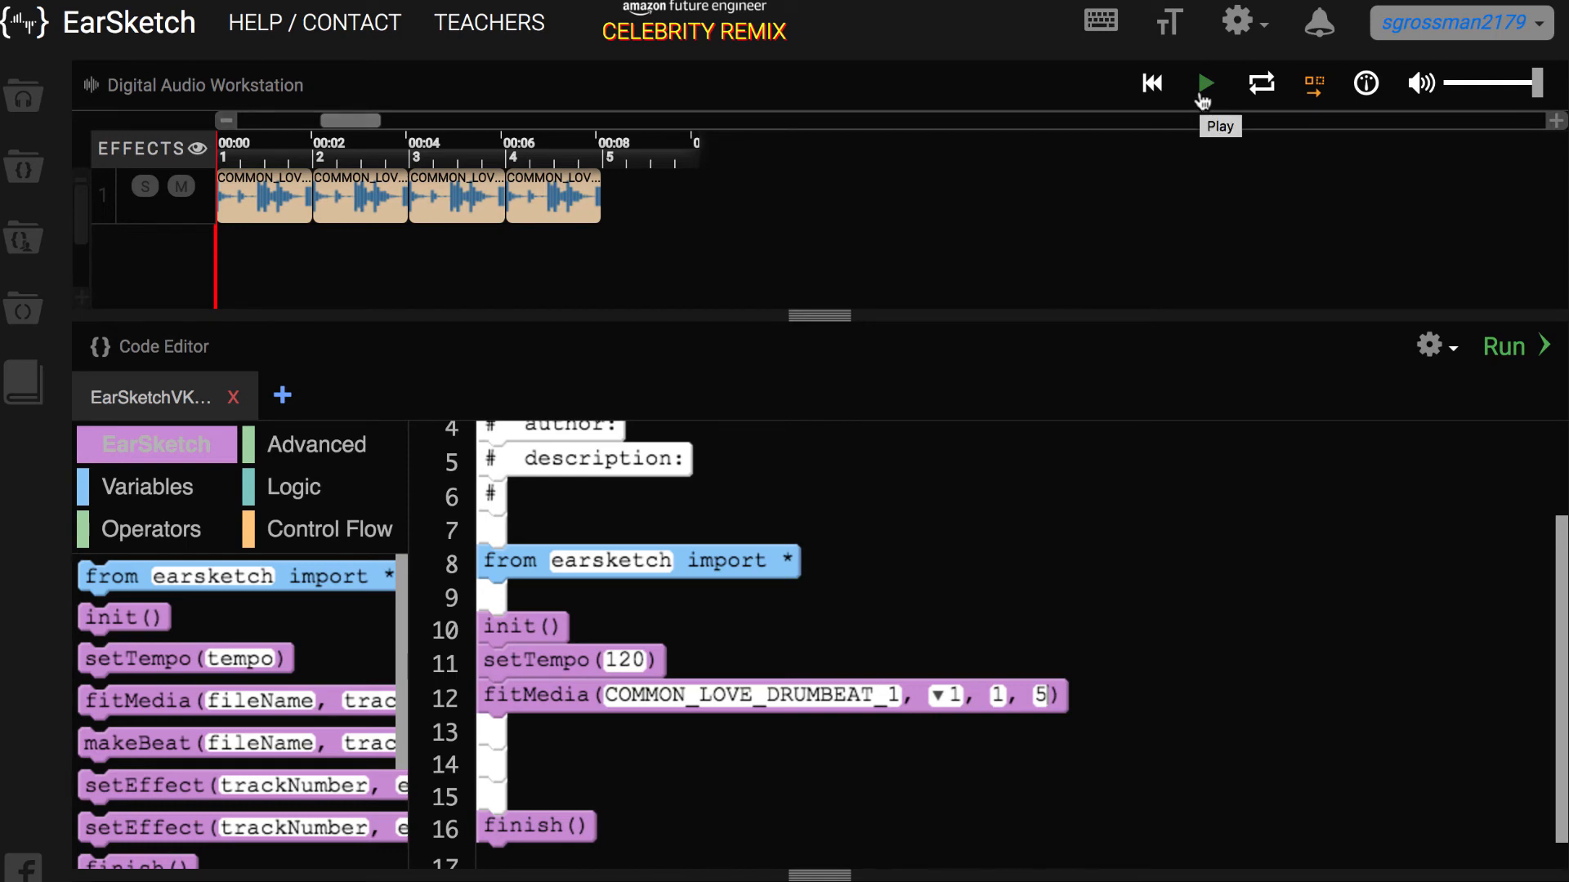
left_click(1206, 81)
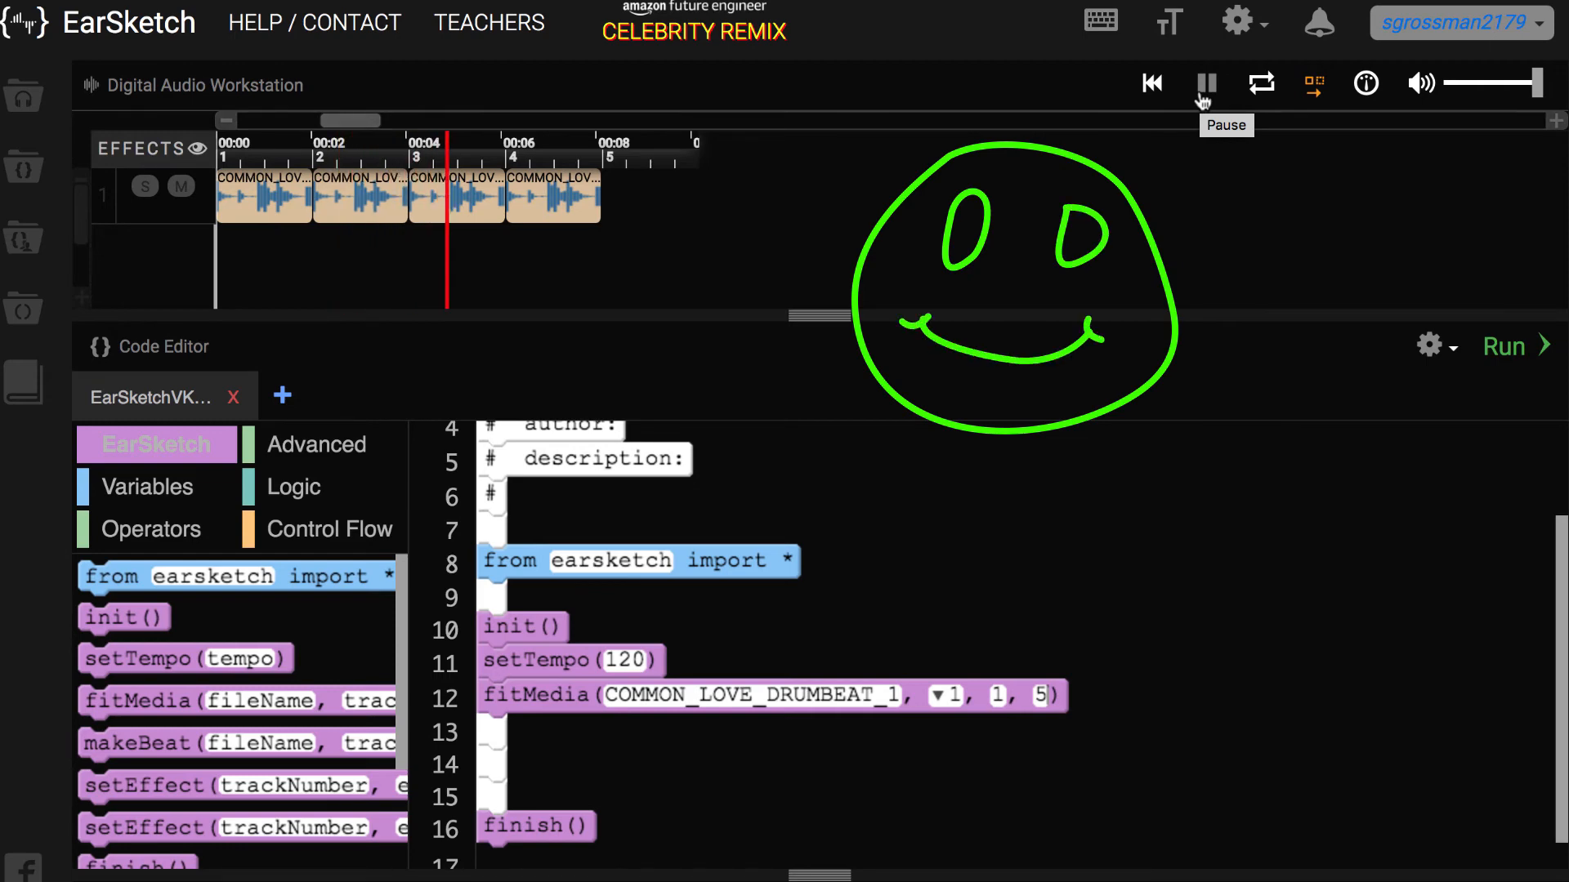
left_click(1206, 82)
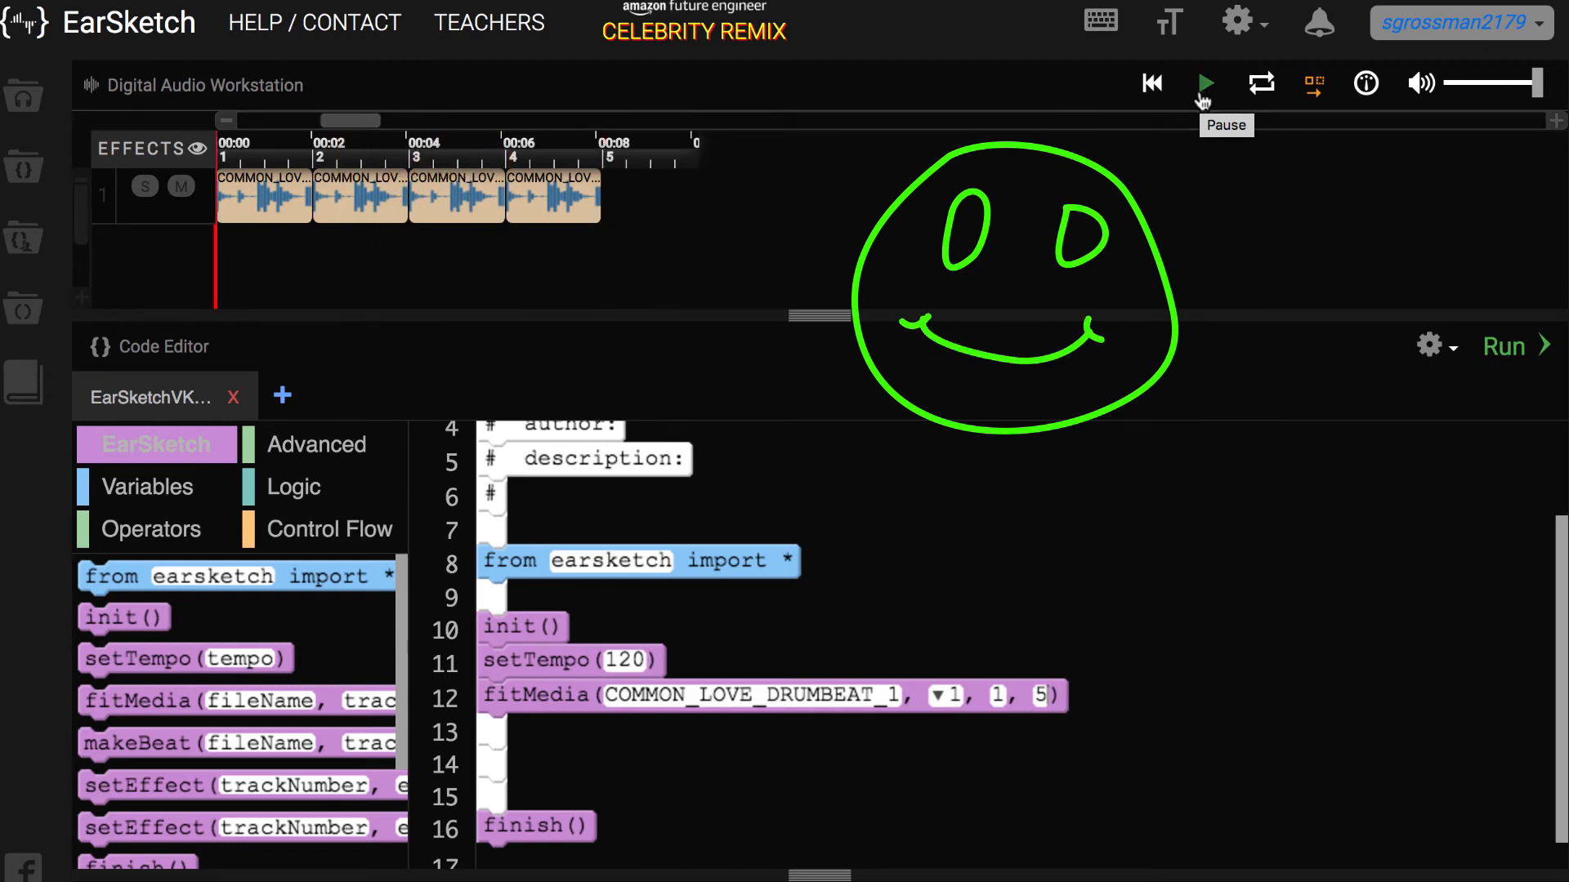
left_click(1204, 81)
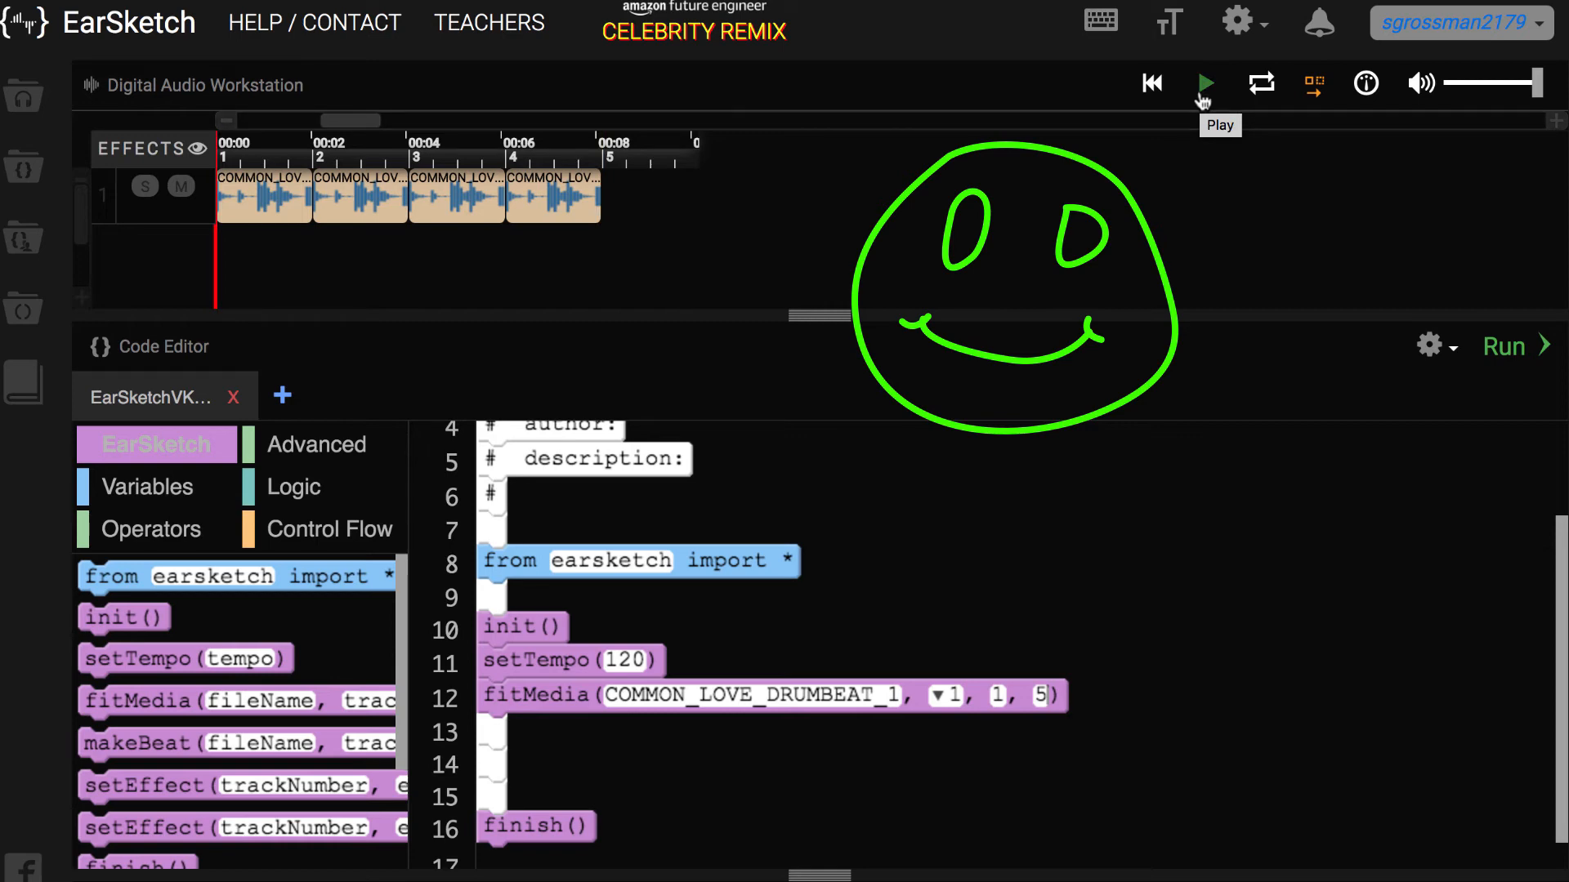
left_click(23, 95)
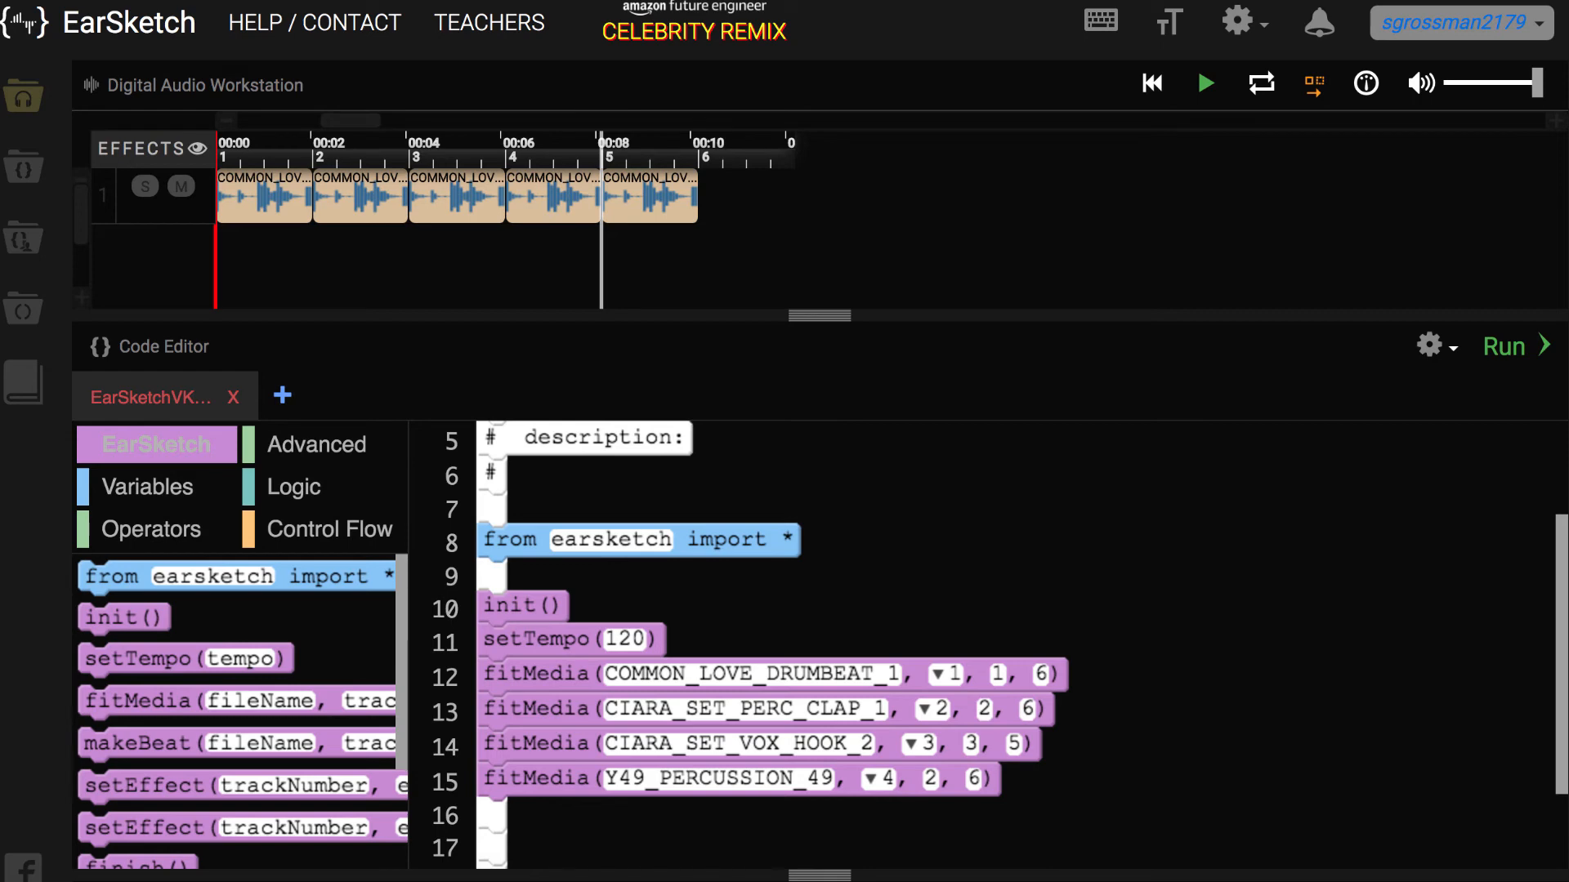
mouse_move(1347, 383)
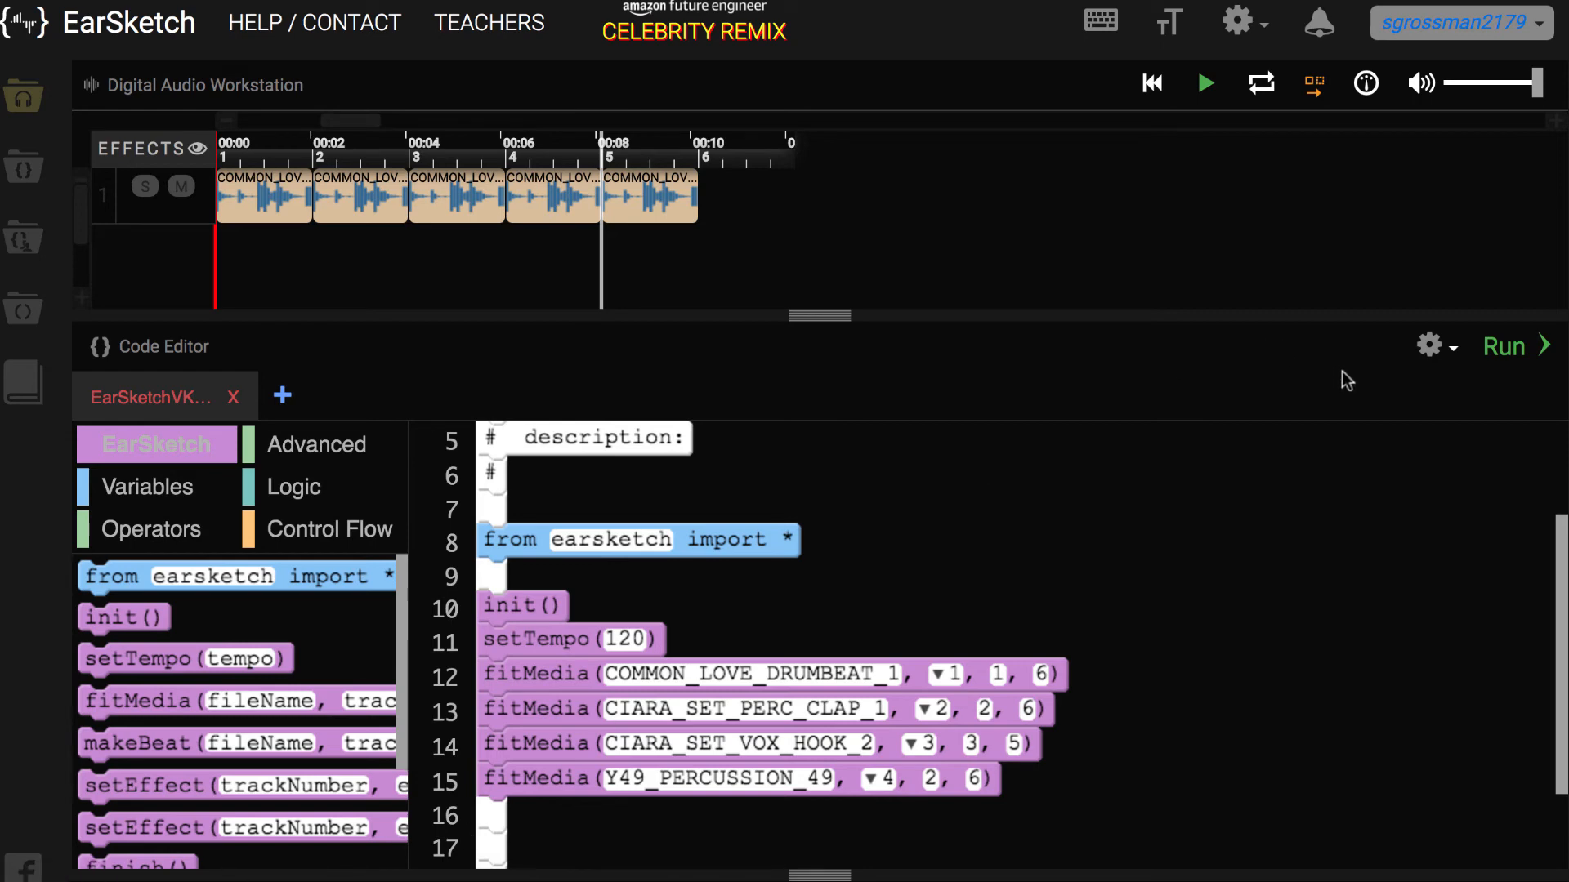
Run the four-block script, play the resulting song and pause it
left_click(1503, 347)
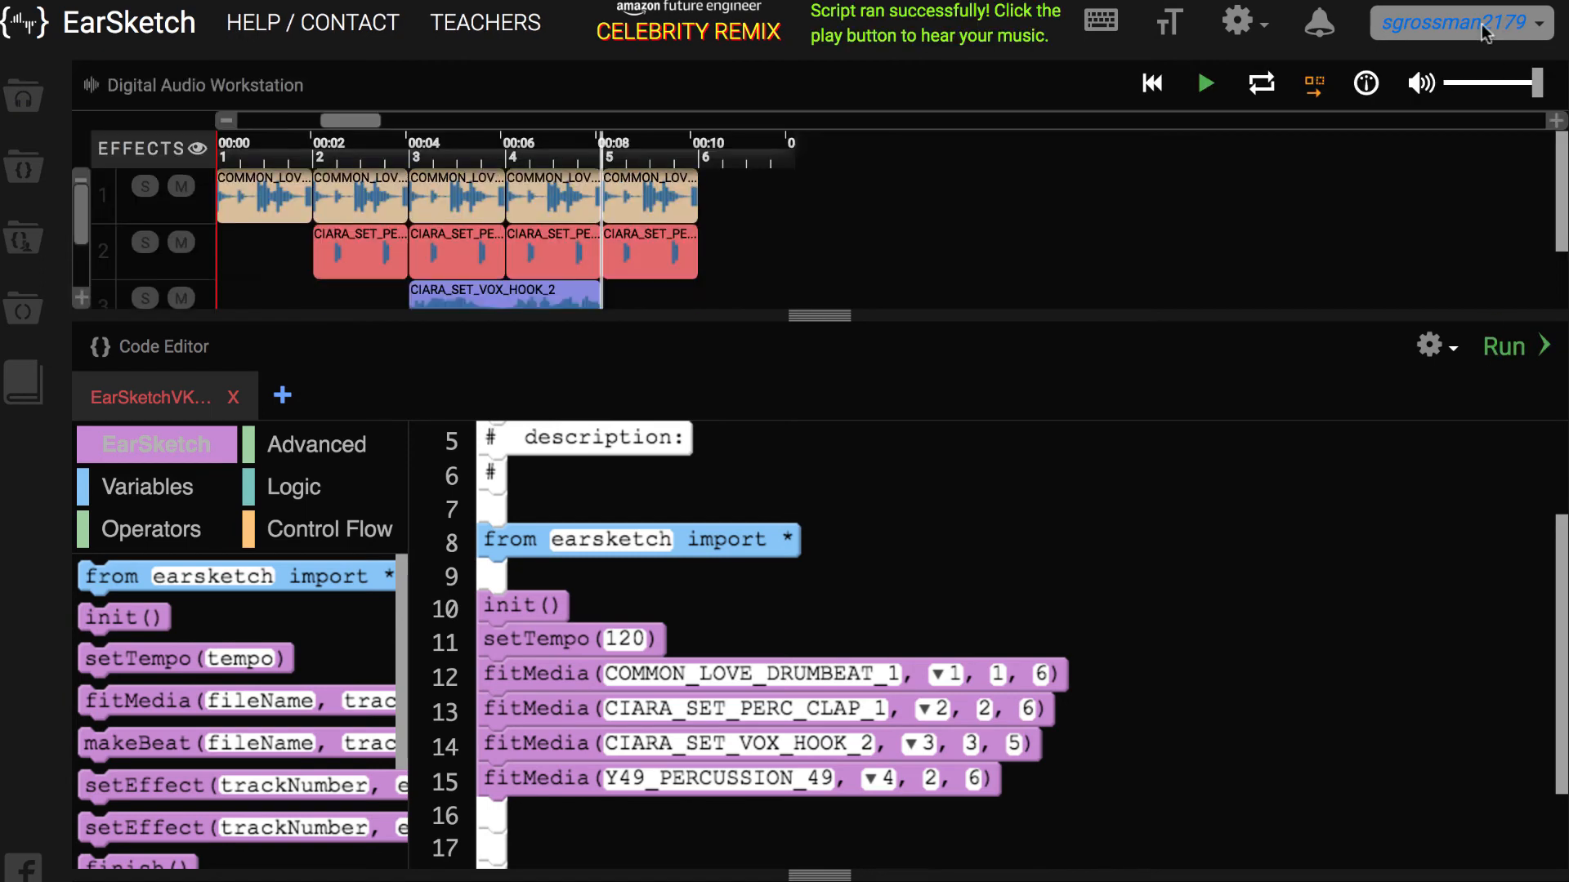
left_click(1203, 82)
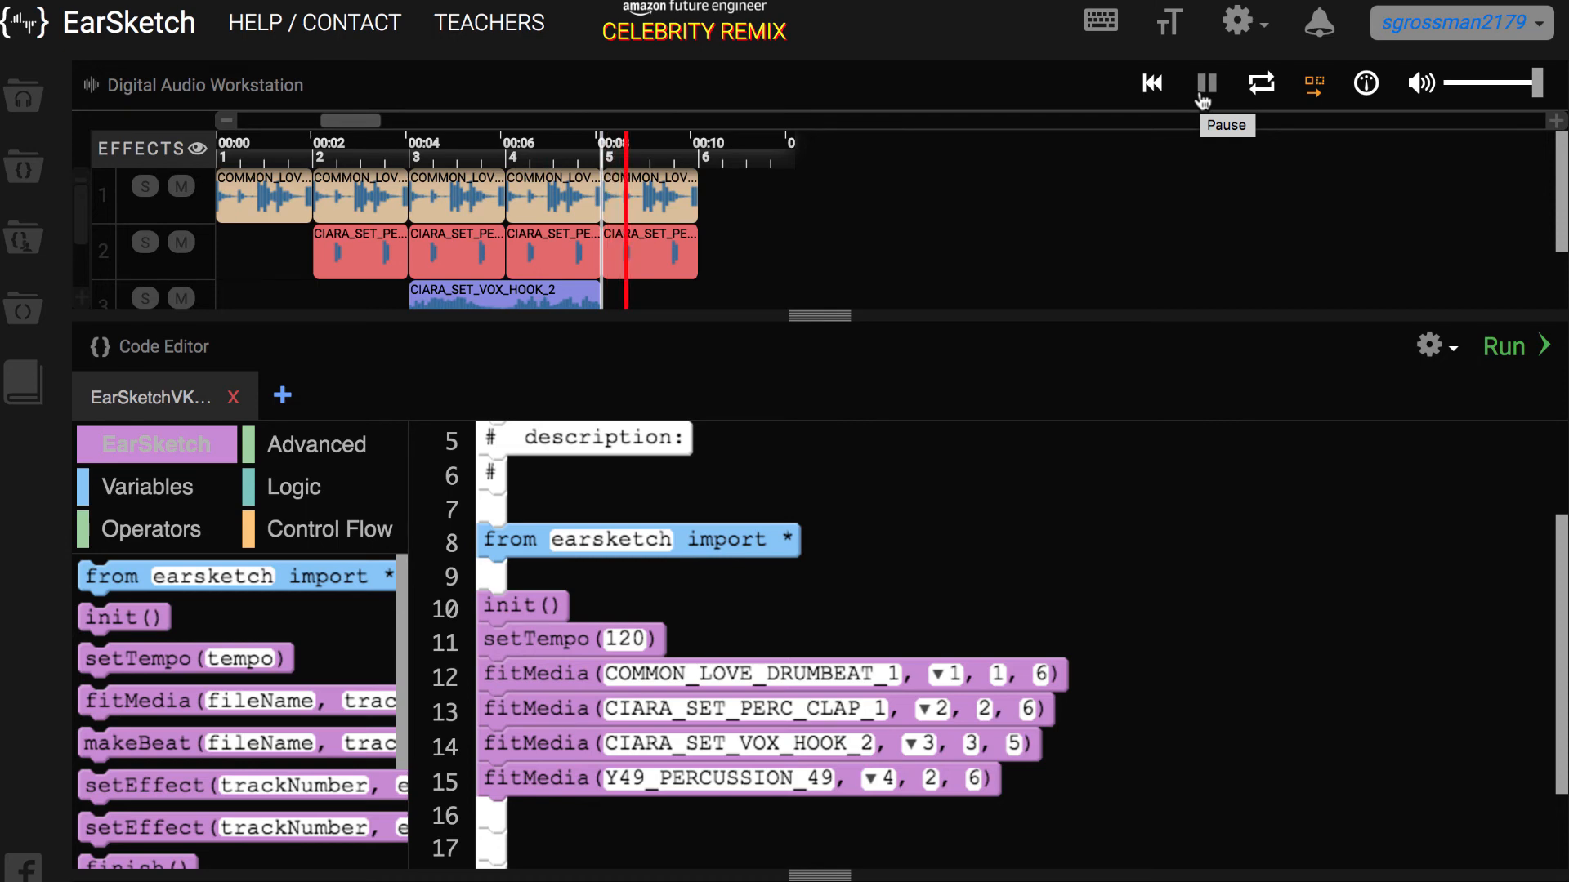
left_click(1205, 82)
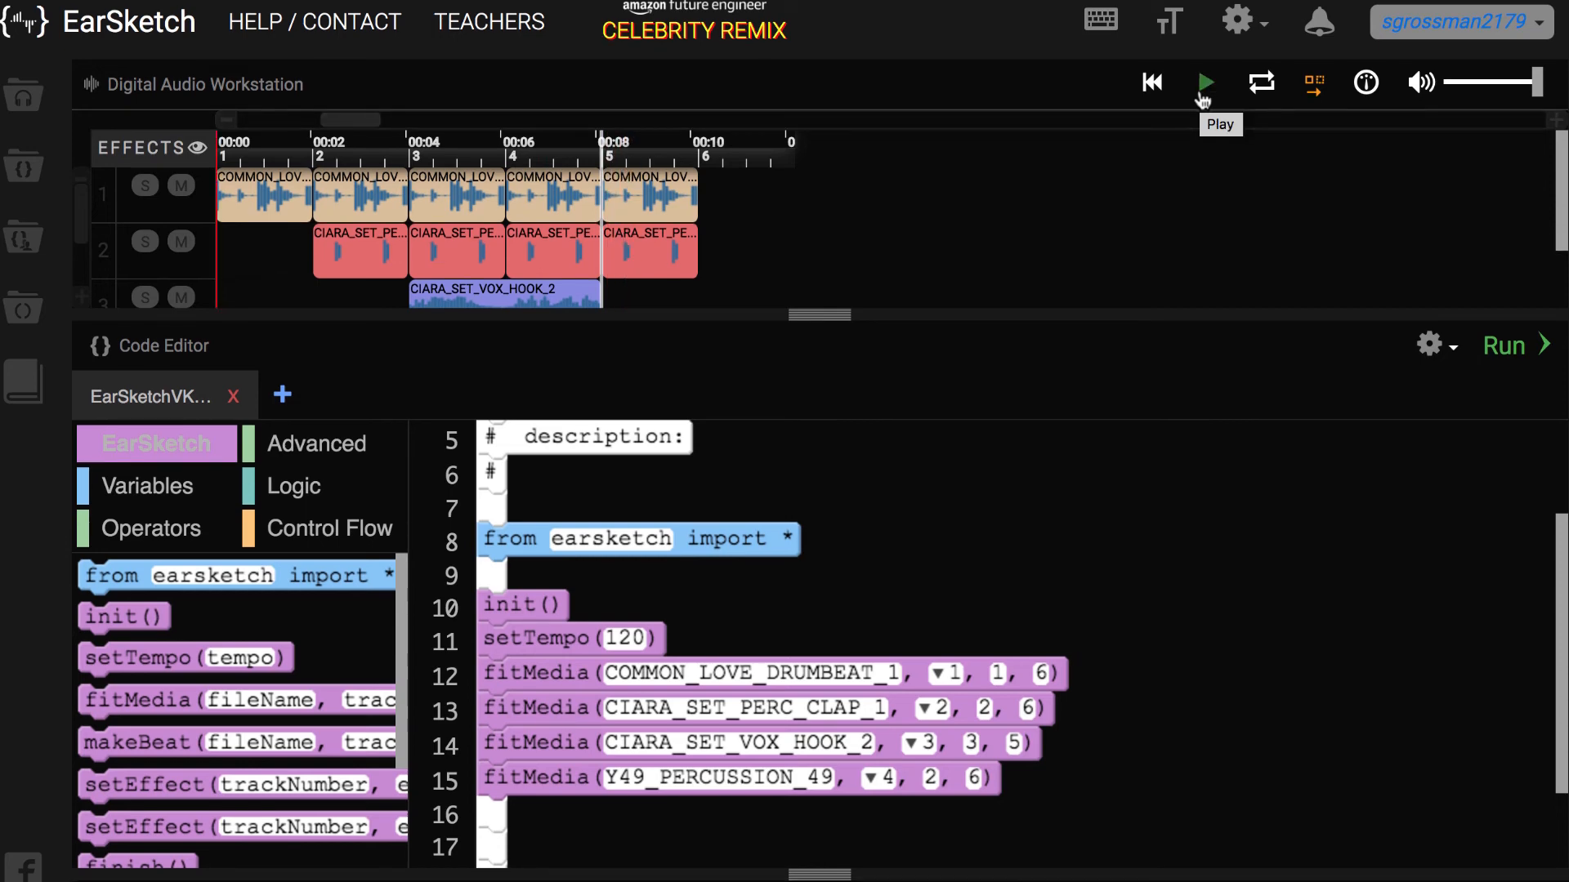
mouse_move(1203, 96)
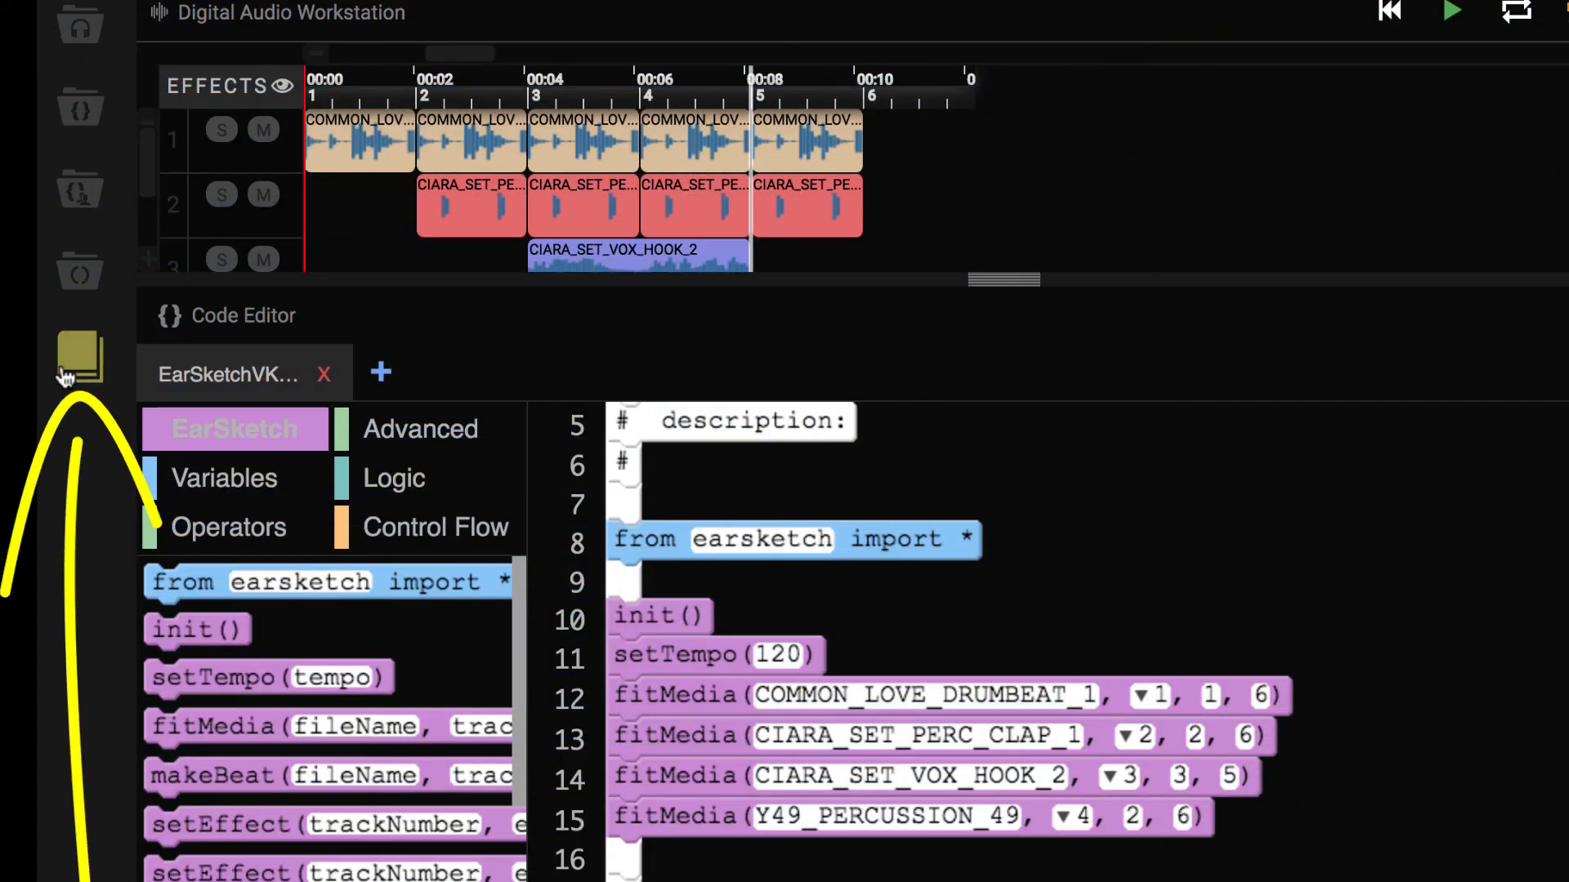
left_click(76, 356)
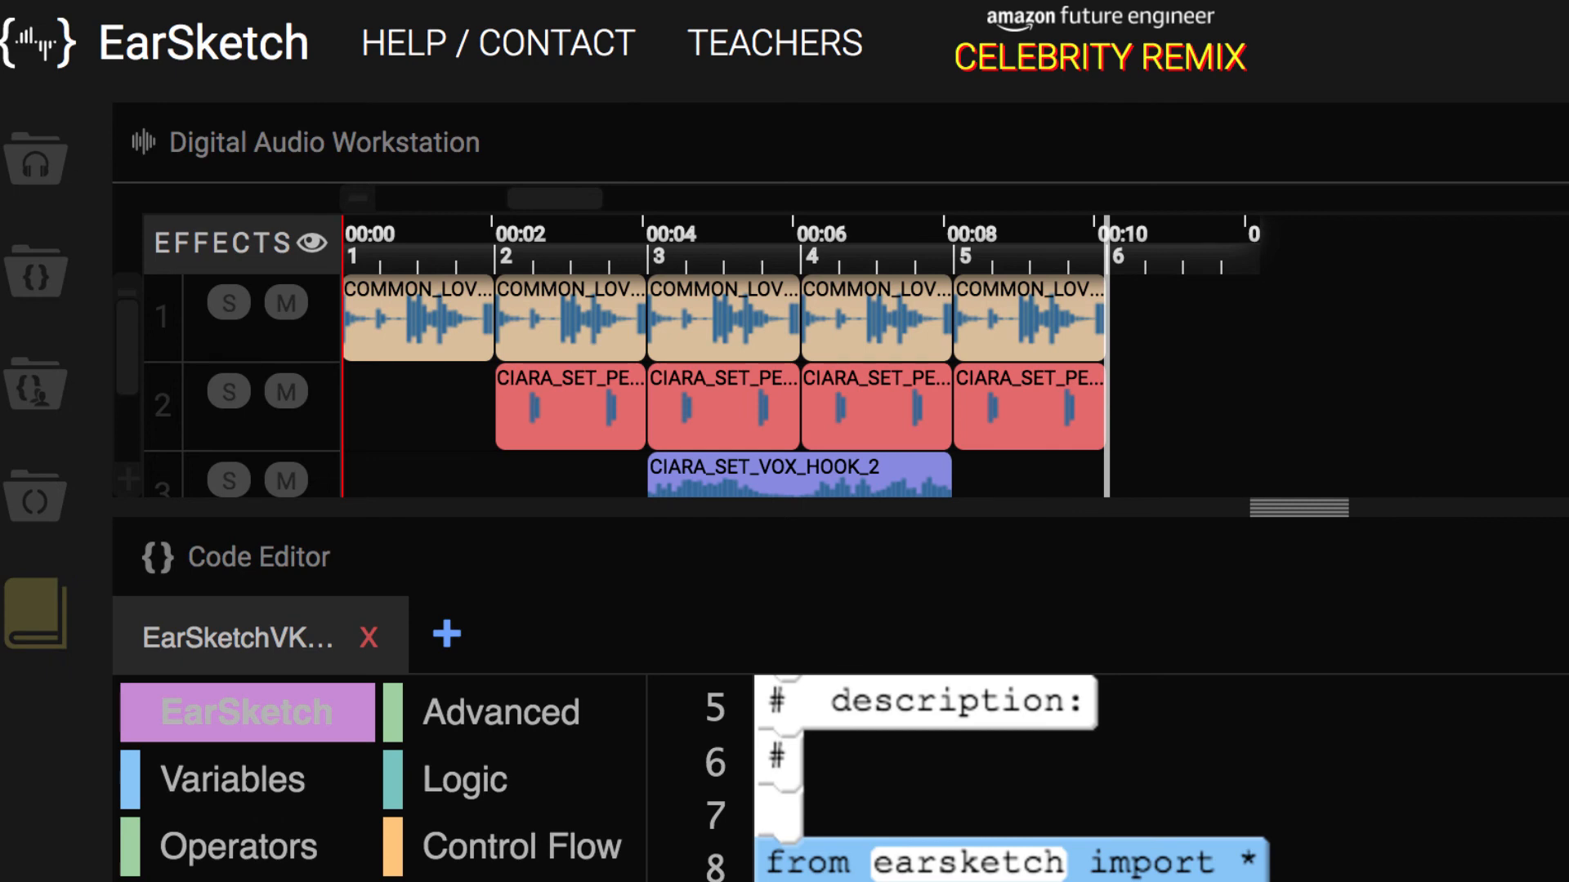
mouse_move(101, 134)
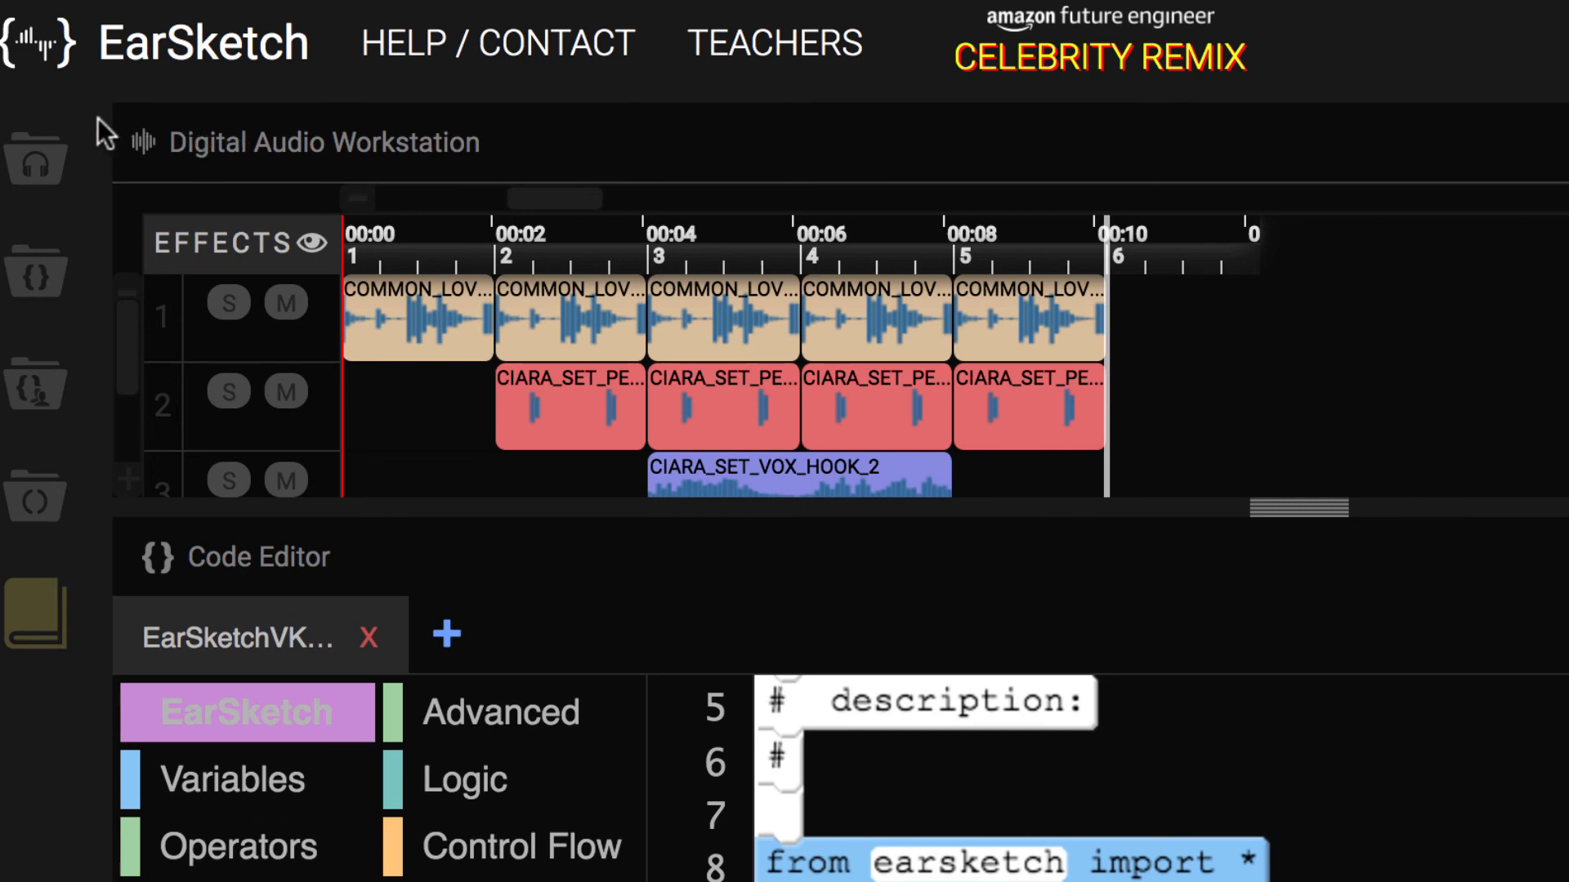
mouse_move(91, 158)
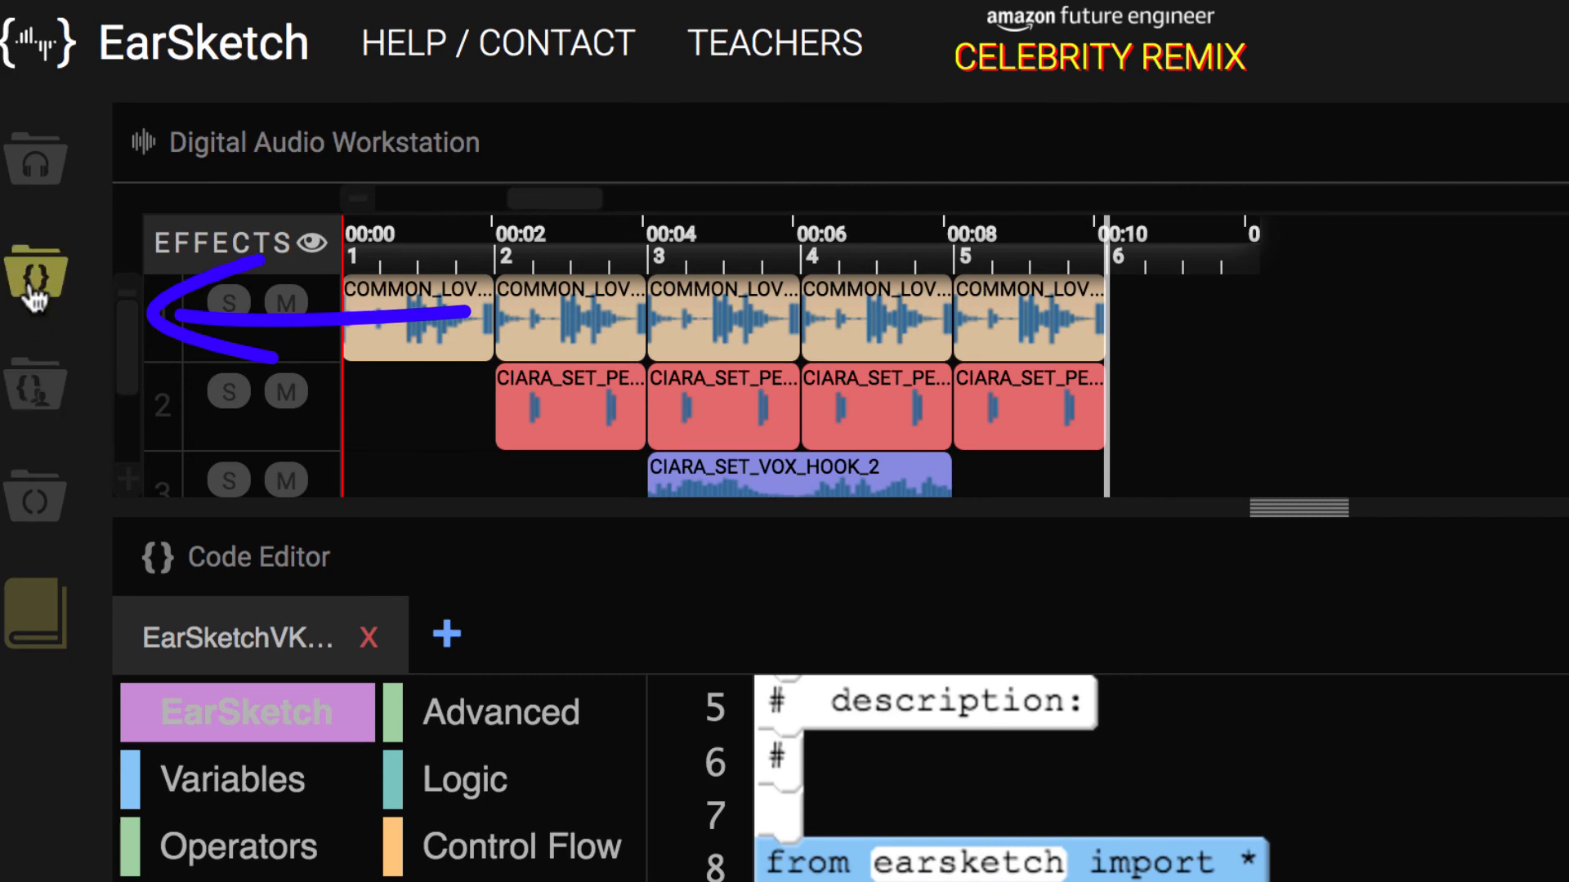
mouse_move(35, 275)
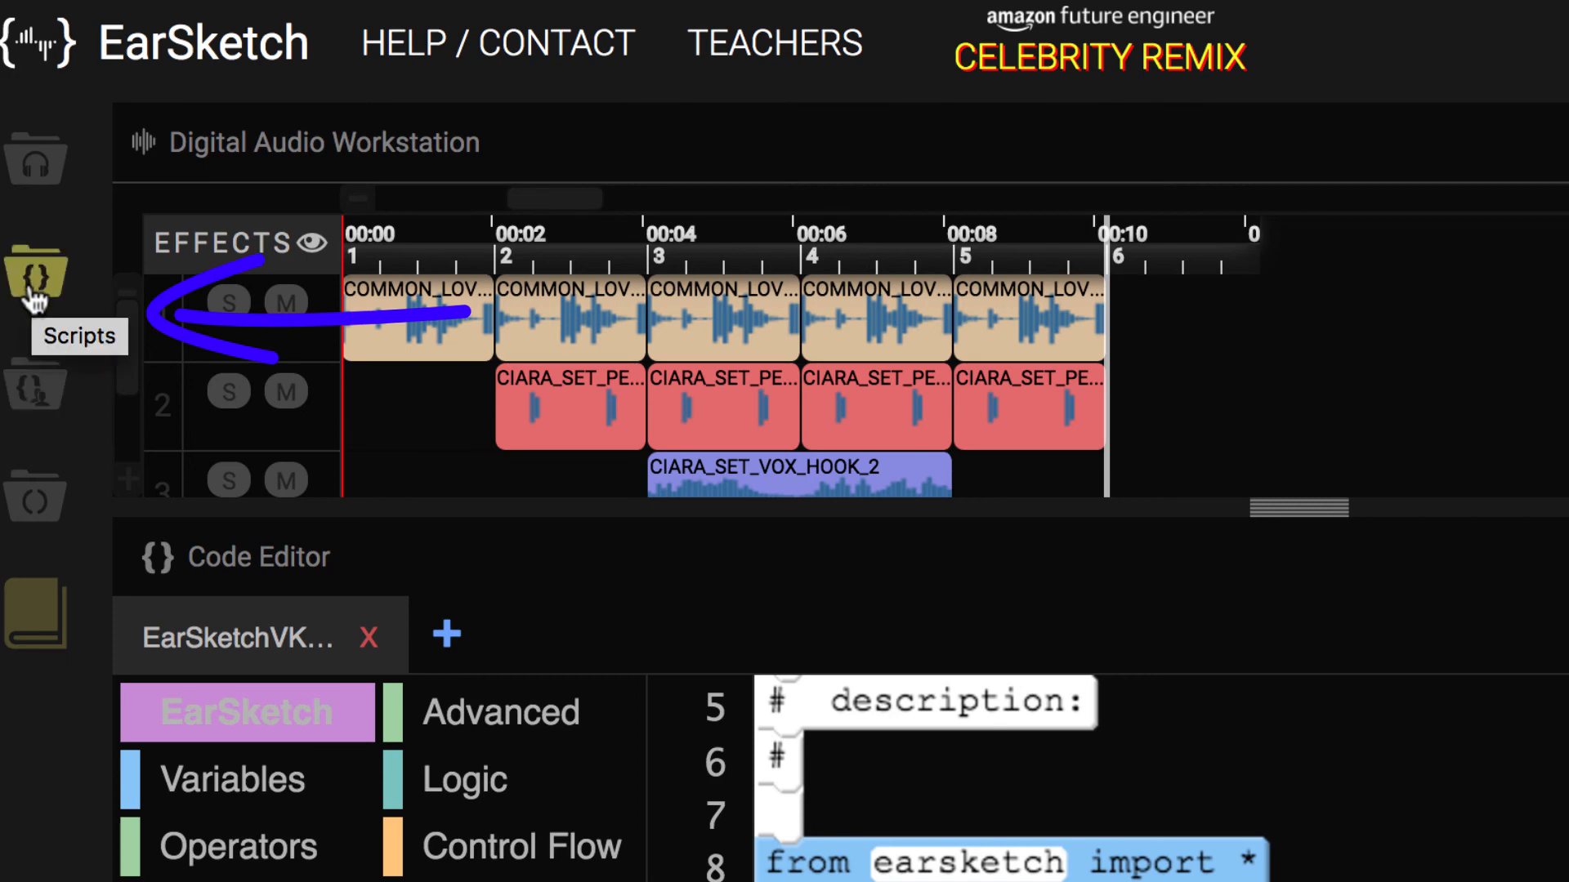
Open the Share window for EarSketchVKW.py from the saved scripts list
left_click(35, 278)
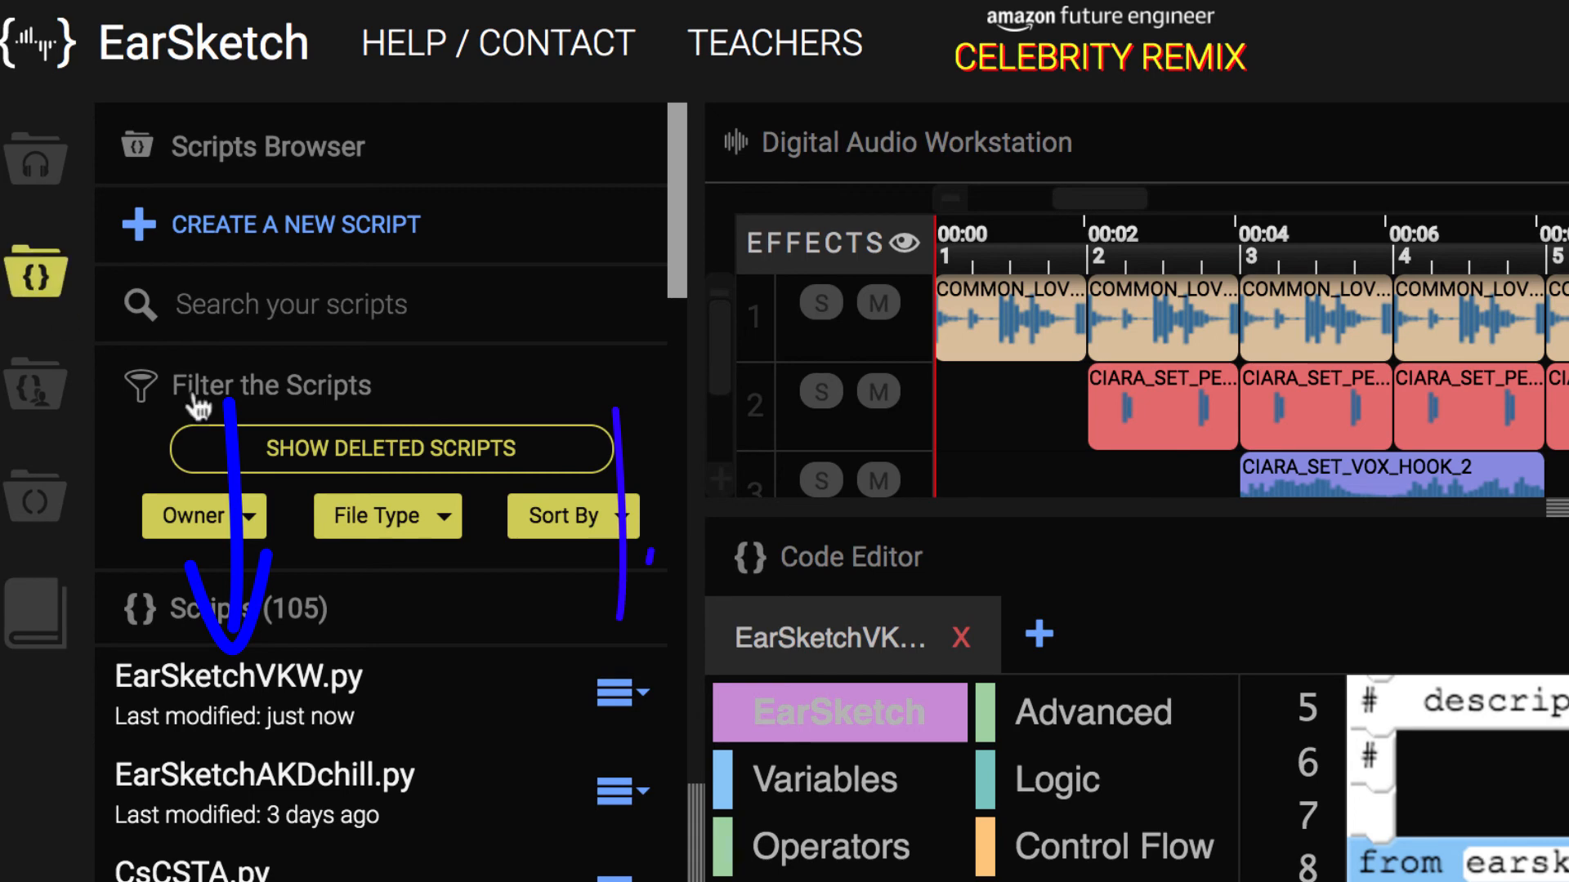
mouse_move(618, 721)
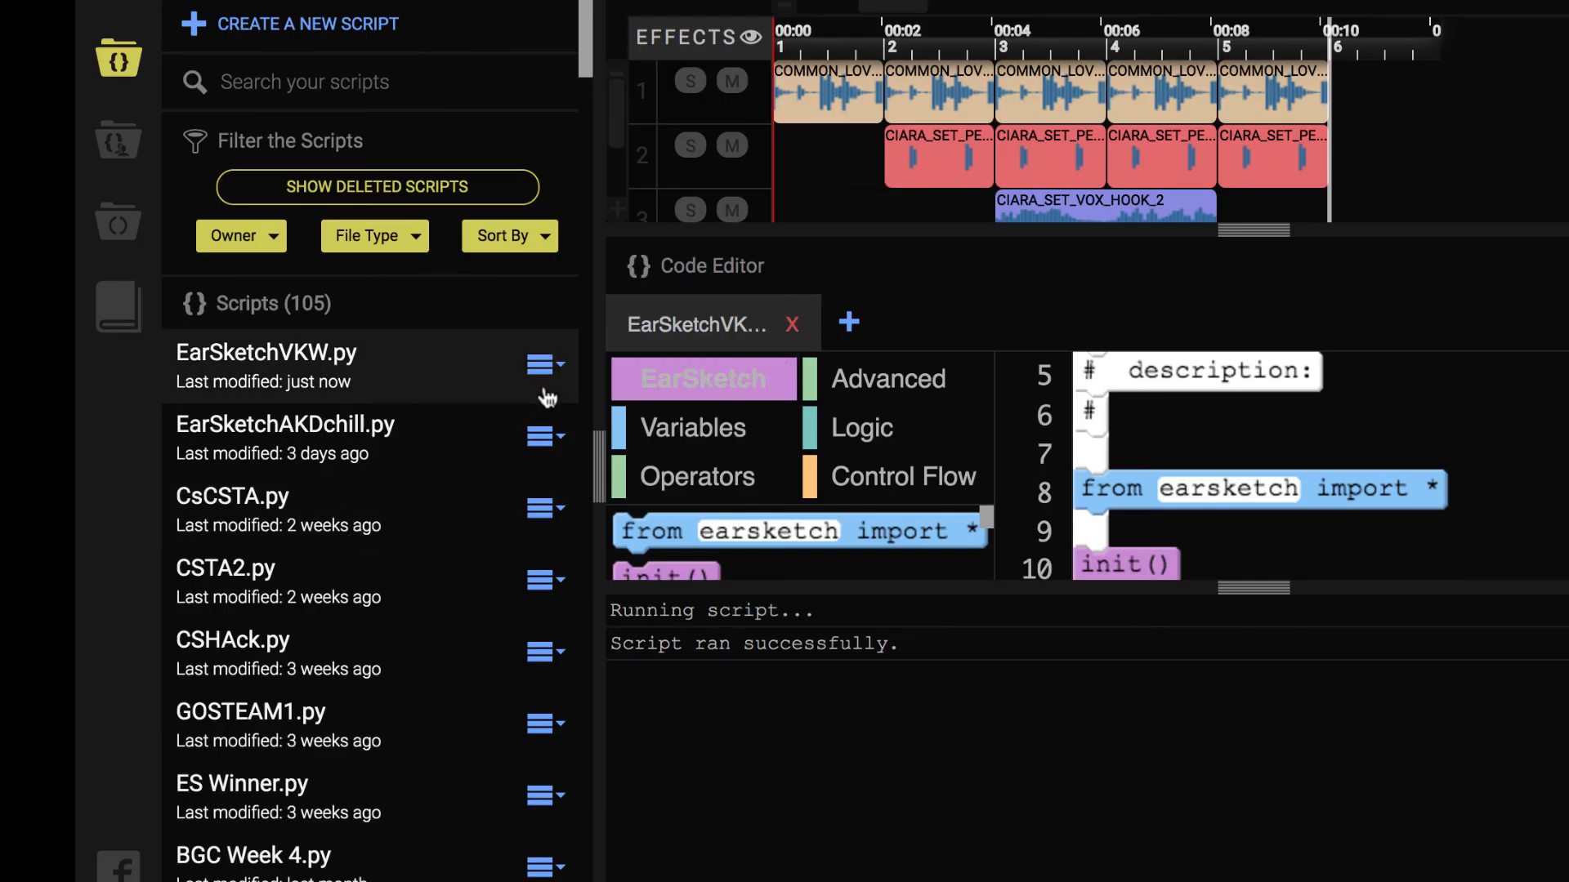
left_click(540, 366)
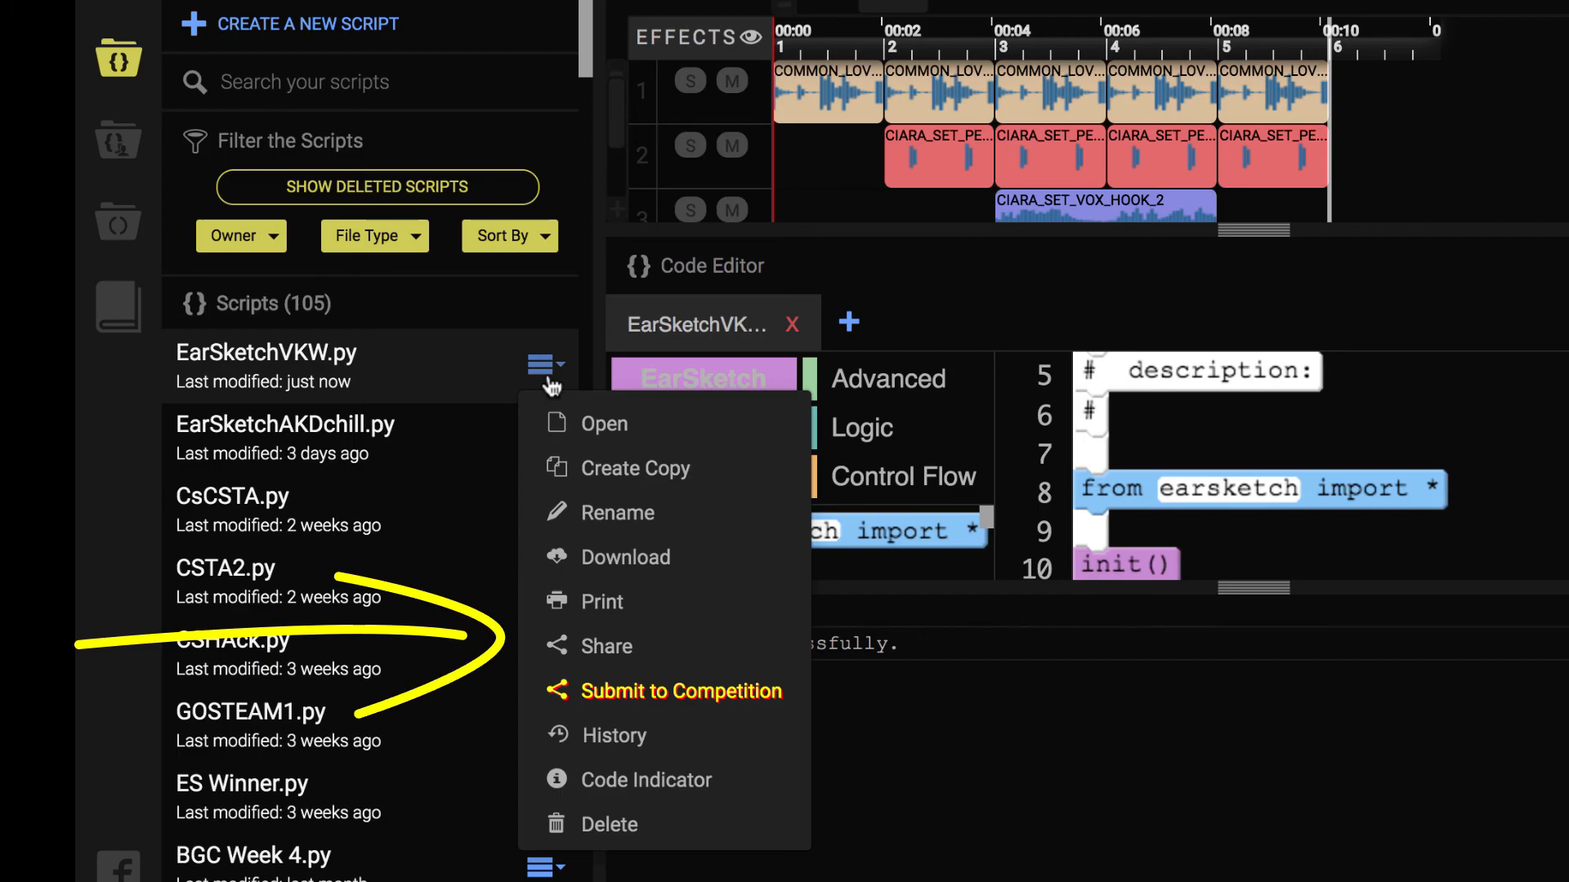
left_click(606, 647)
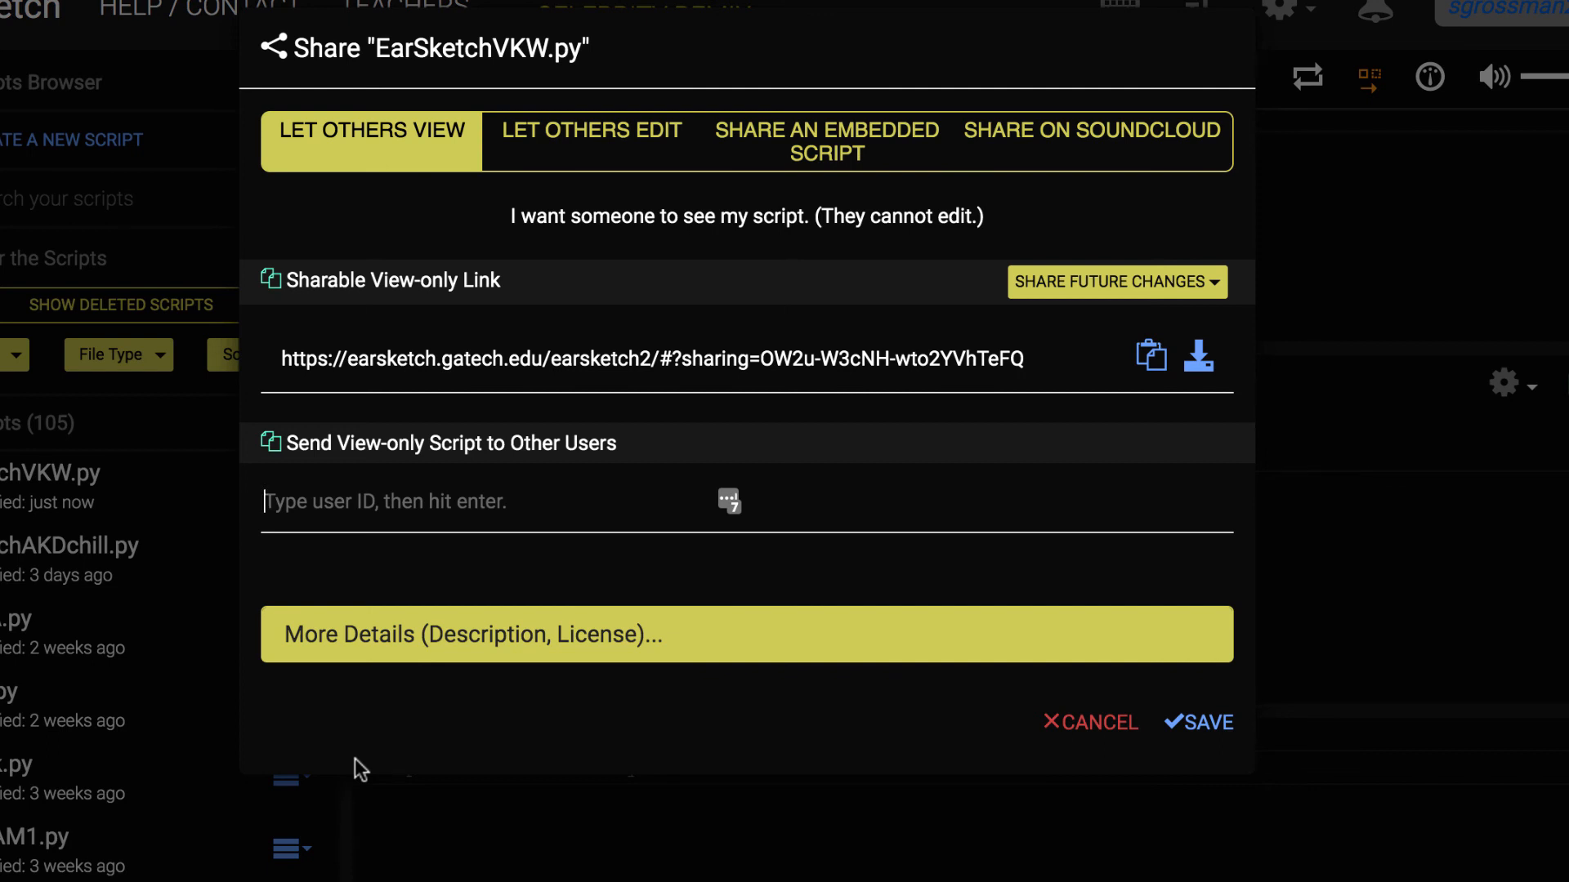
mouse_move(1070, 160)
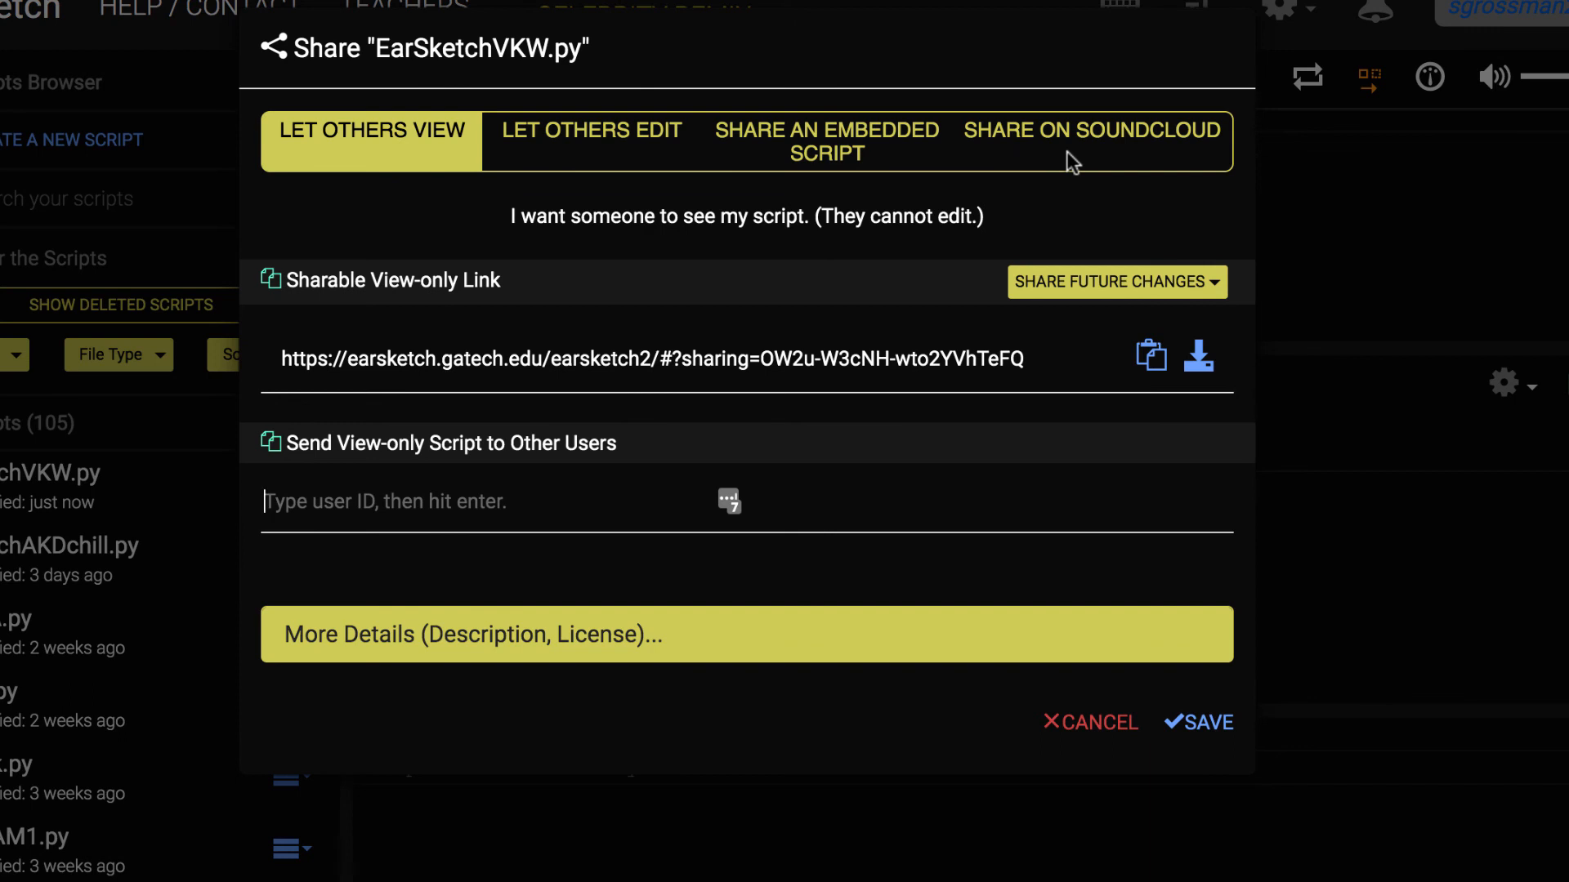
On the Share on SoundCloud tab, extend the song name to EarSketchVKWbighits.py
left_click(1092, 131)
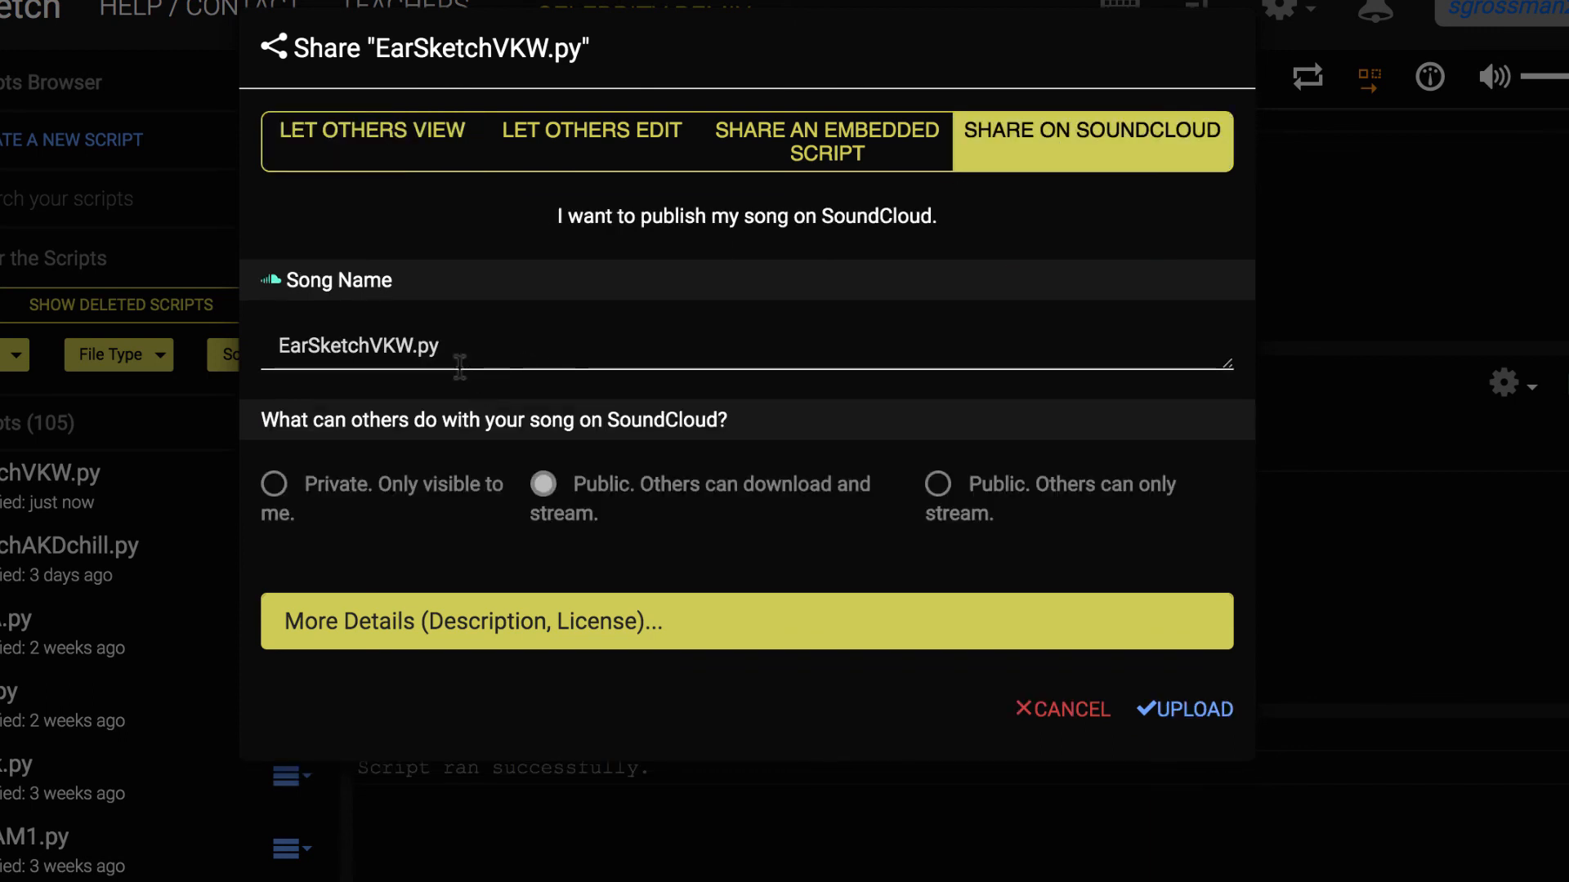
left_click(410, 347)
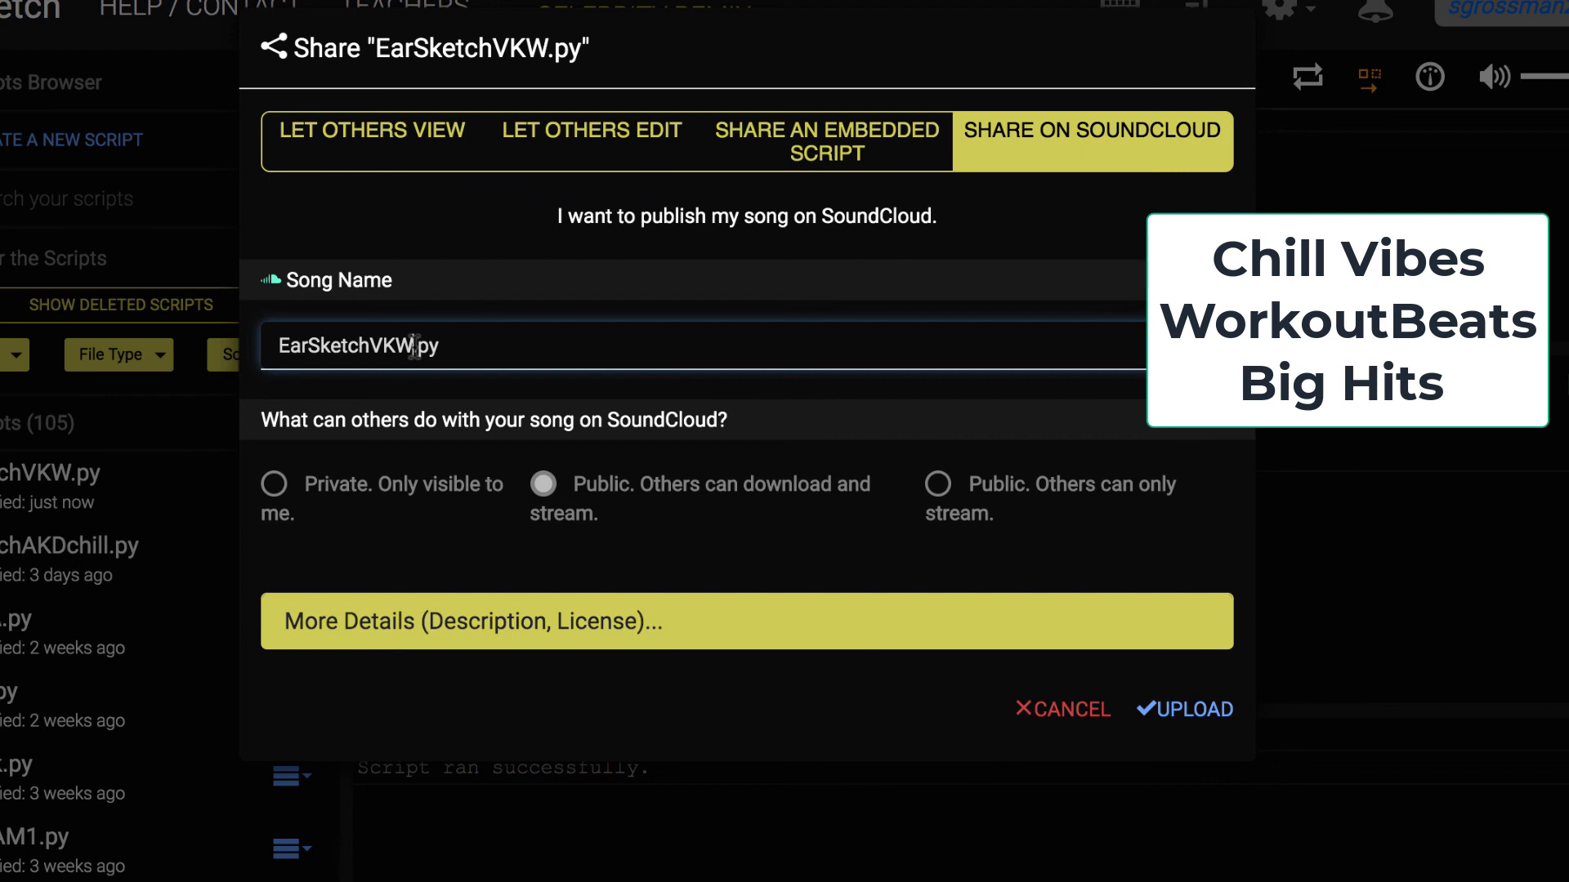
type("big")
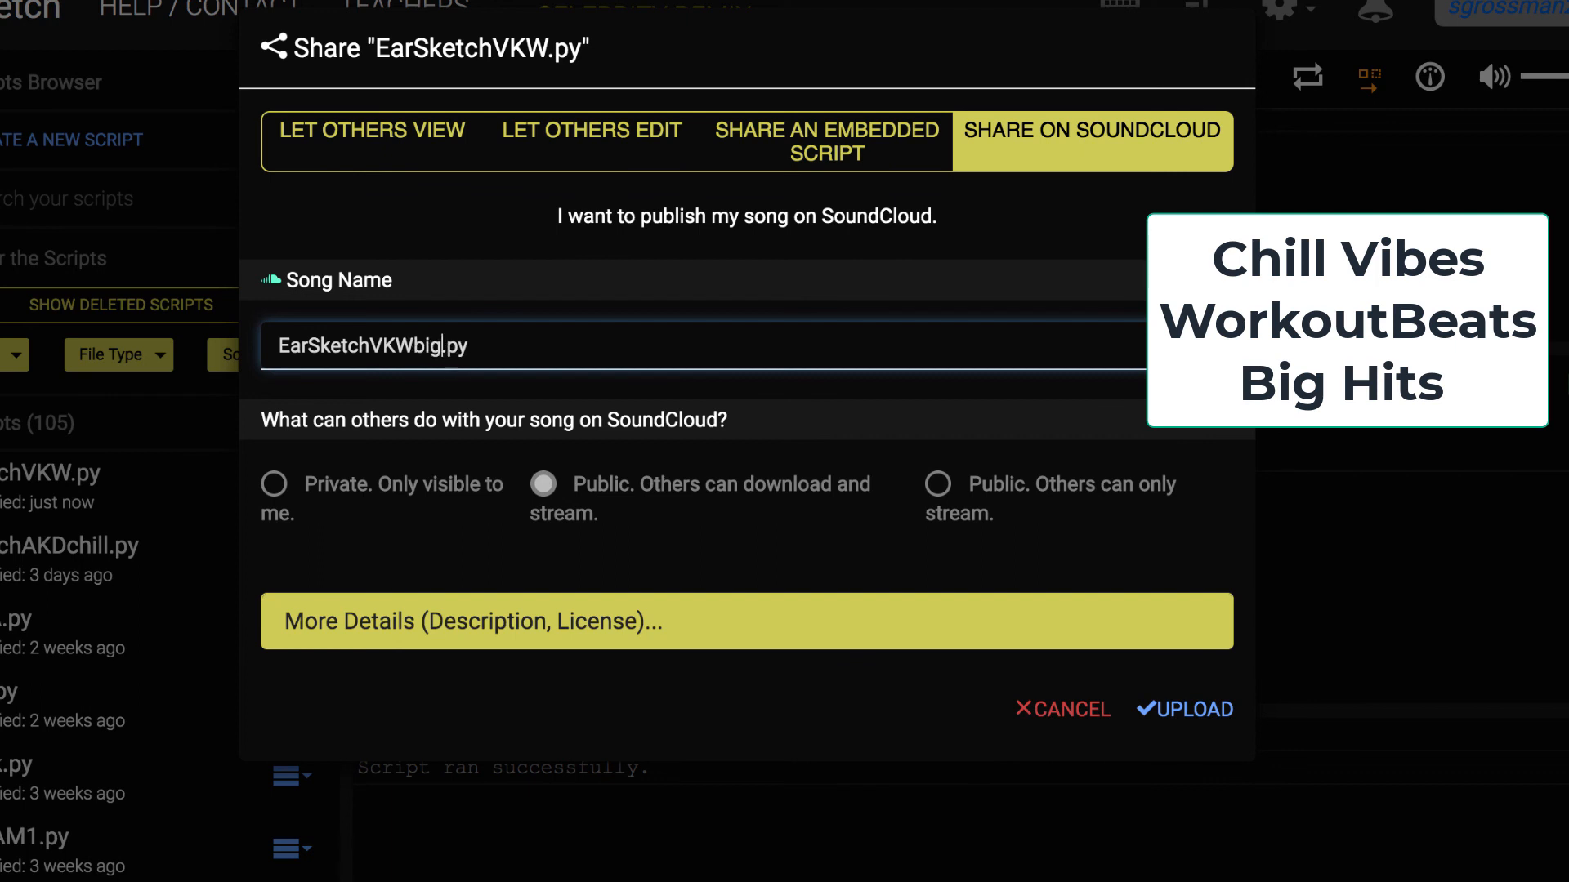
type("hits")
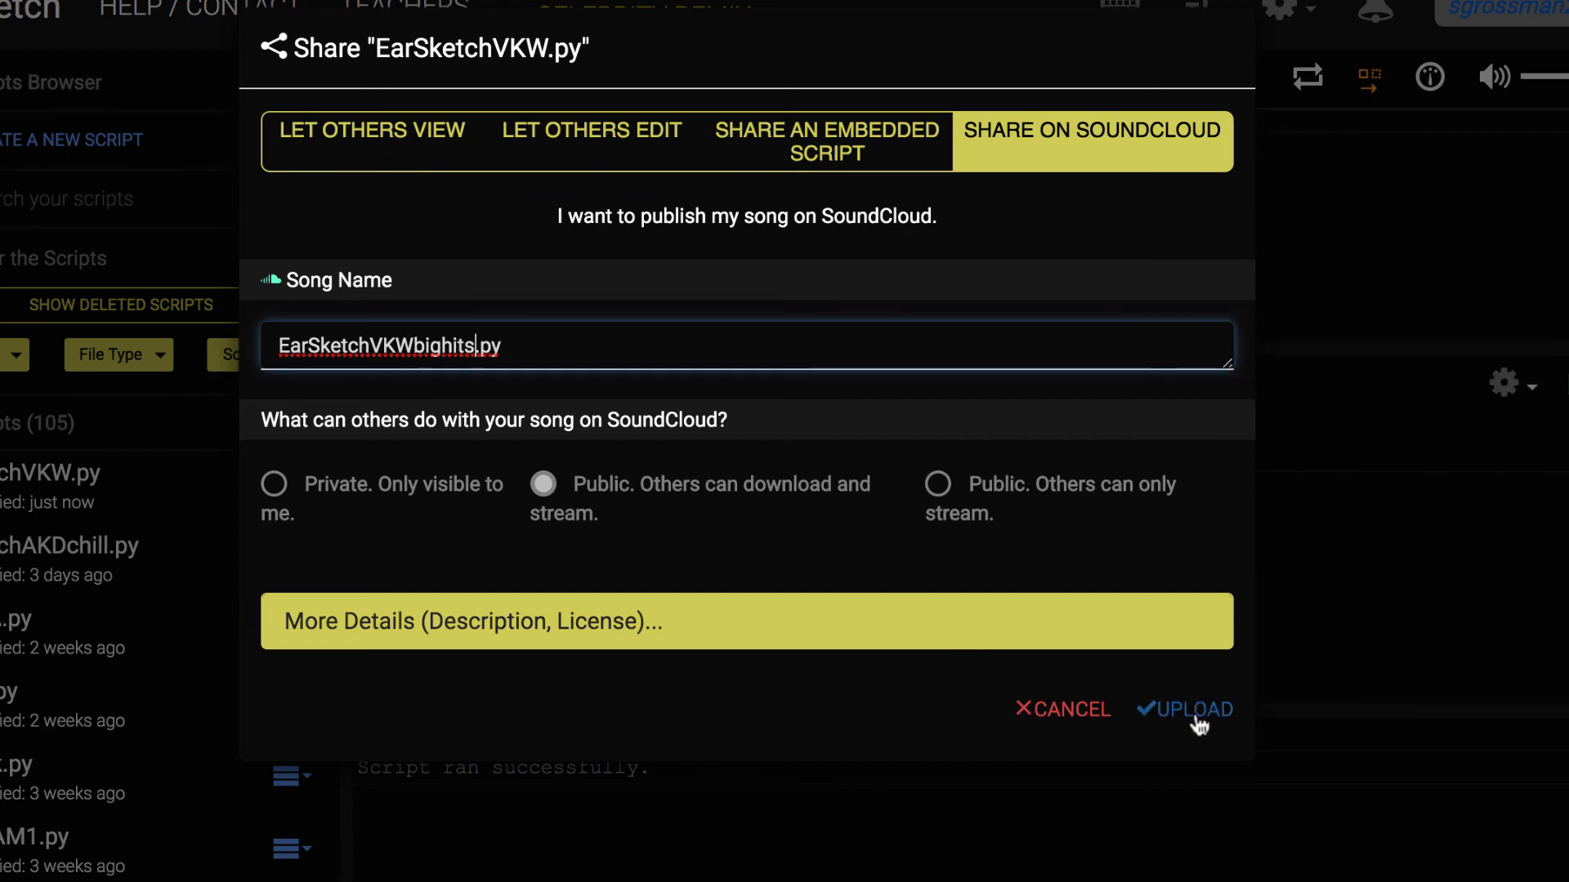
Upload the song, approving EarSketch's connection to the SoundCloud account
left_click(1197, 709)
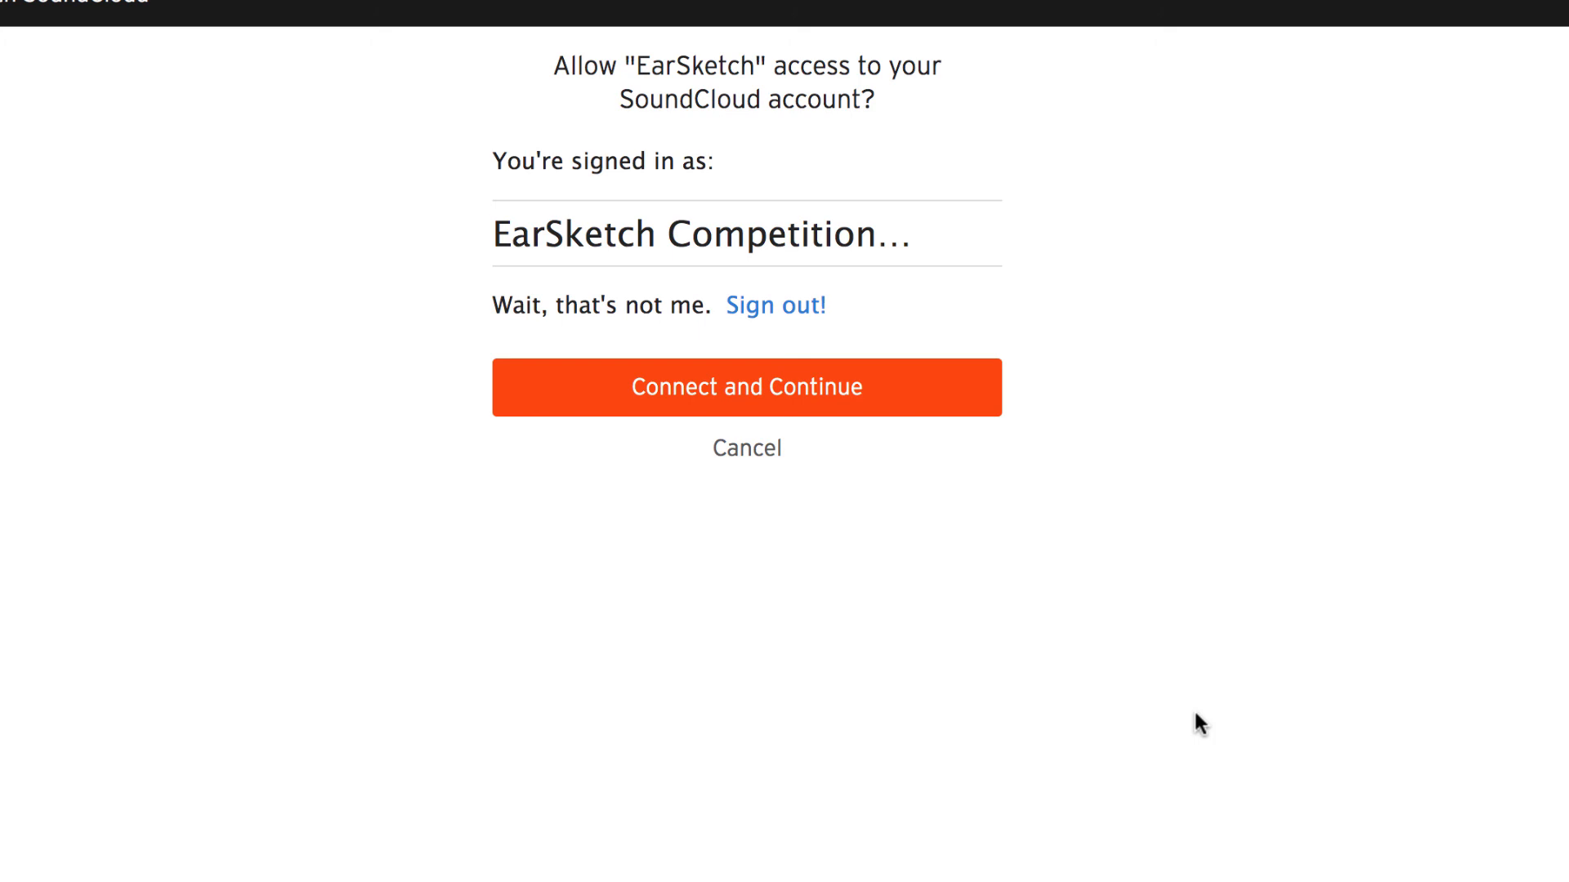
mouse_move(992, 471)
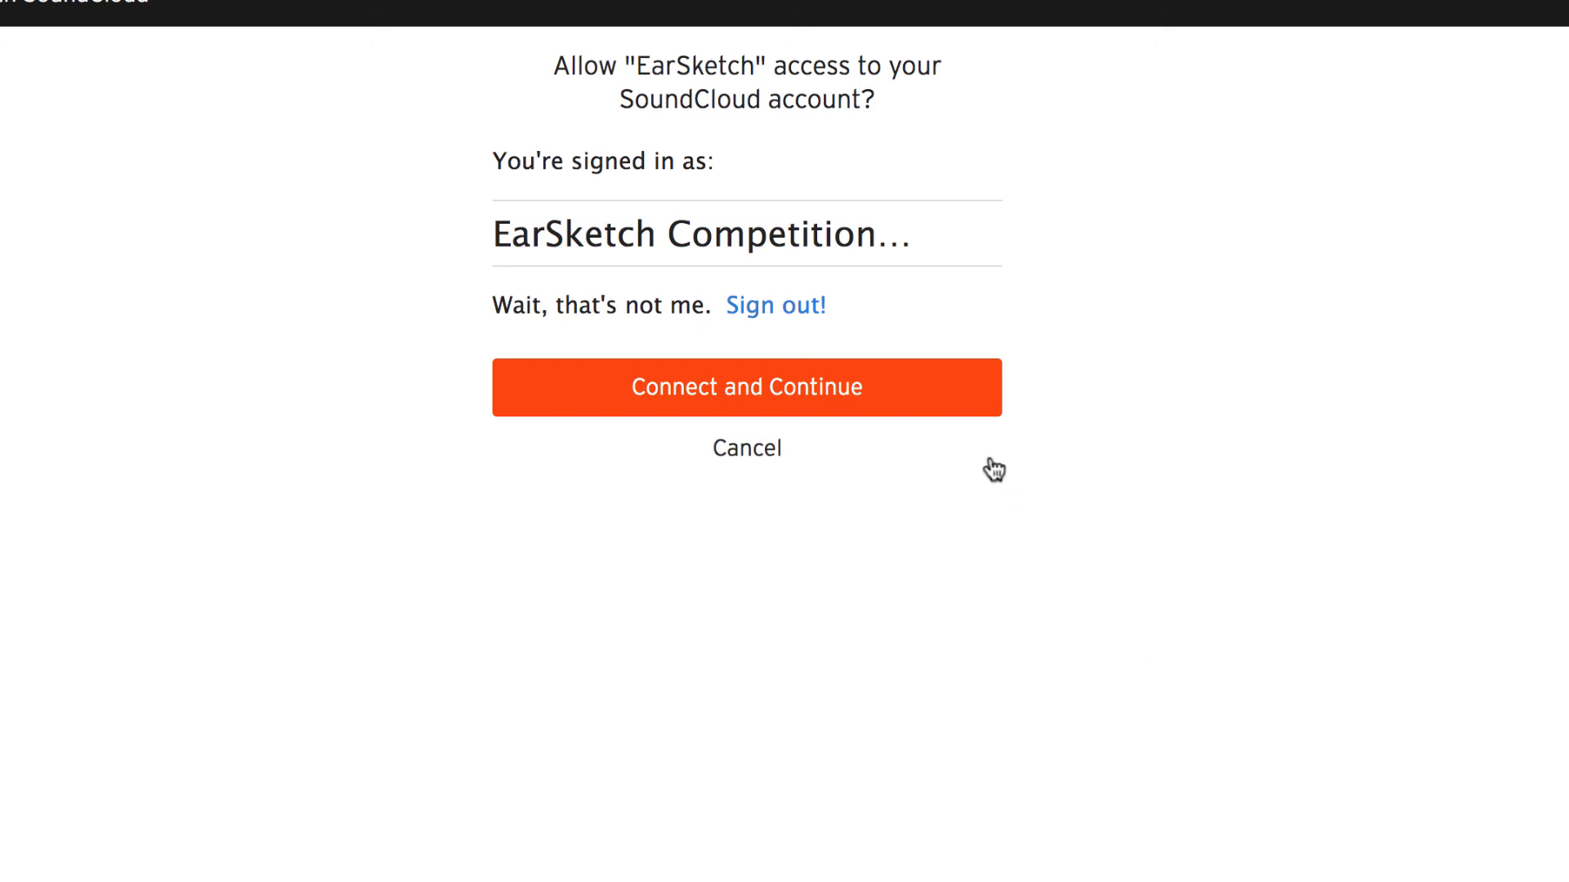
left_click(745, 385)
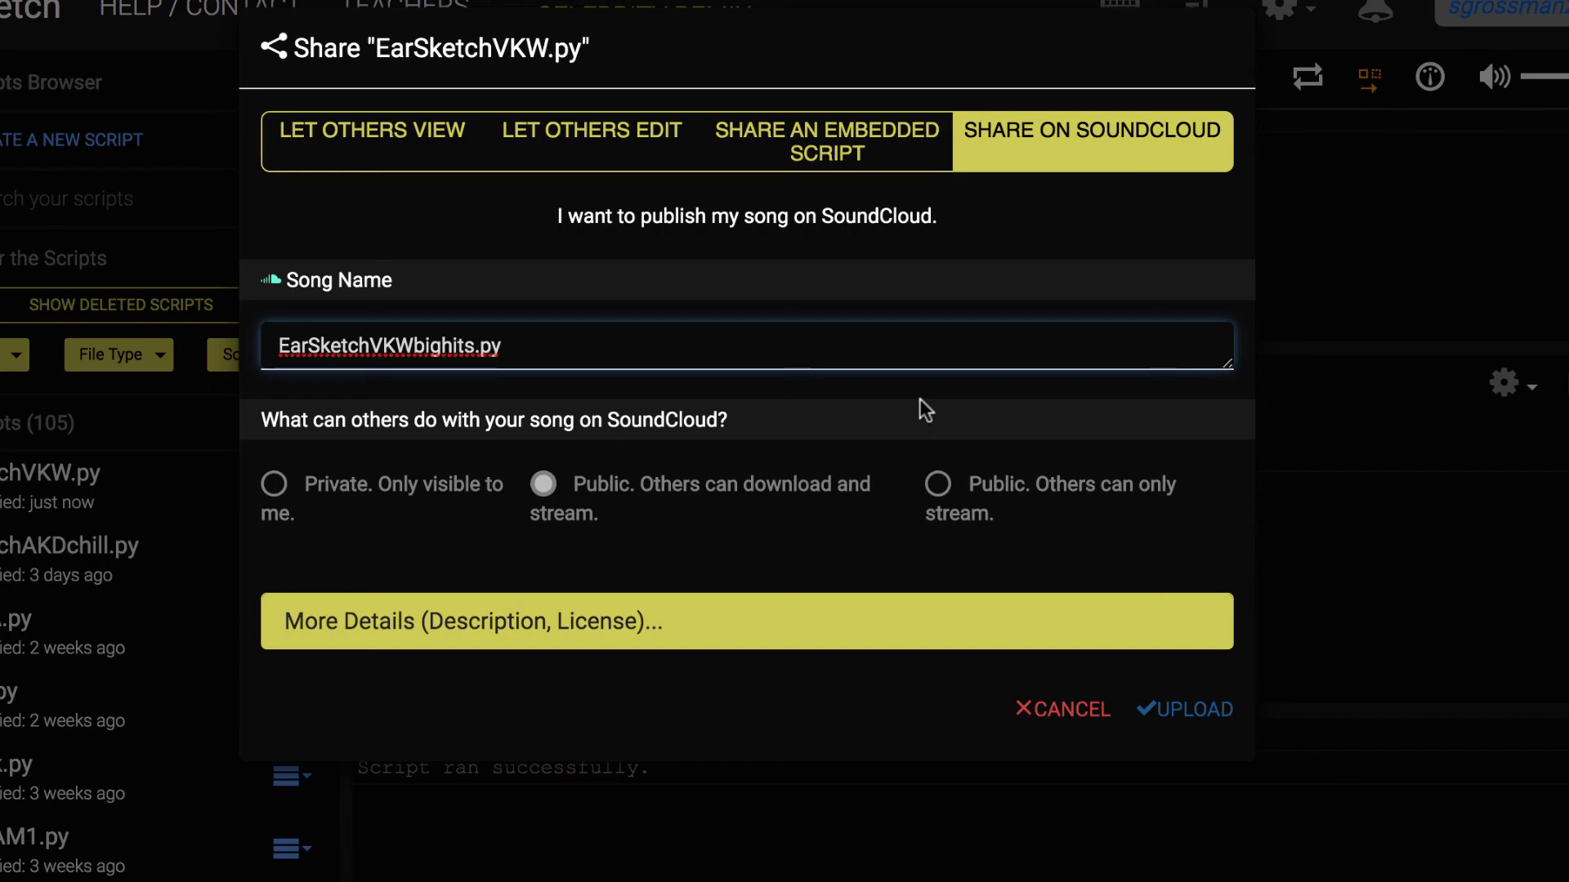
left_click(1184, 709)
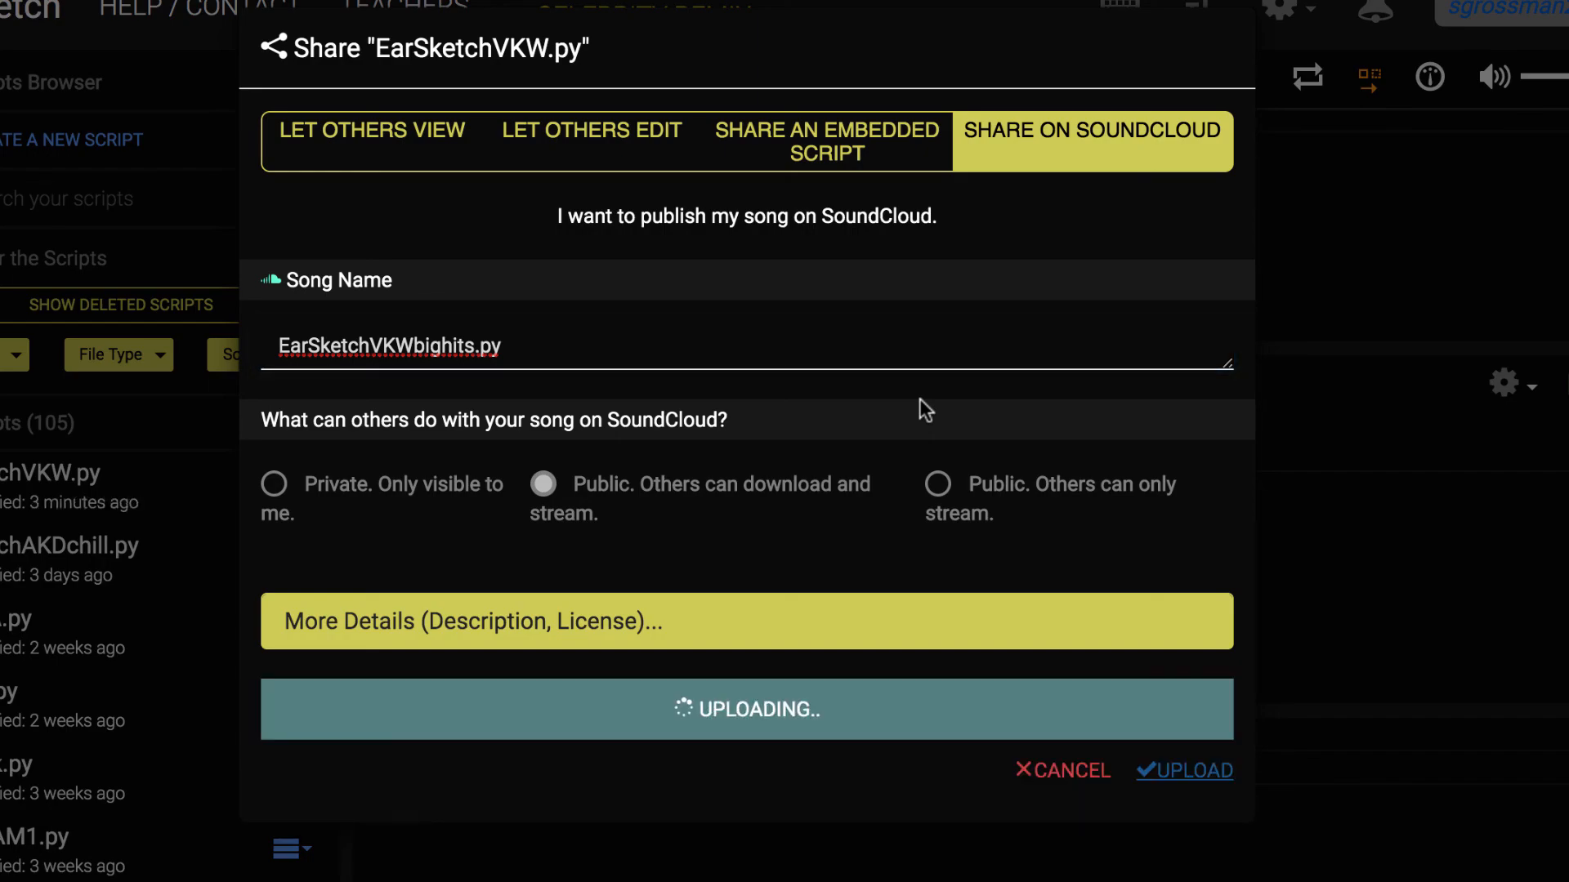